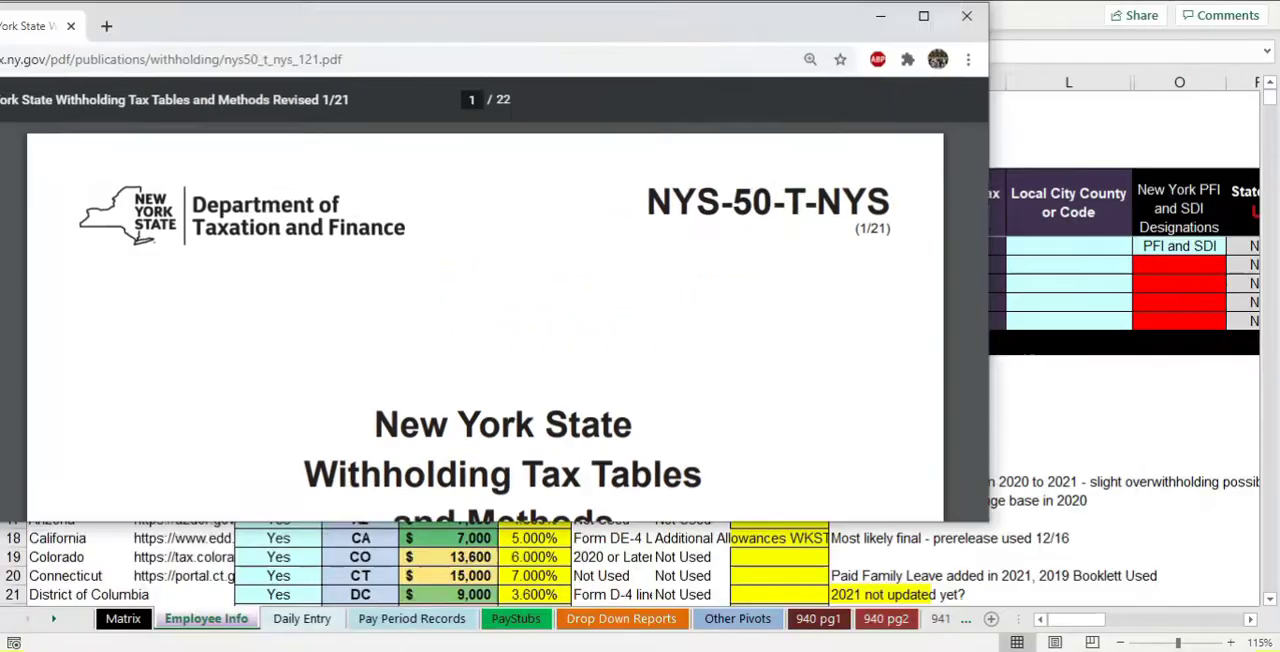
# Bring up the 2021 IT-2104 allowance certificate and review its allowance lines.
pyautogui.click(966, 16)
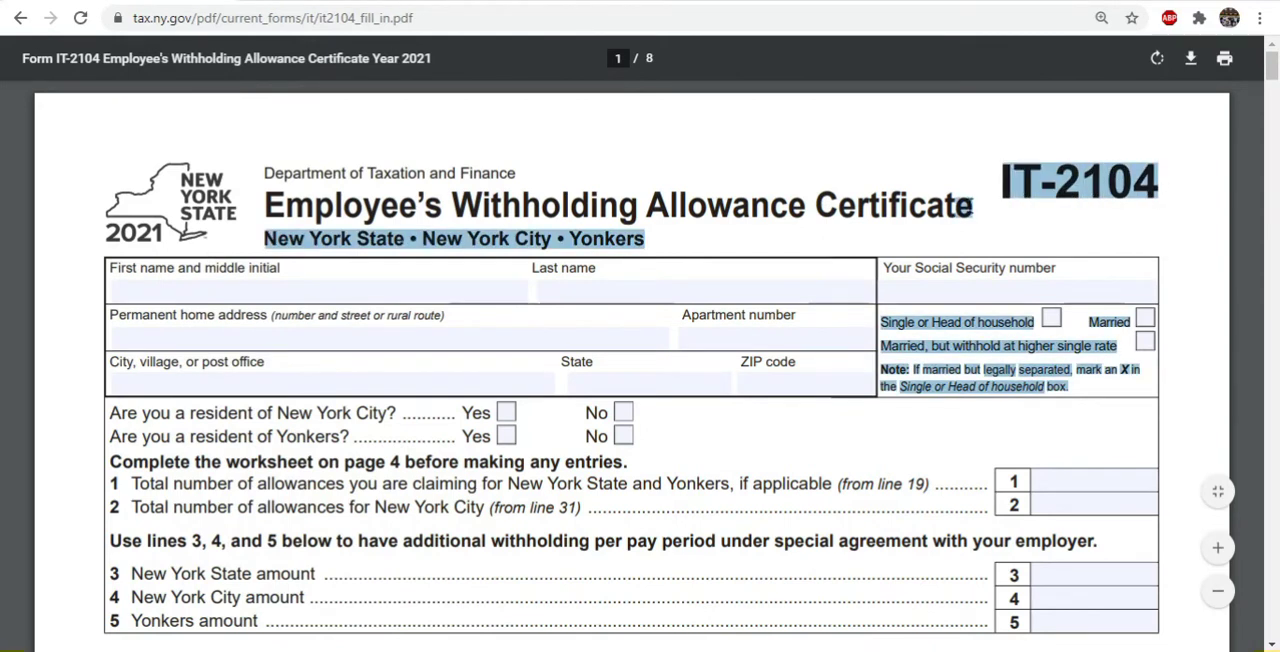
pyautogui.click(358, 244)
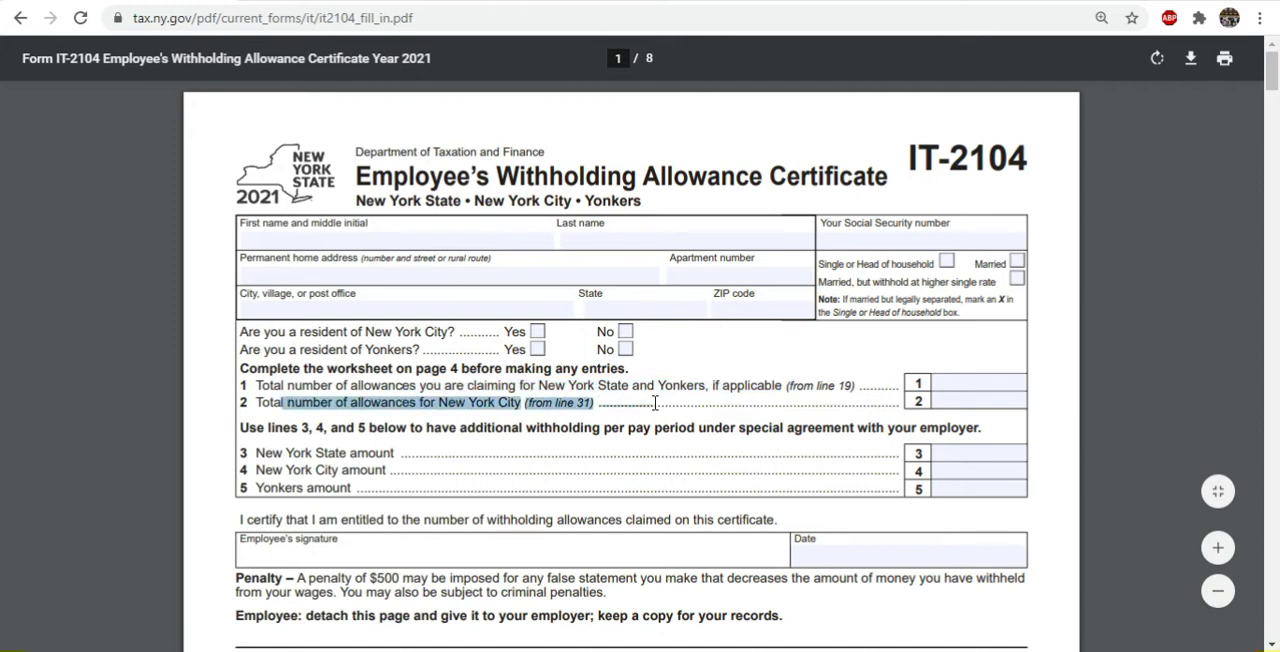
pyautogui.click(964, 400)
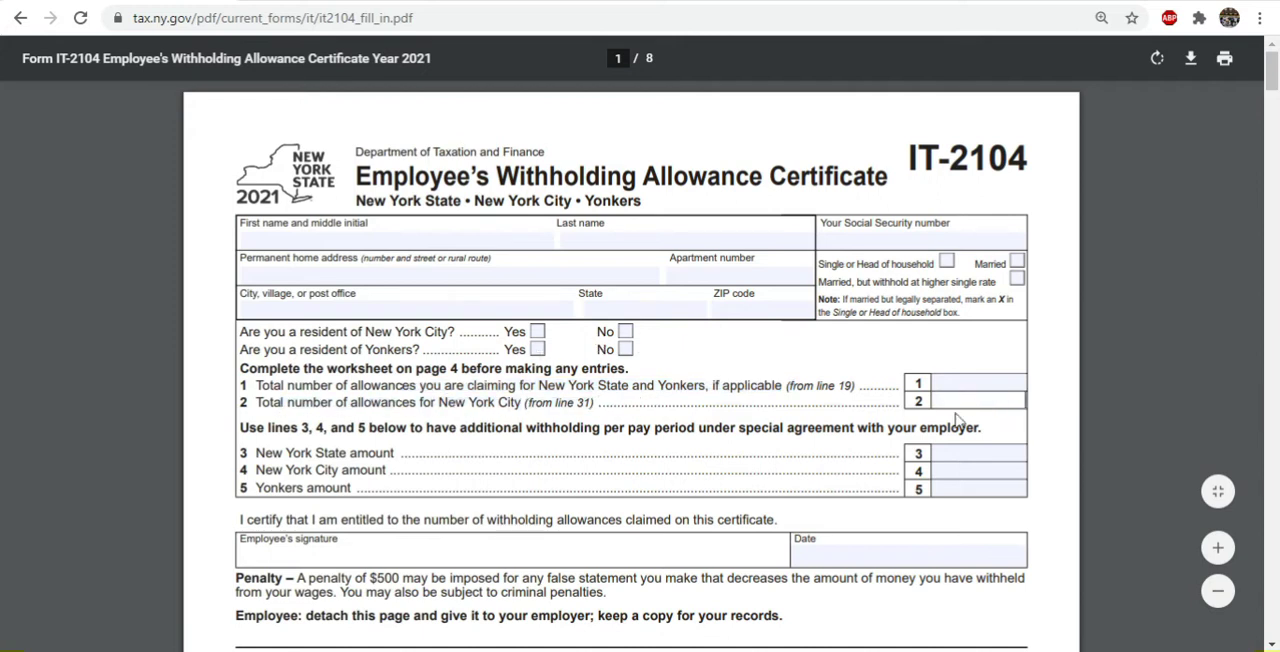
pyautogui.moveTo(770, 384)
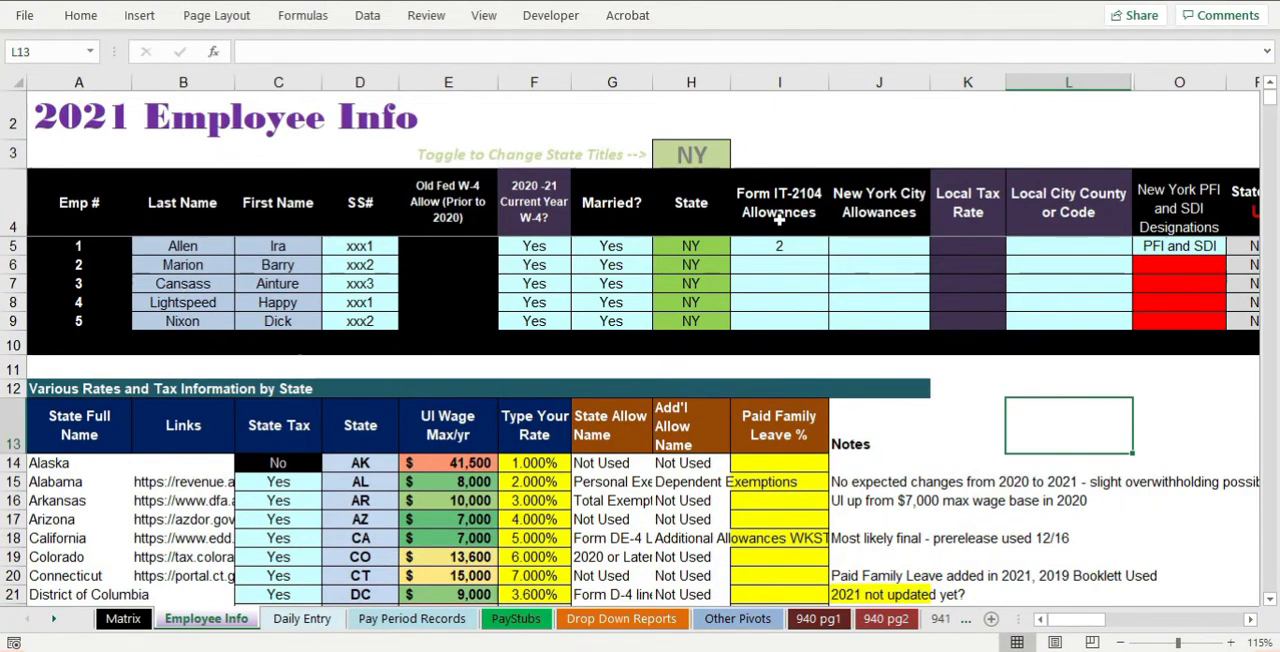
# Set Marion's IT-2104 allowances to 1 and move to the PFI/SDI and filing status columns.
pyautogui.click(780, 244)
pyautogui.write('1')
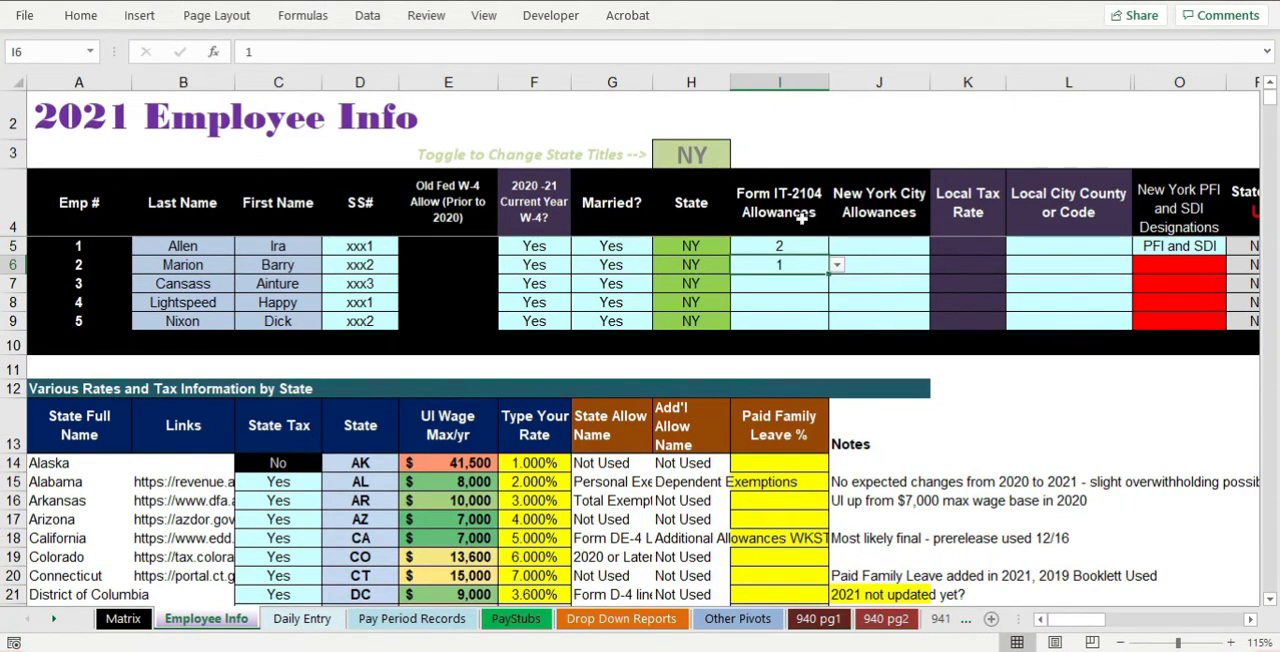
pyautogui.click(880, 202)
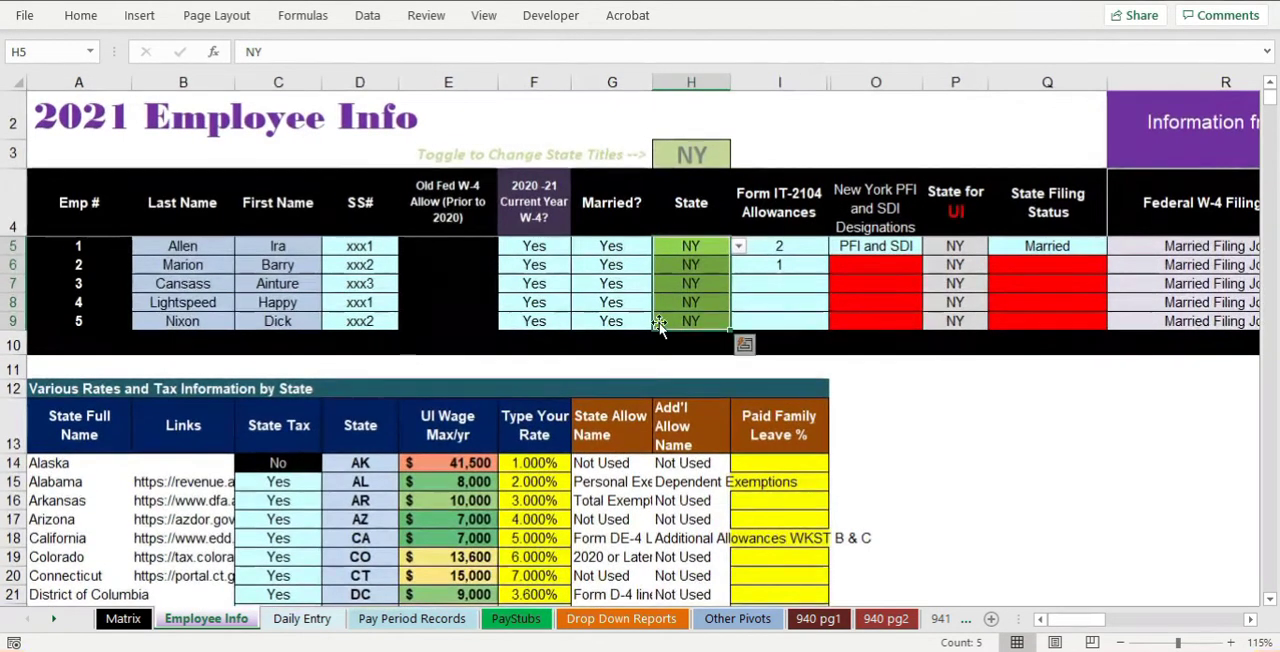
pyautogui.click(1048, 264)
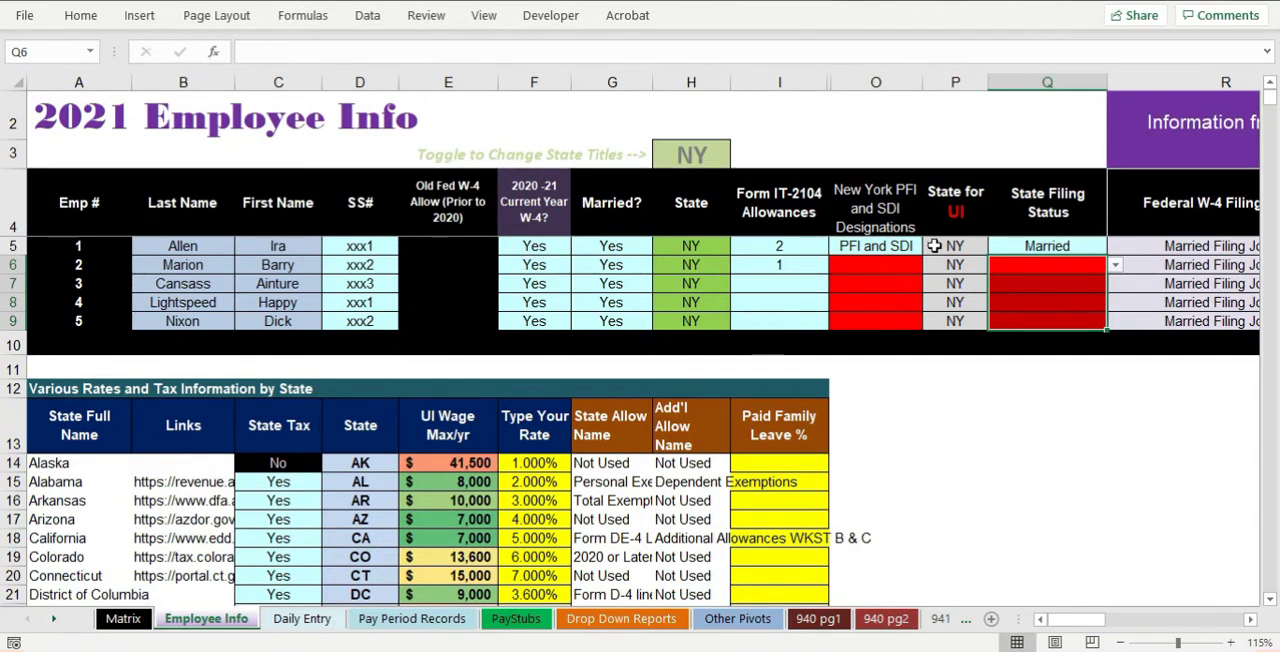
# Give Marion the PFI and SDI designation so all five employees are designated.
pyautogui.click(876, 200)
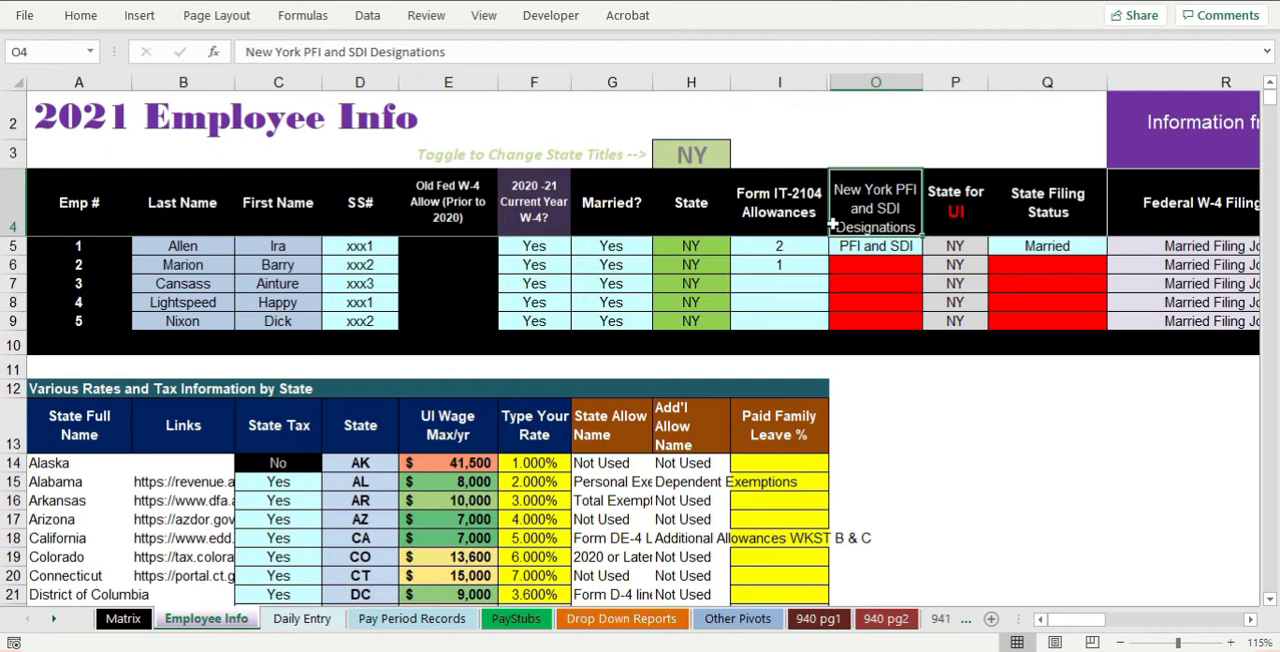
pyautogui.click(876, 244)
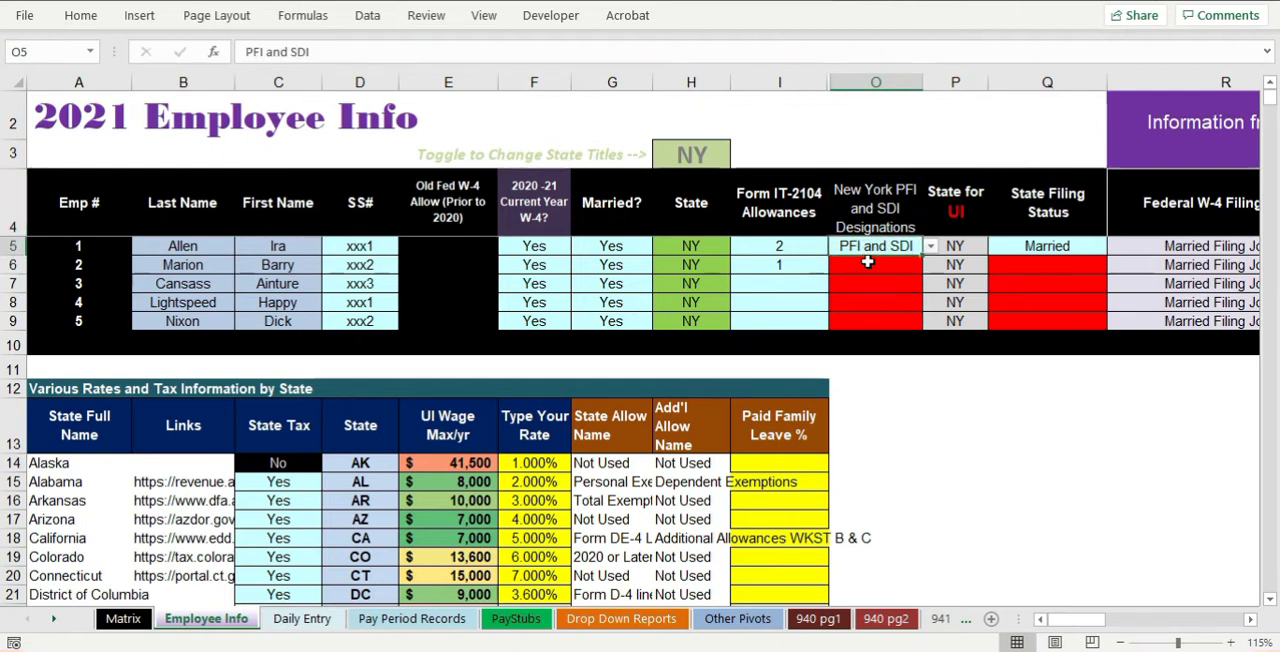
pyautogui.click(930, 264)
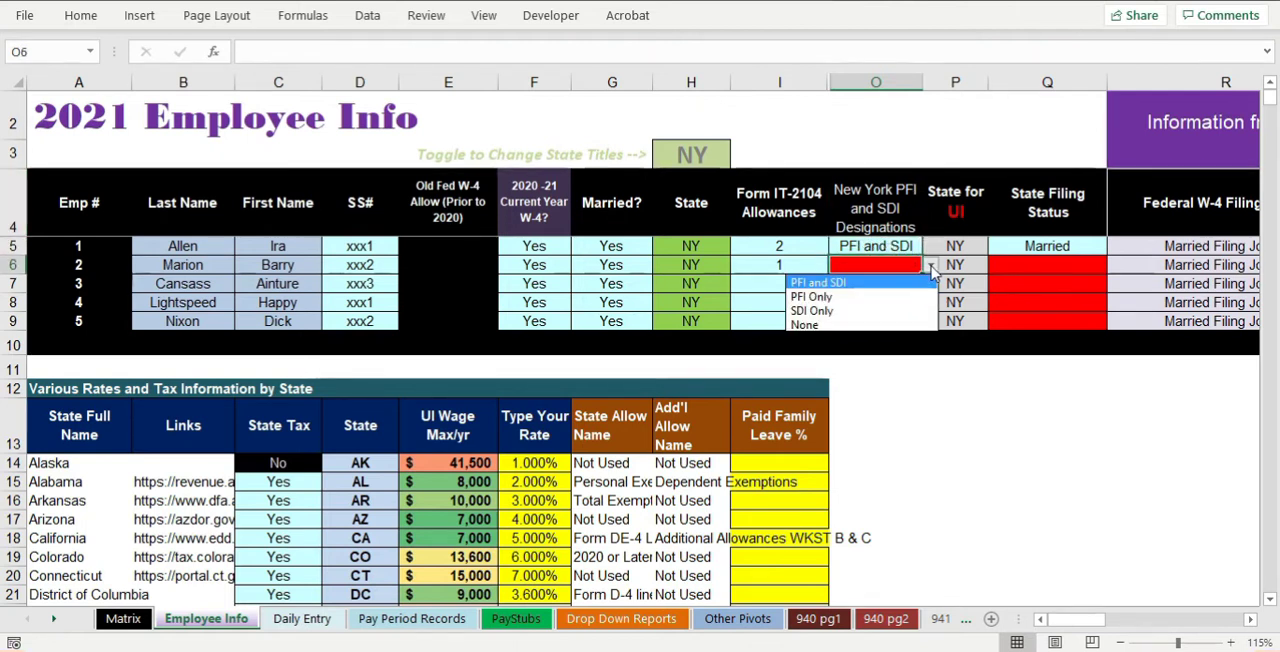
pyautogui.click(812, 296)
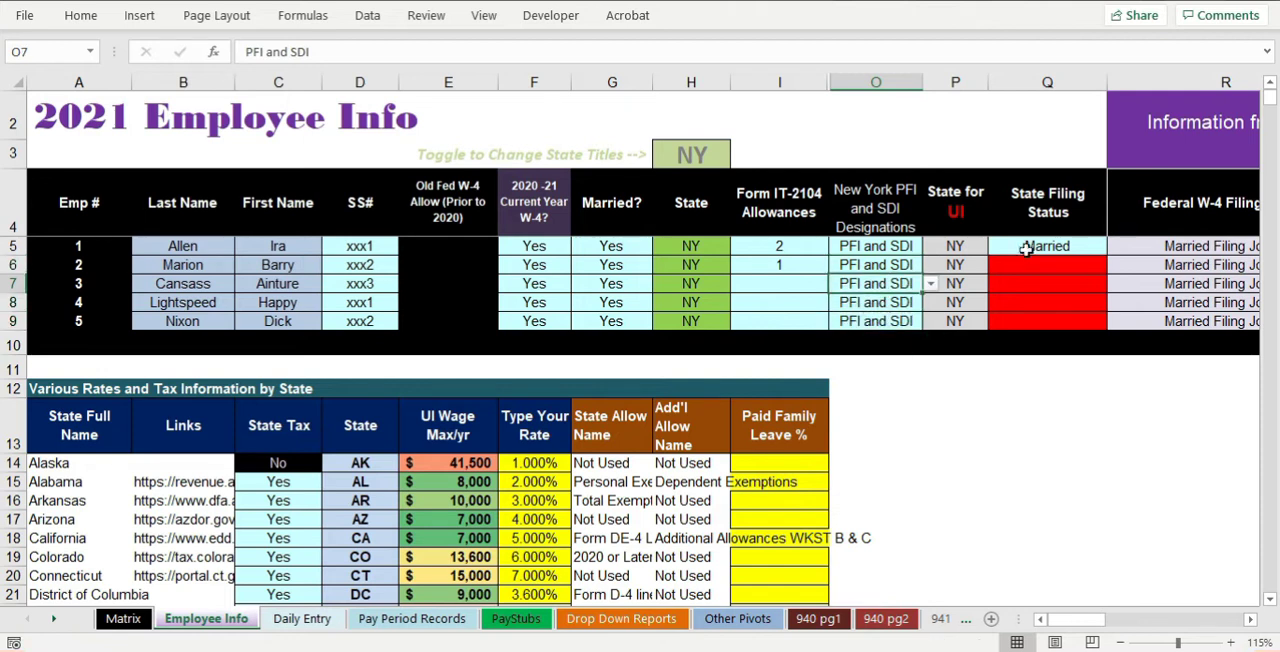
# Set state filing statuses: Marion's, Cansass Single and Nixon Married.
pyautogui.click(1048, 264)
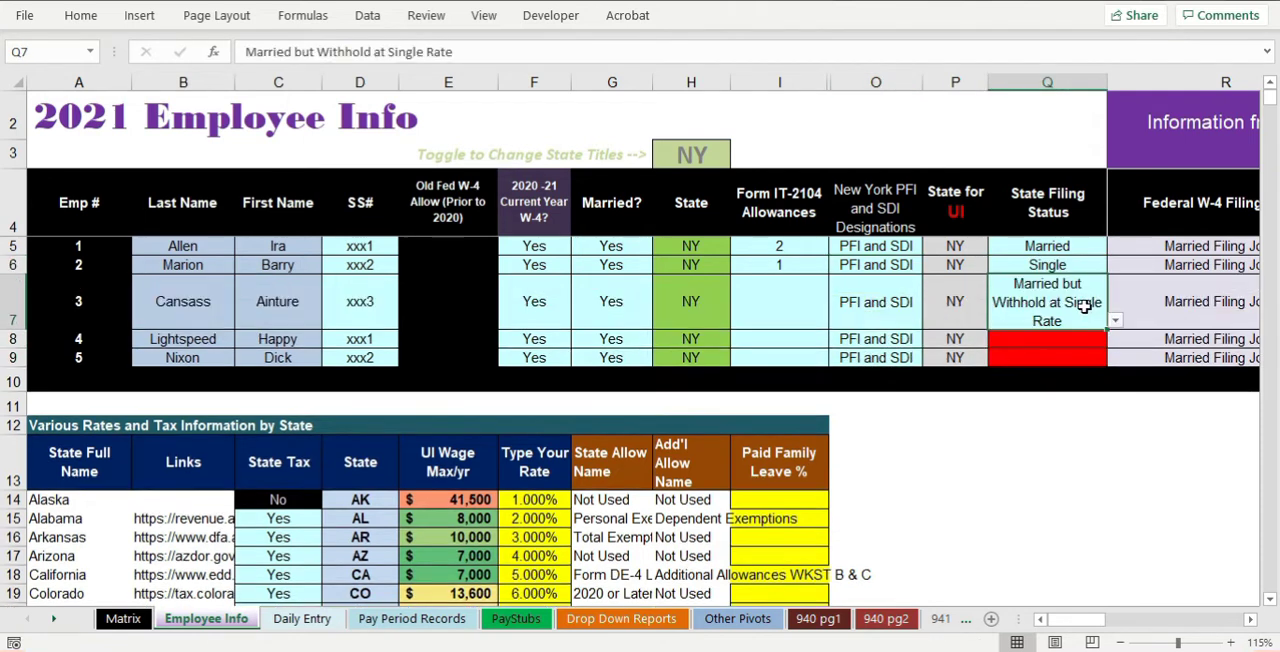
pyautogui.click(1112, 340)
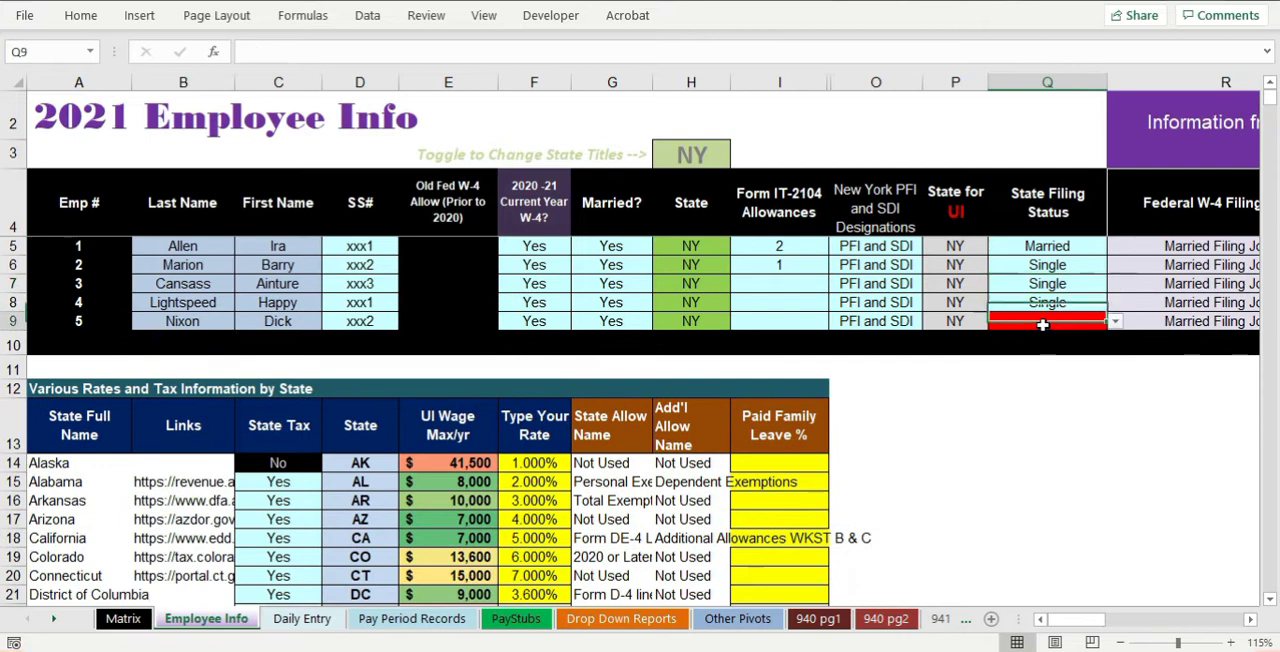
pyautogui.click(1048, 320)
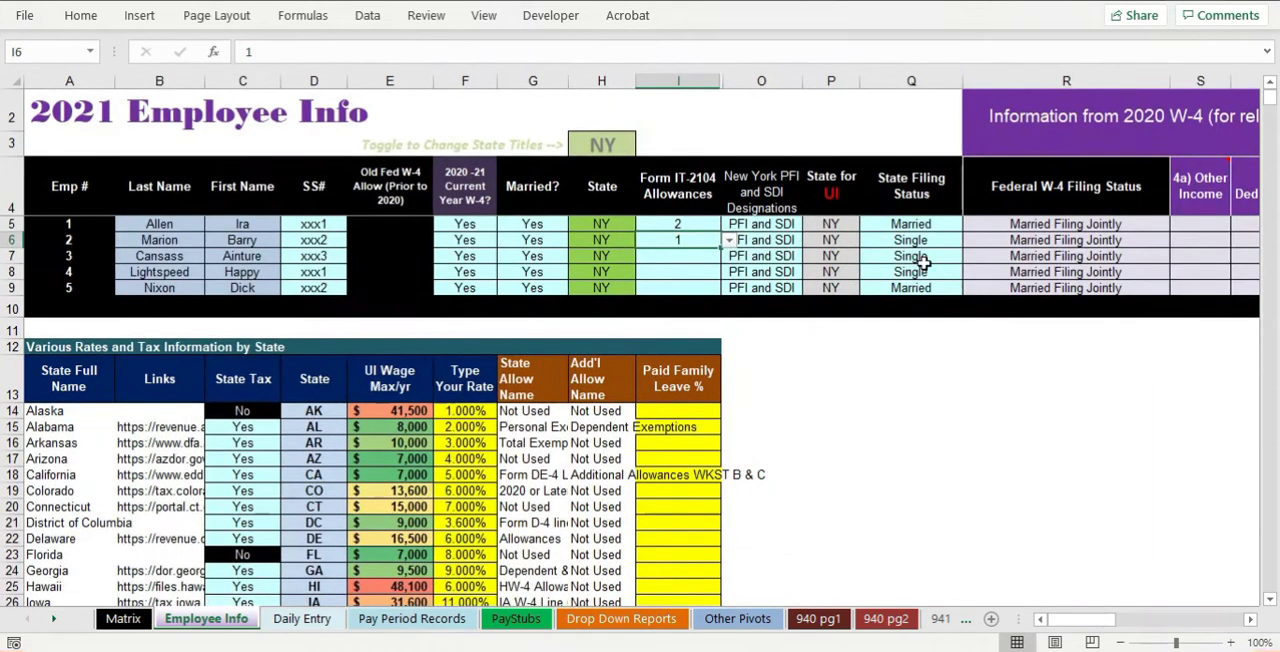
pyautogui.moveTo(676, 268)
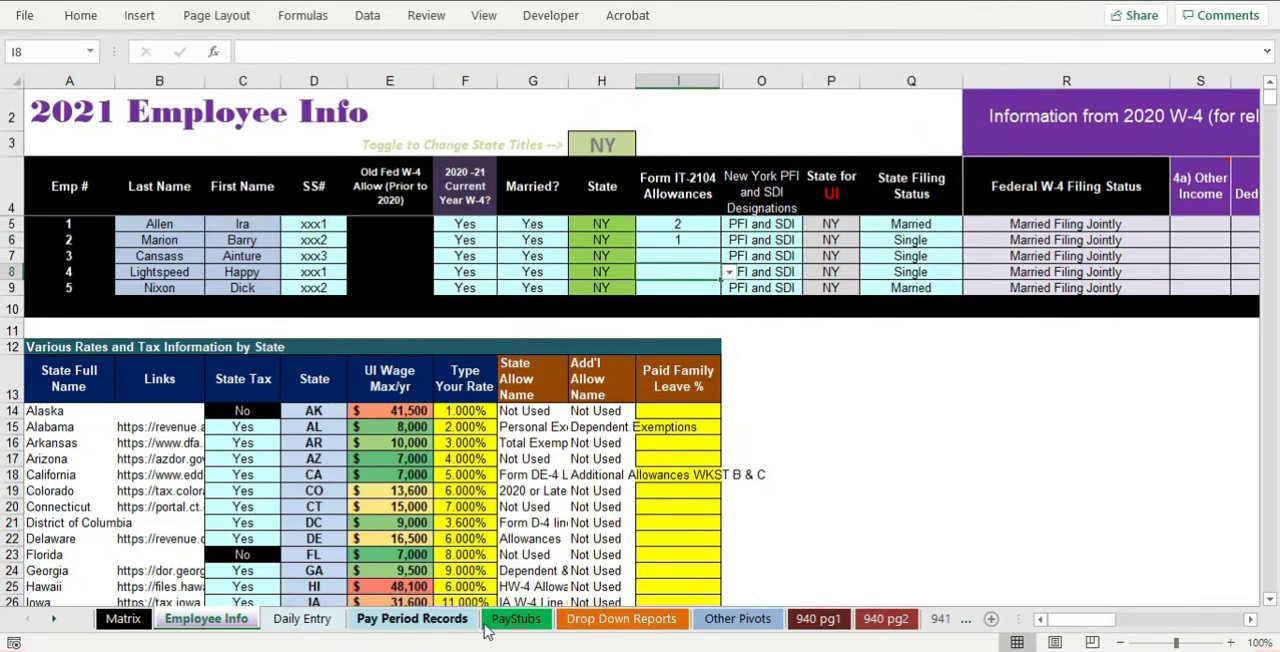
# Show the Pay Period Records sheet scrolled to the NY annualized wages and withholding columns.
pyautogui.click(412, 618)
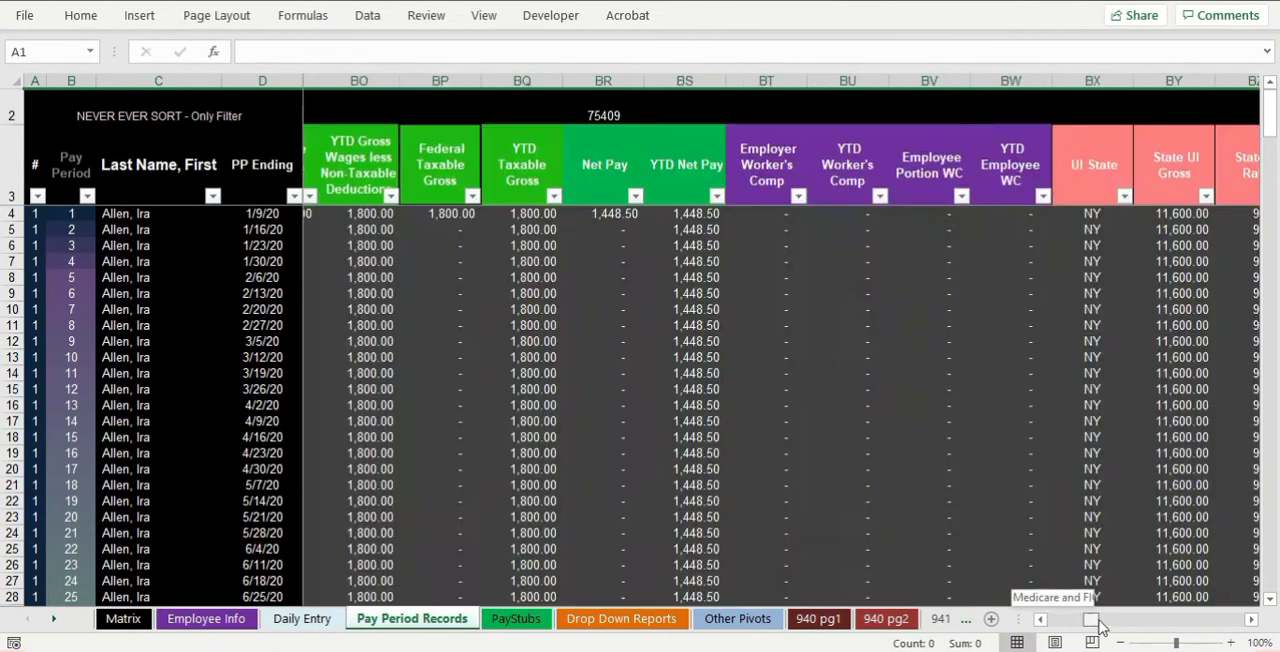
pyautogui.hscroll(3)
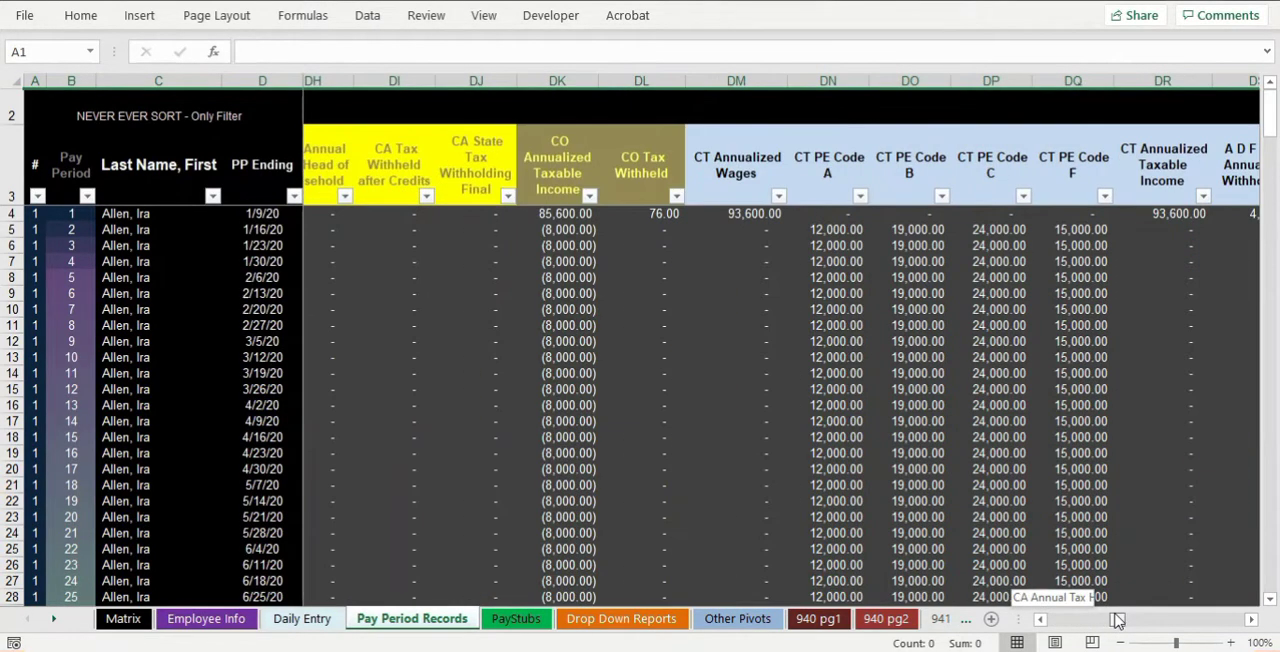
pyautogui.hscroll(3)
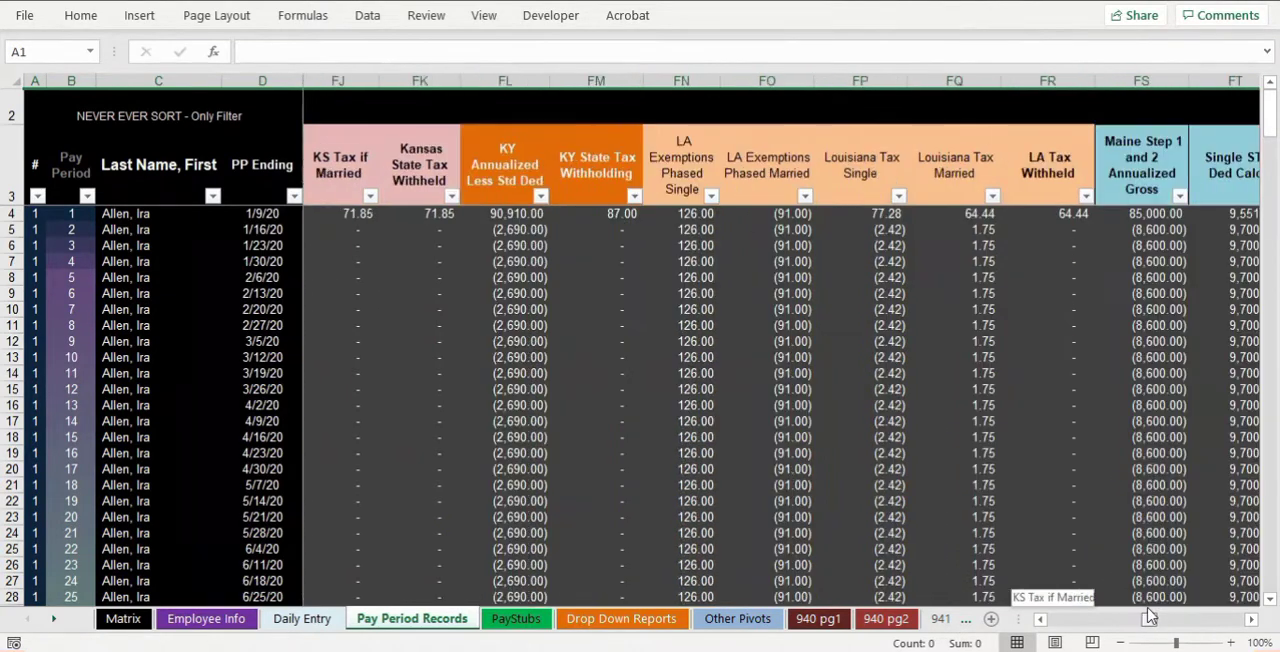
pyautogui.hscroll(3)
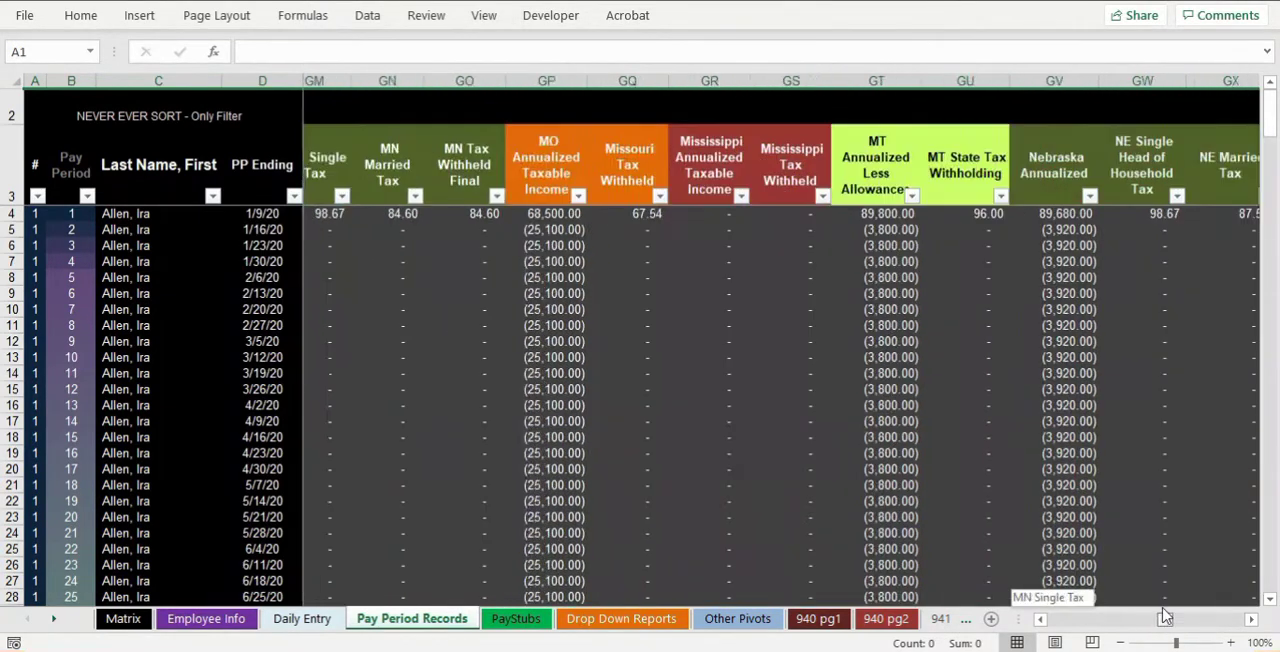
pyautogui.hscroll(3)
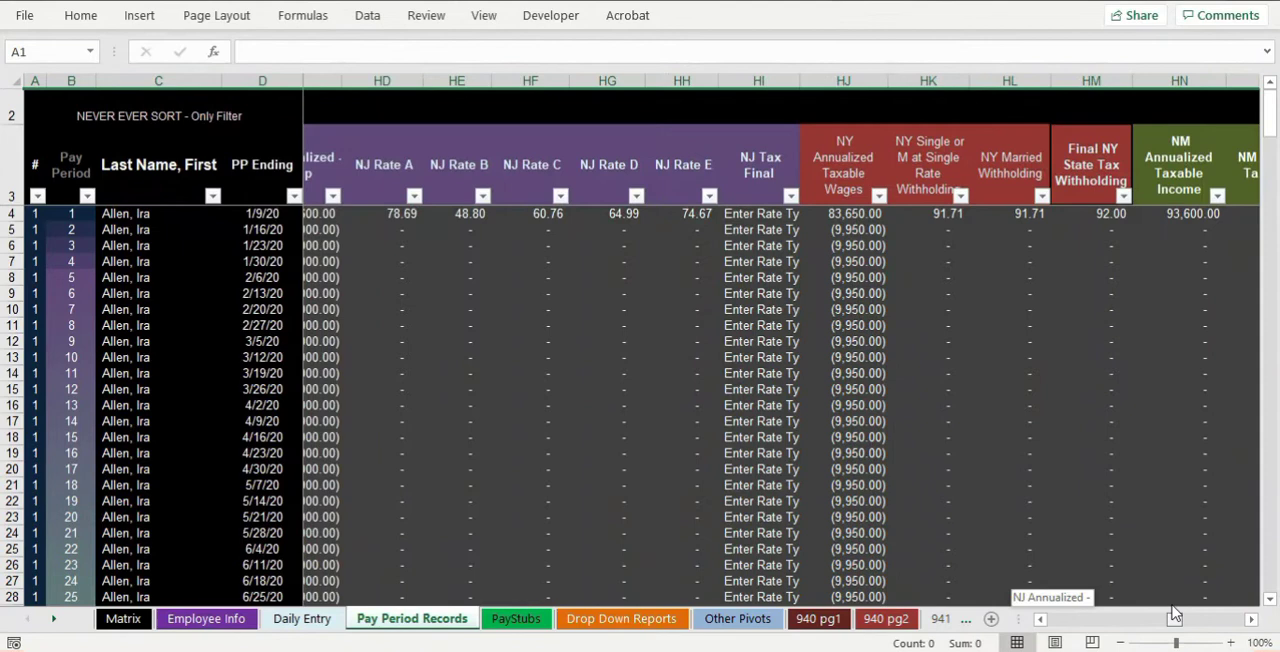
pyautogui.hscroll(3)
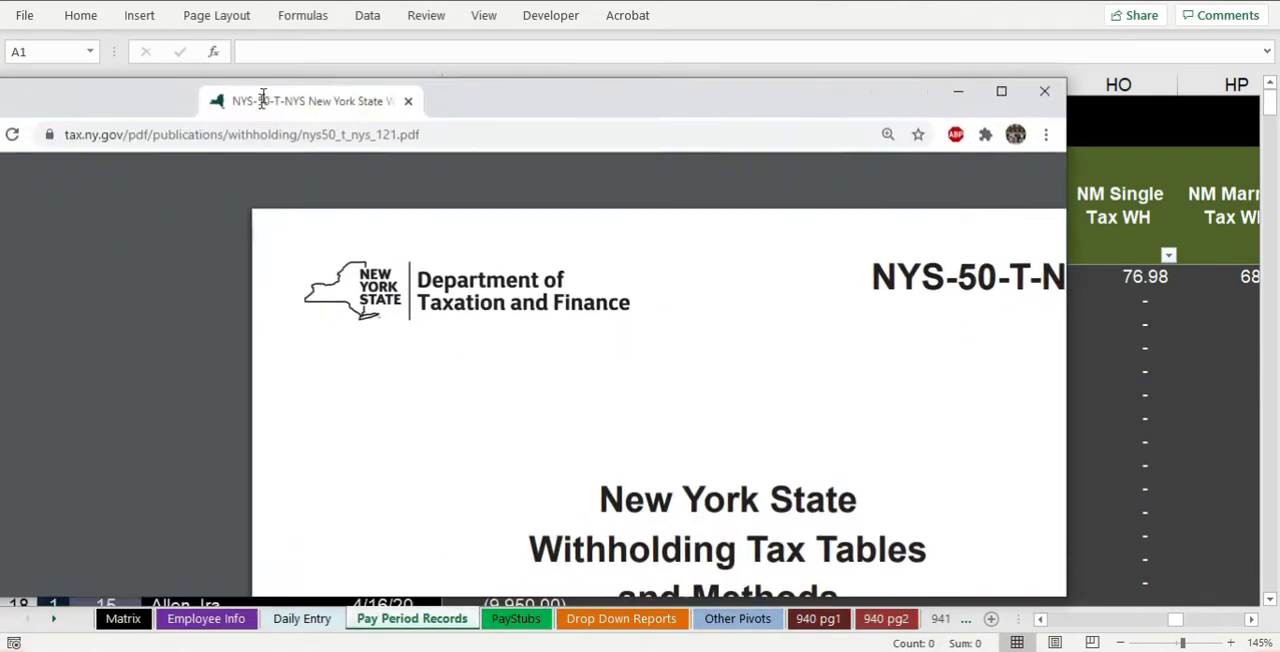
# Scroll the NYS-50-T-NYS PDF from page 14 down to the worked examples on page 16.
pyautogui.click(1000, 92)
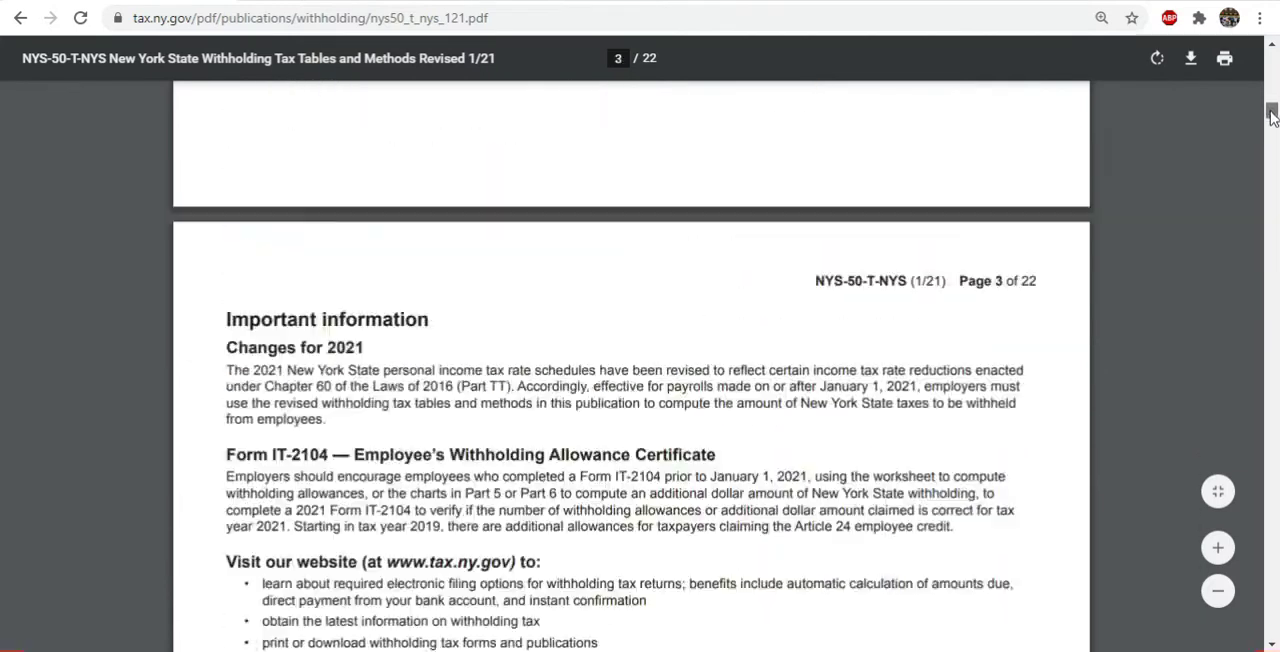
pyautogui.scroll(-3)
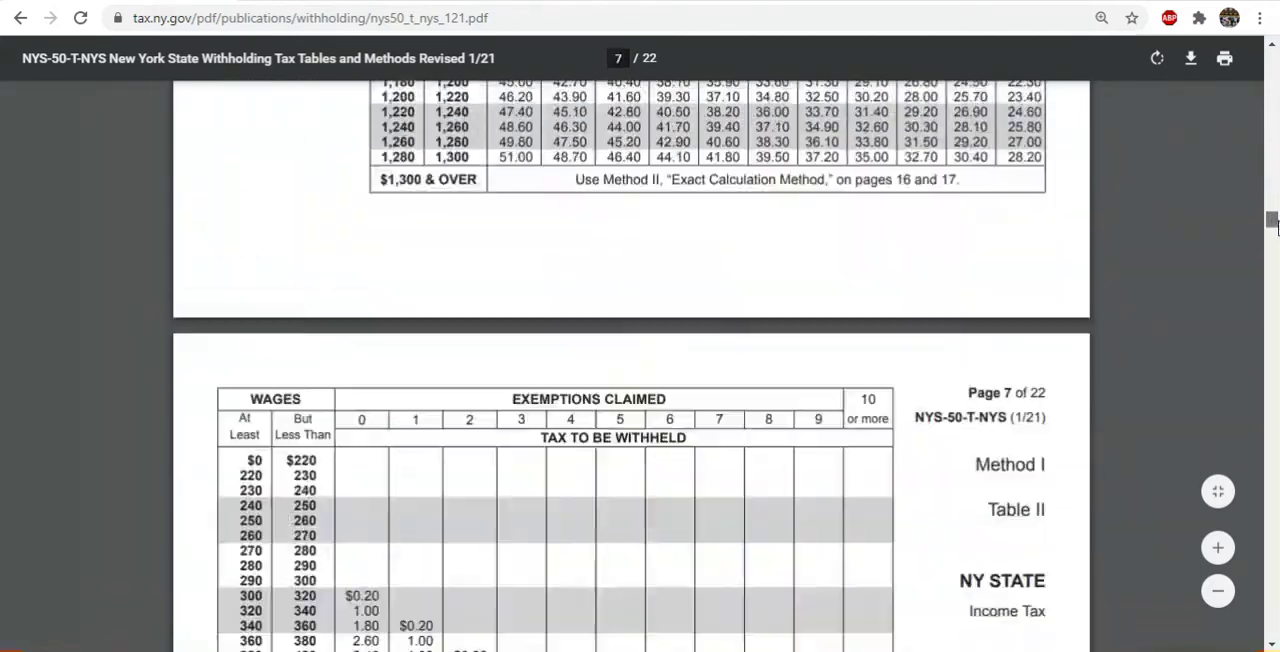
pyautogui.scroll(-3)
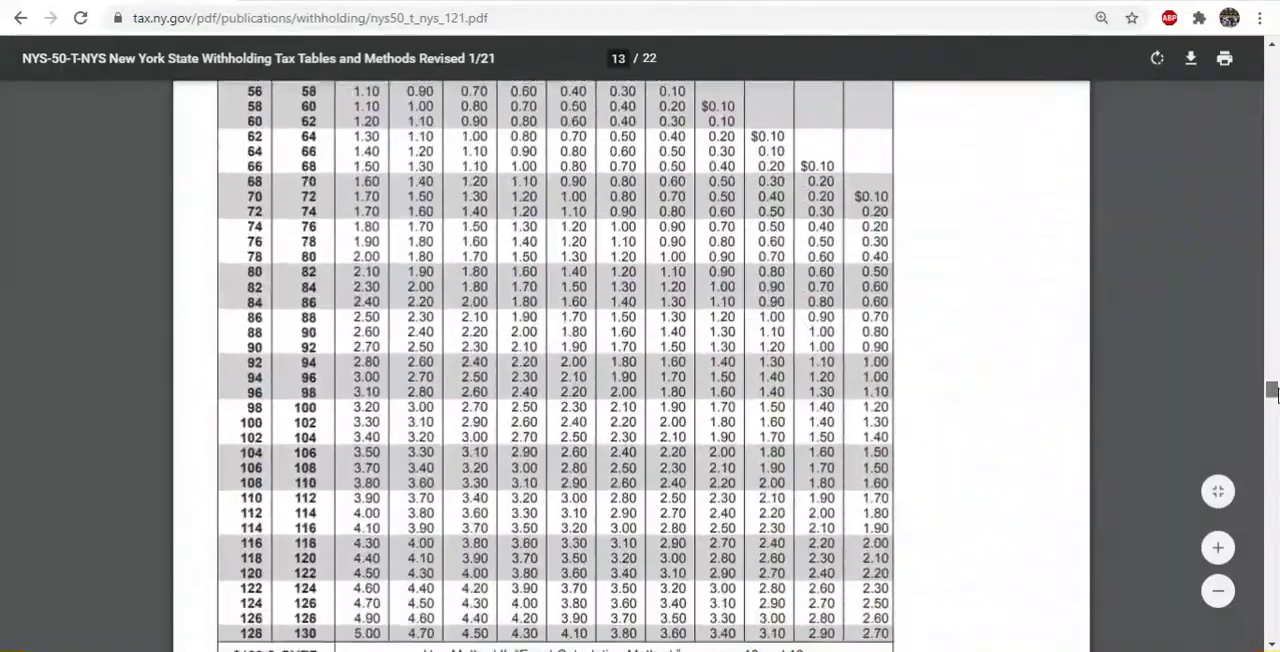
pyautogui.scroll(-3)
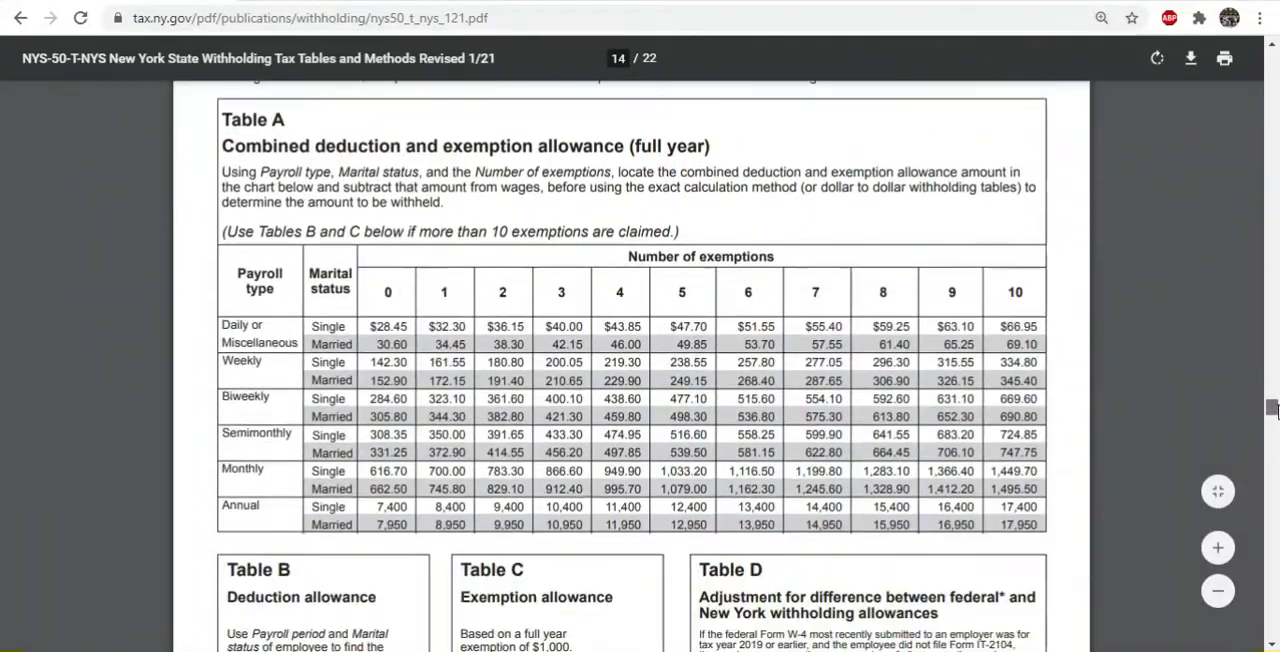
pyautogui.scroll(-3)
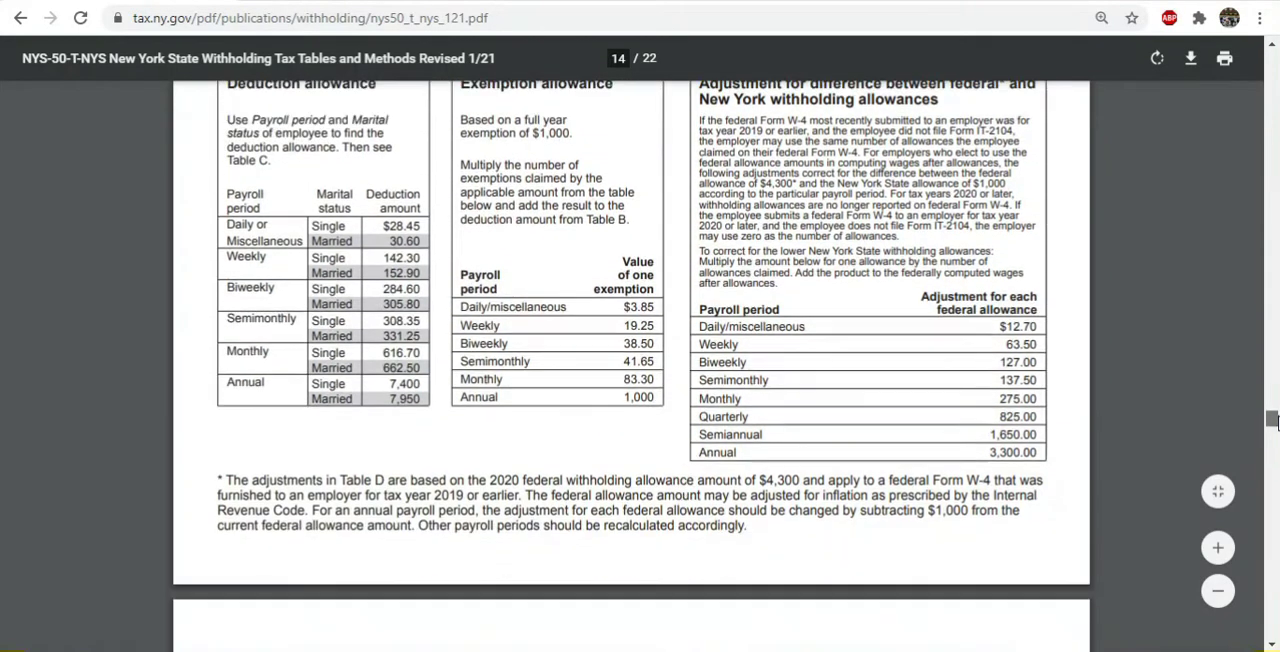
pyautogui.scroll(-3)
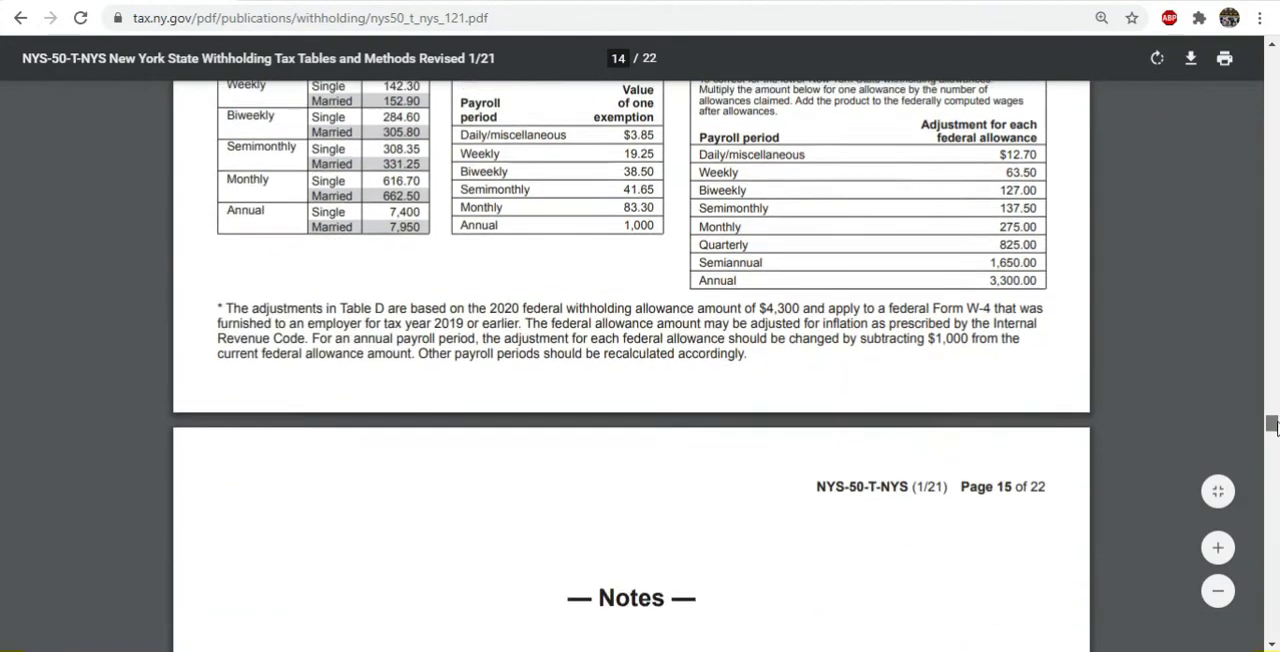
pyautogui.scroll(-3)
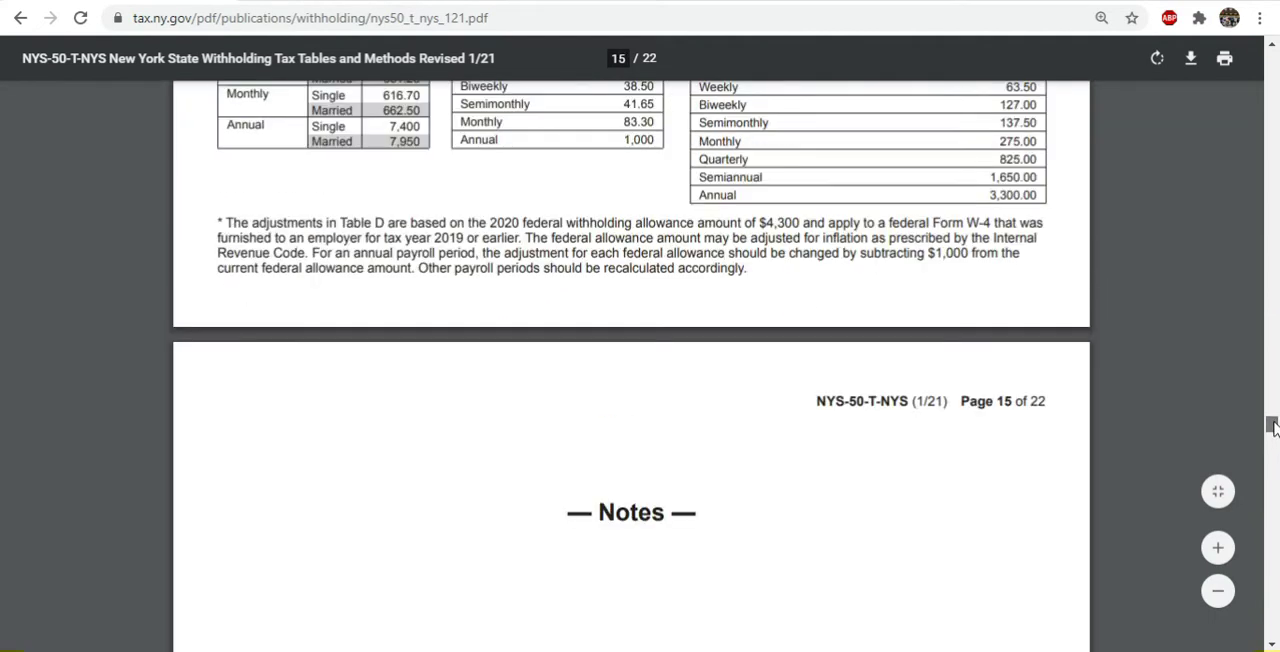
pyautogui.scroll(-3)
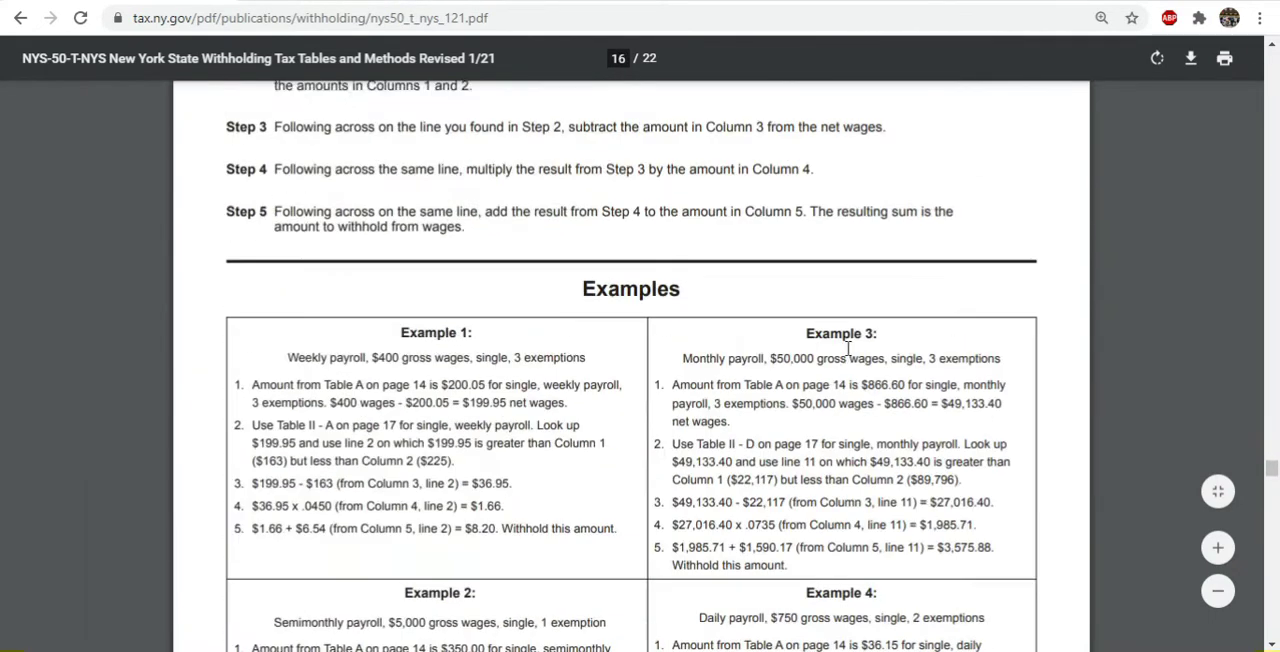
pyautogui.scroll(-3)
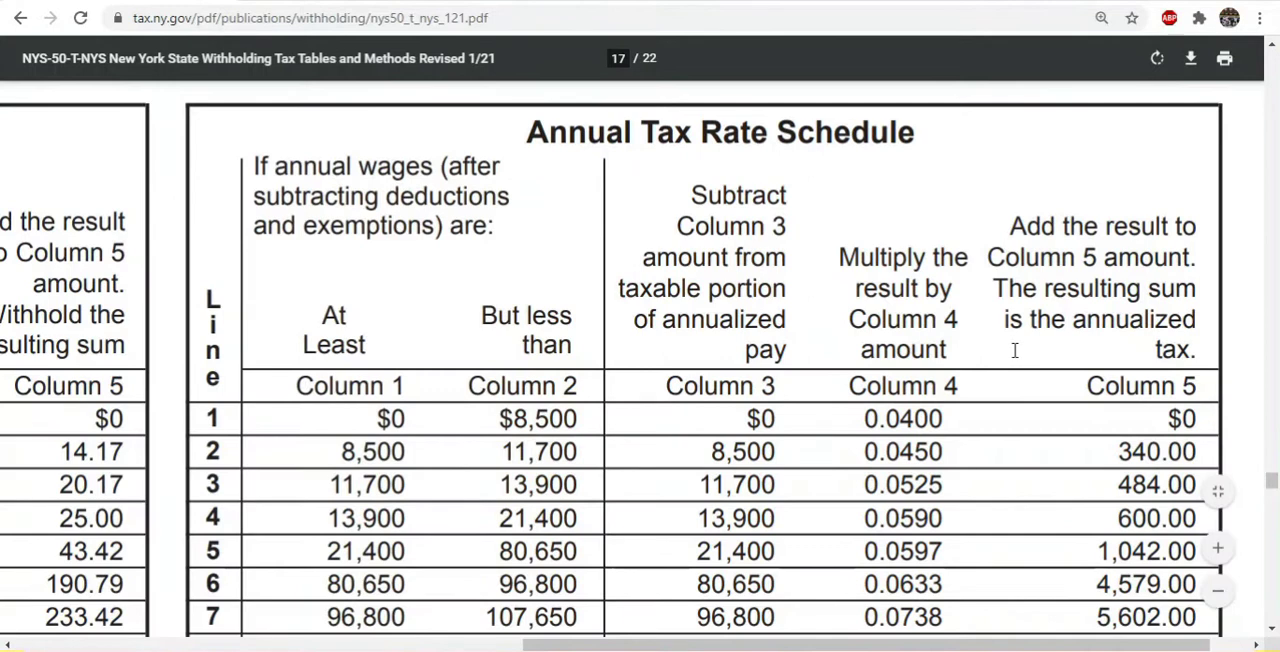
# Review the page 17 Annual Tax Rate Schedule, reading line 8's 157,650 upper bound.
pyautogui.scroll(-3)
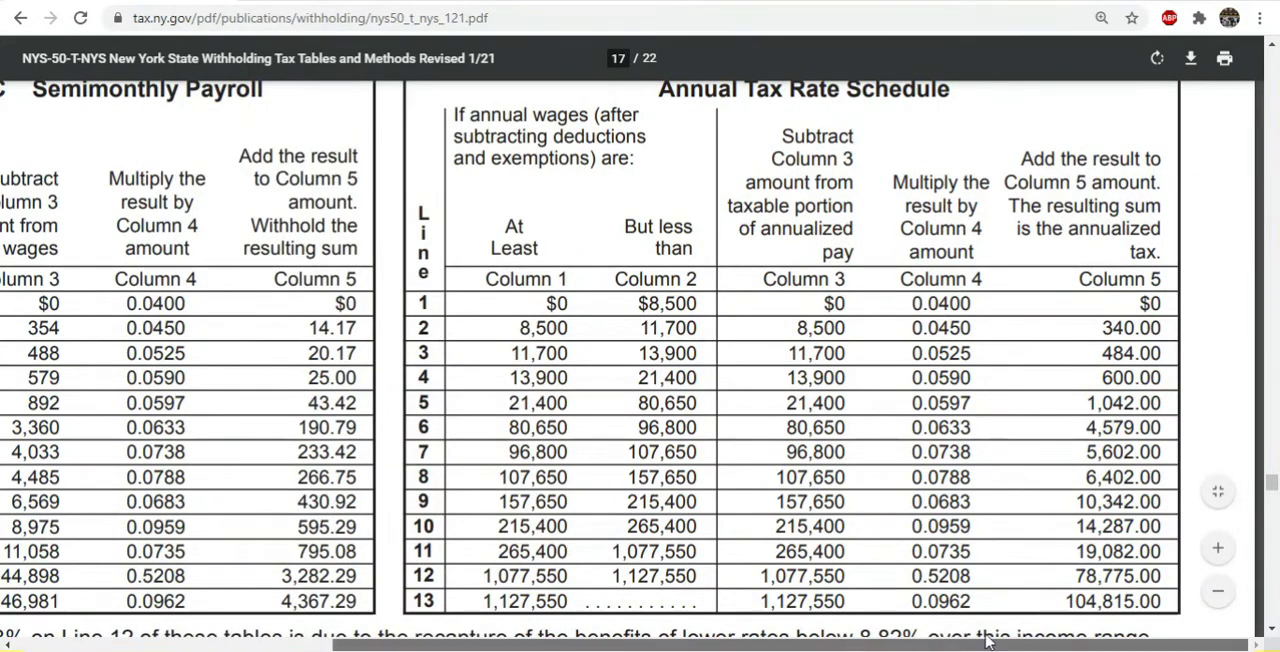
pyautogui.moveTo(576, 336)
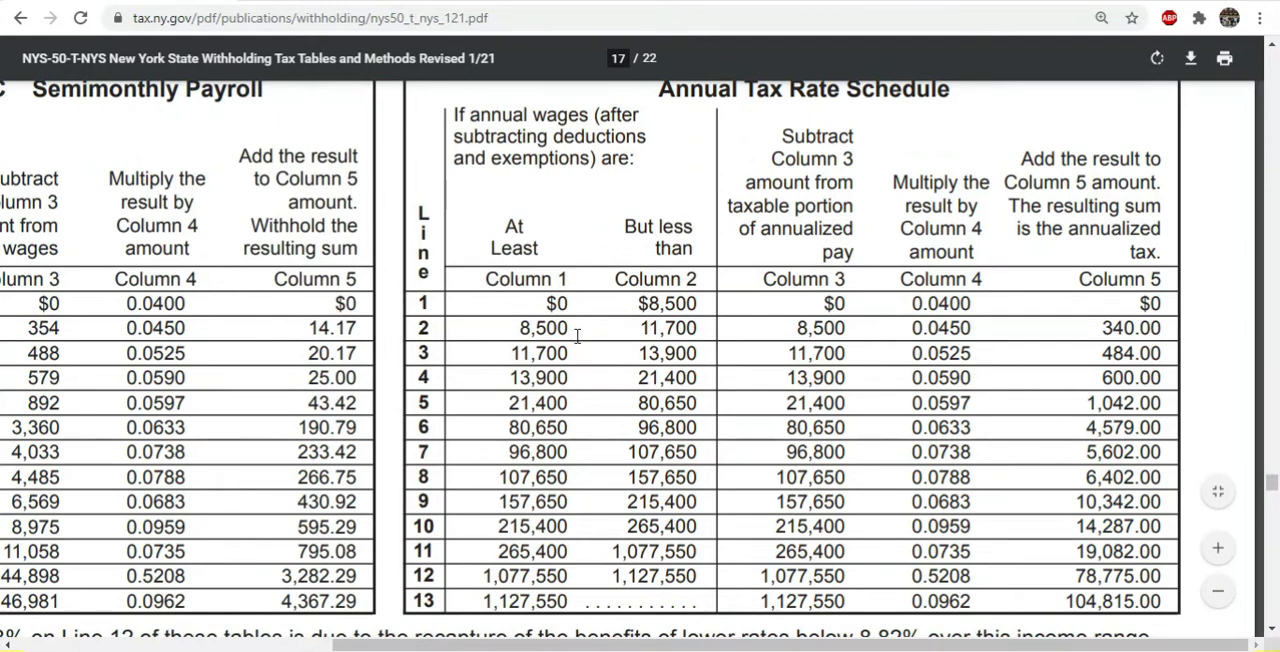
pyautogui.moveTo(912, 418)
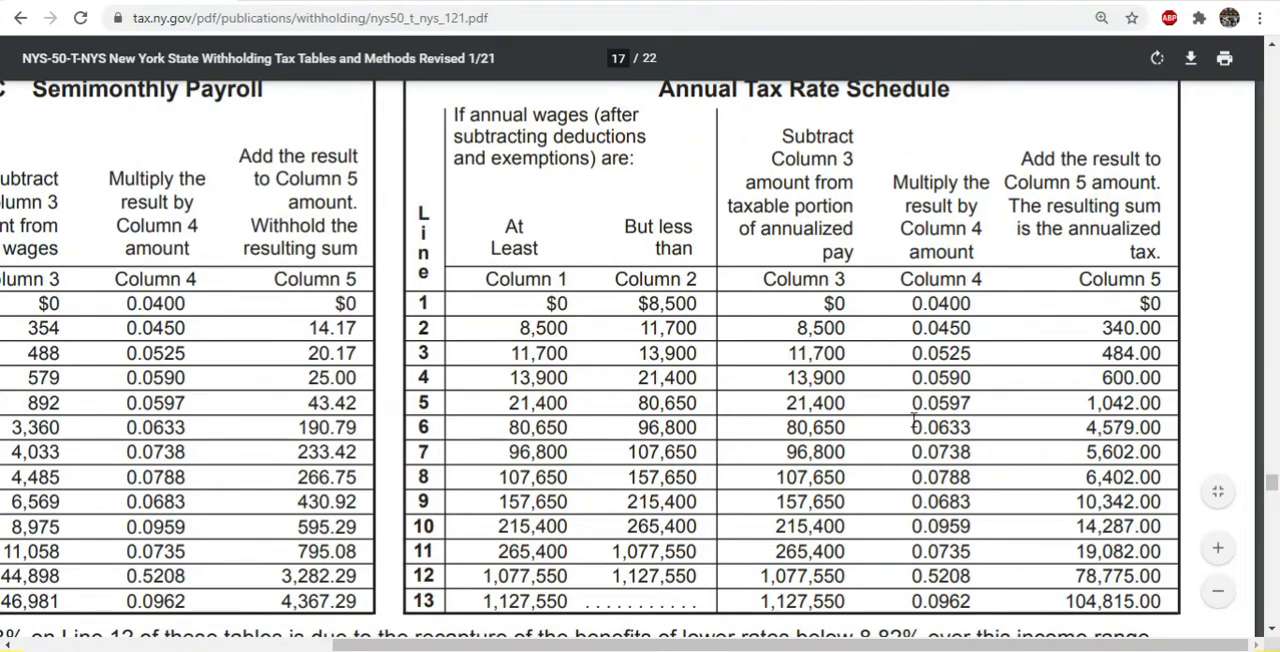
pyautogui.moveTo(940, 404); pyautogui.dragTo(810, 502)
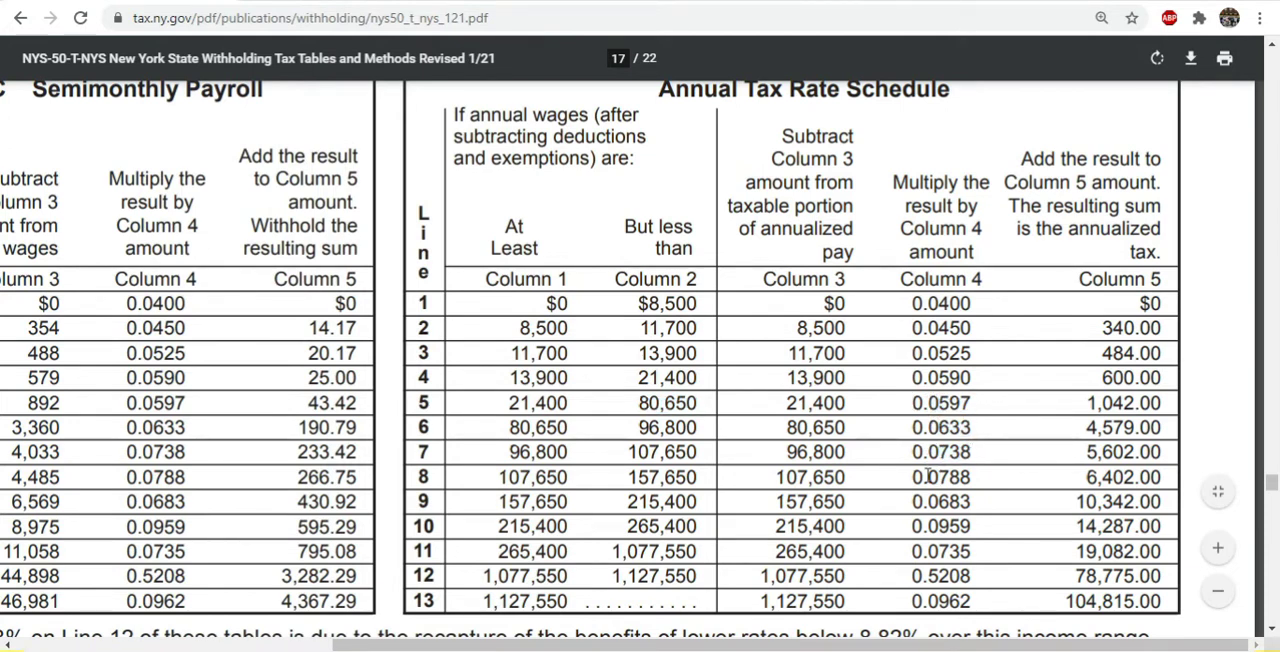
pyautogui.doubleClick(940, 476)
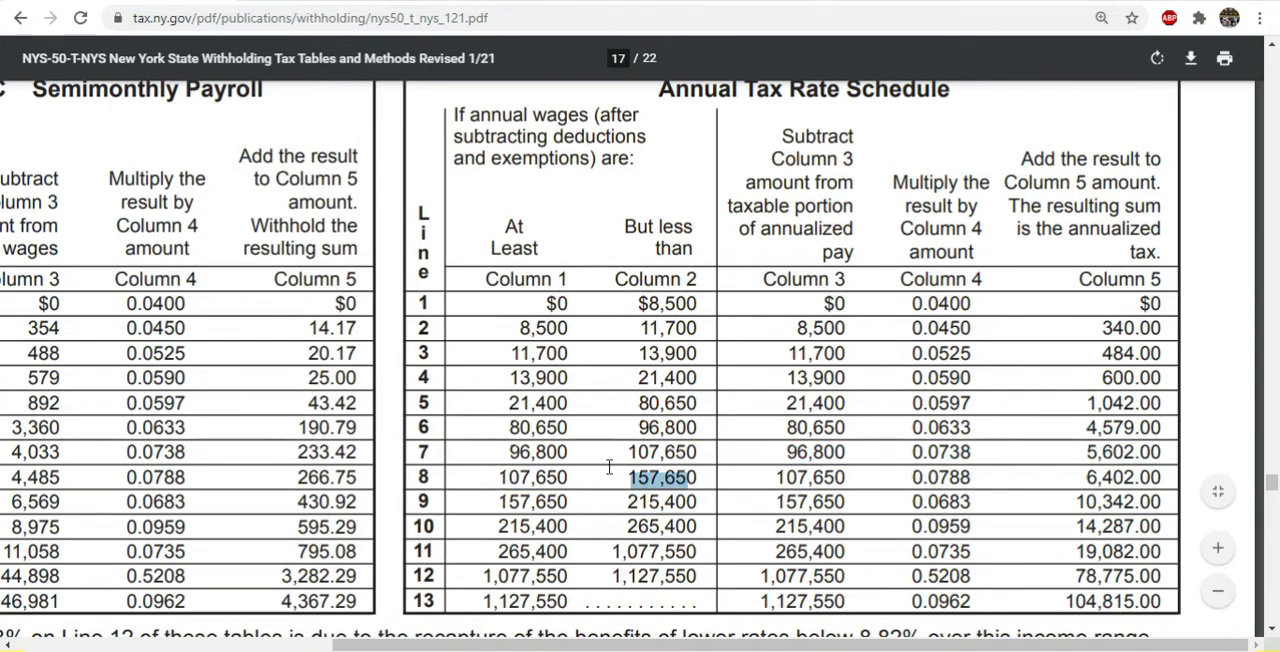
pyautogui.moveTo(936, 438)
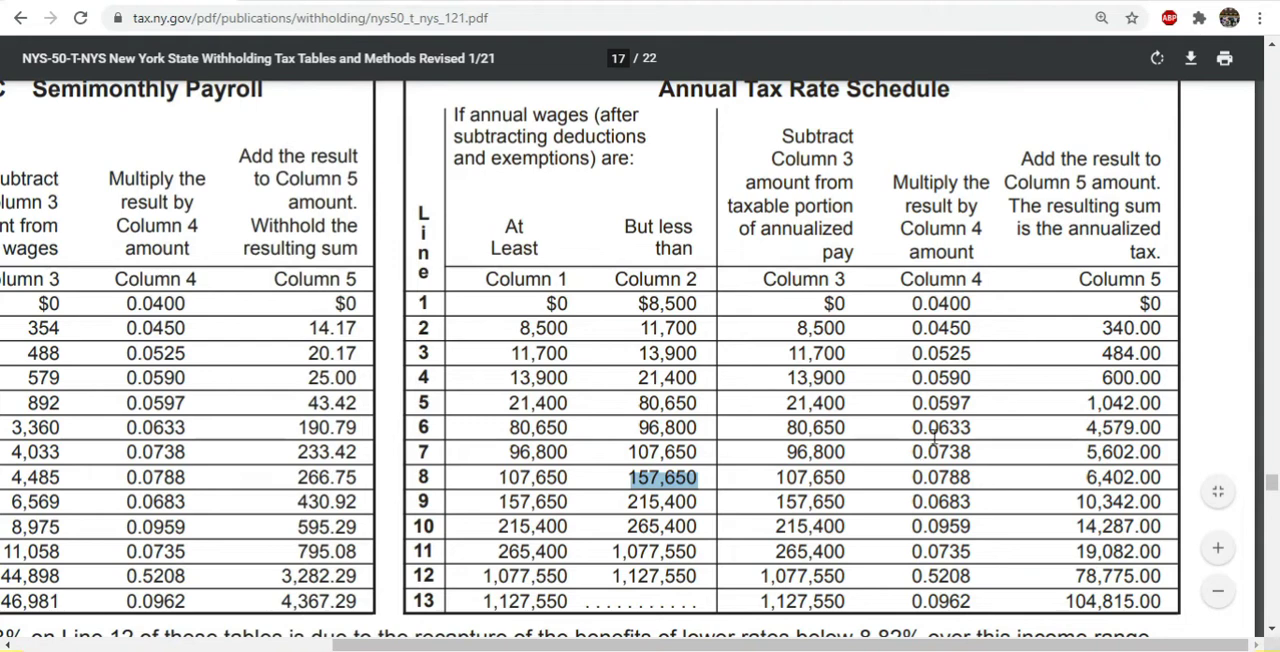
pyautogui.moveTo(922, 436)
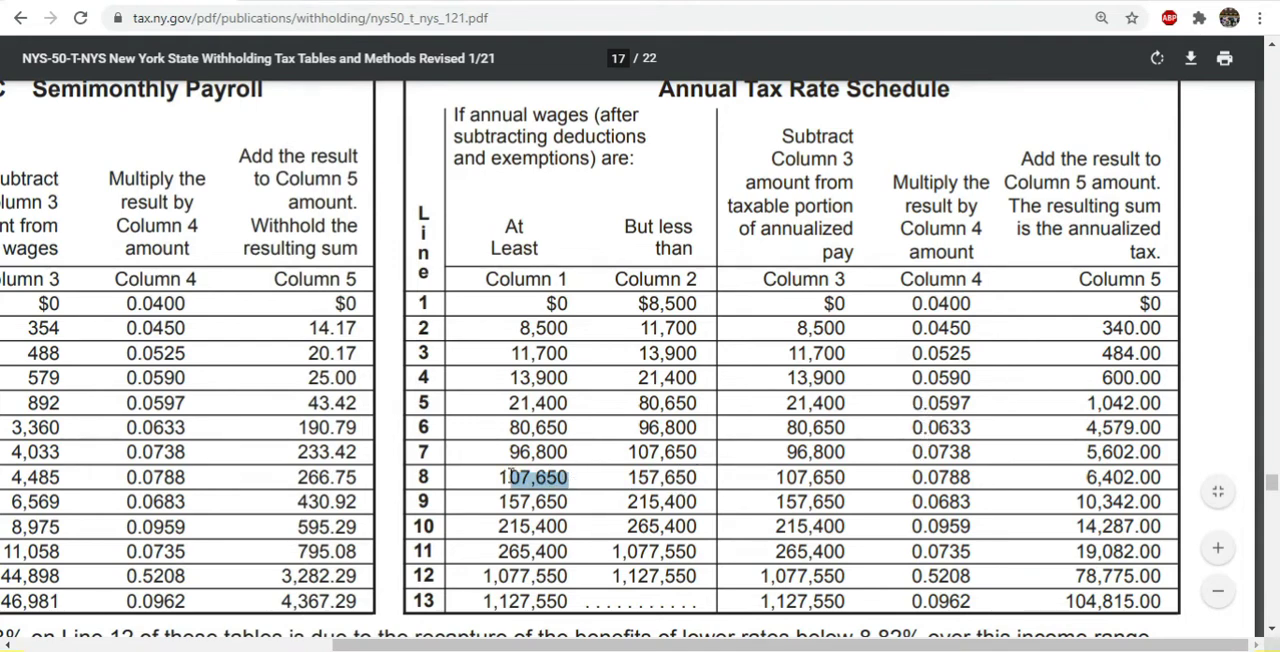
pyautogui.moveTo(708, 472)
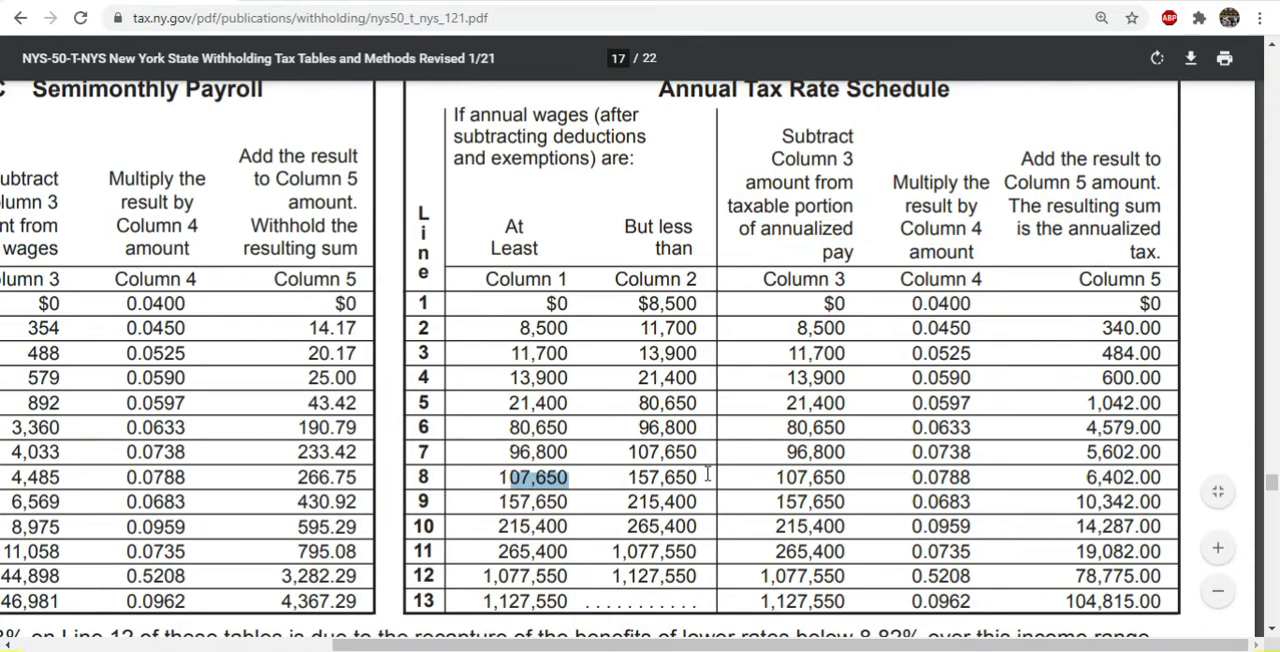
pyautogui.click(662, 500)
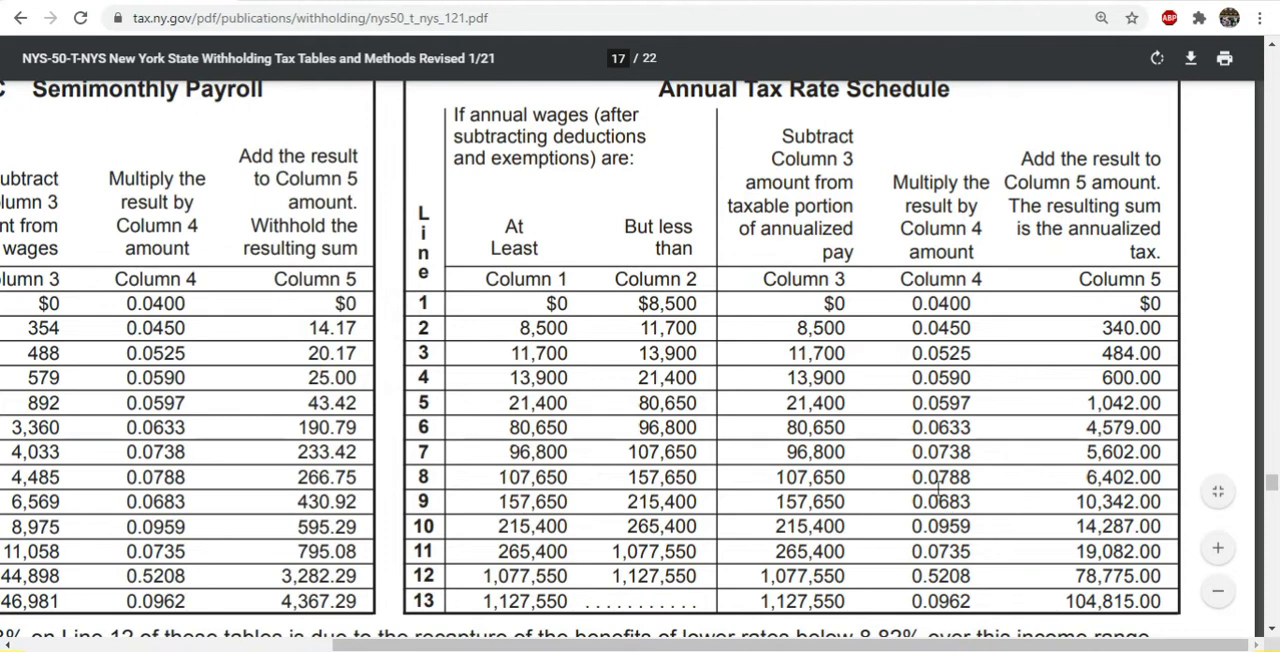
pyautogui.moveTo(1038, 404)
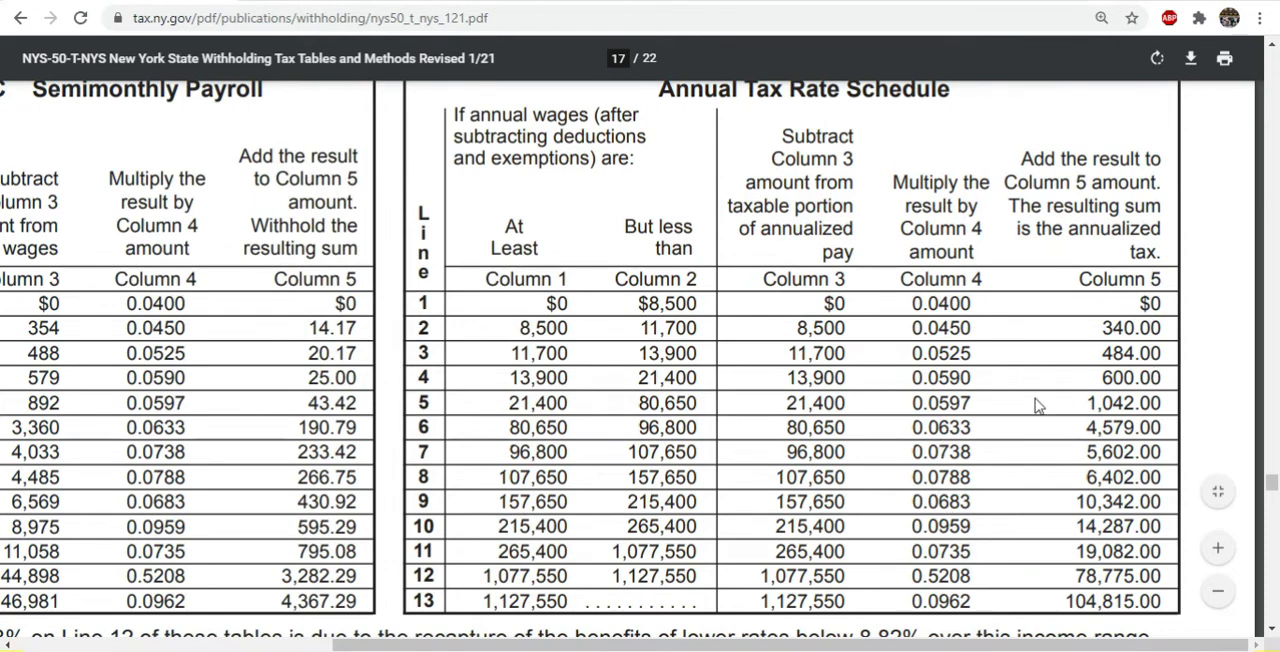
pyautogui.scroll(-3)
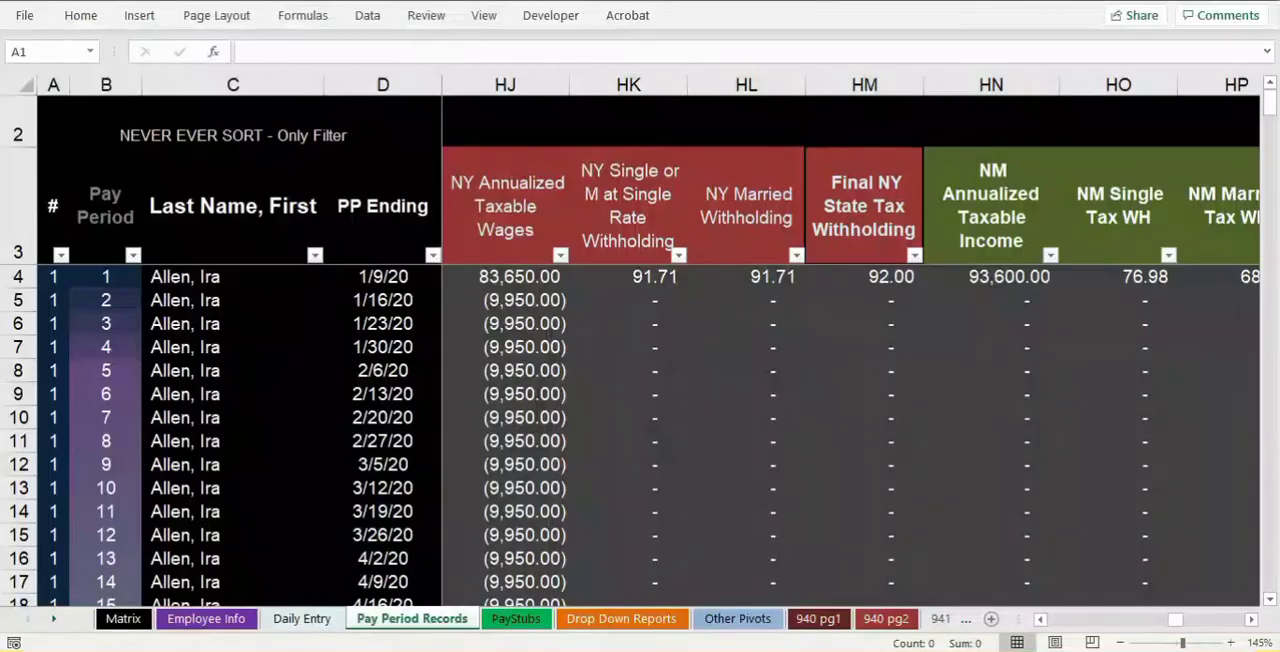
# Check the NY annualized taxable wages VLOOKUP in HJ4, then go to the Matrix sheet.
pyautogui.click(518, 276)
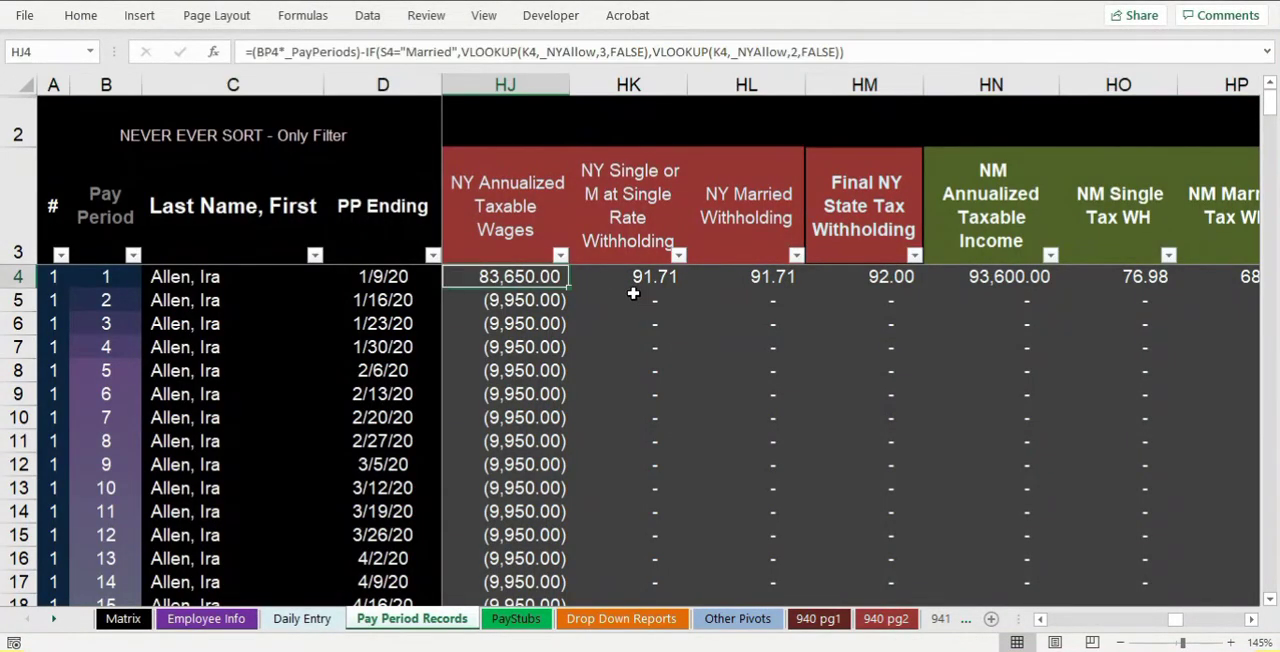
pyautogui.moveTo(626, 298)
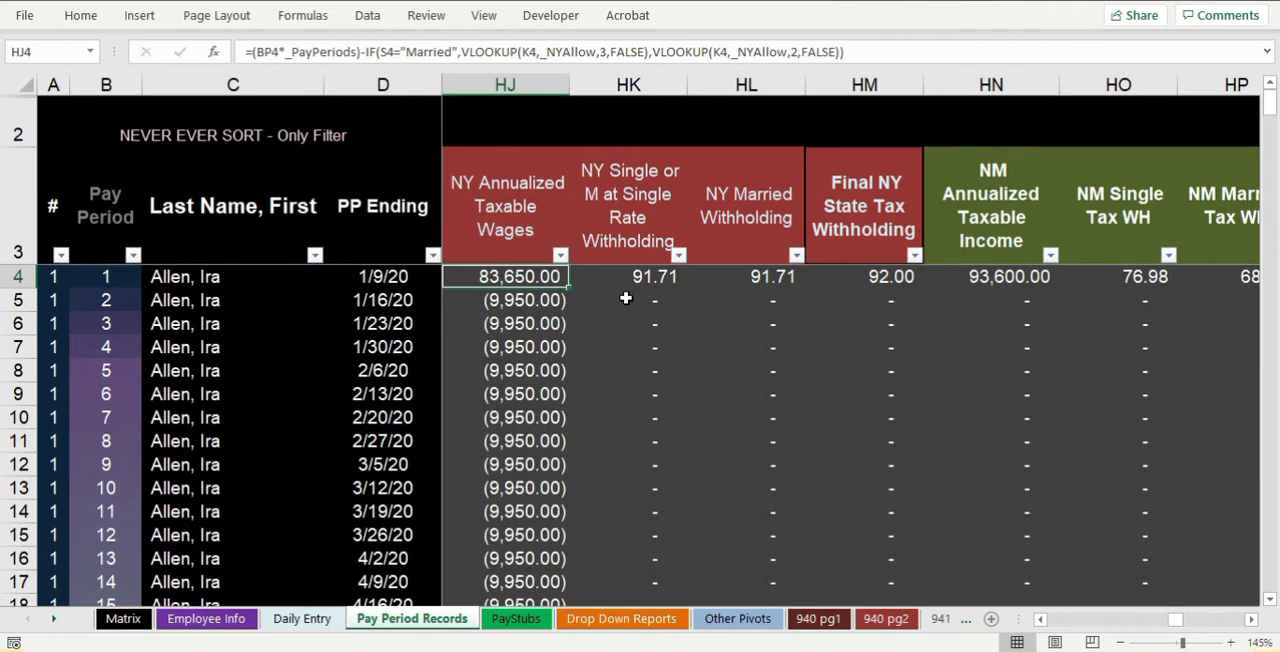
pyautogui.moveTo(536, 464)
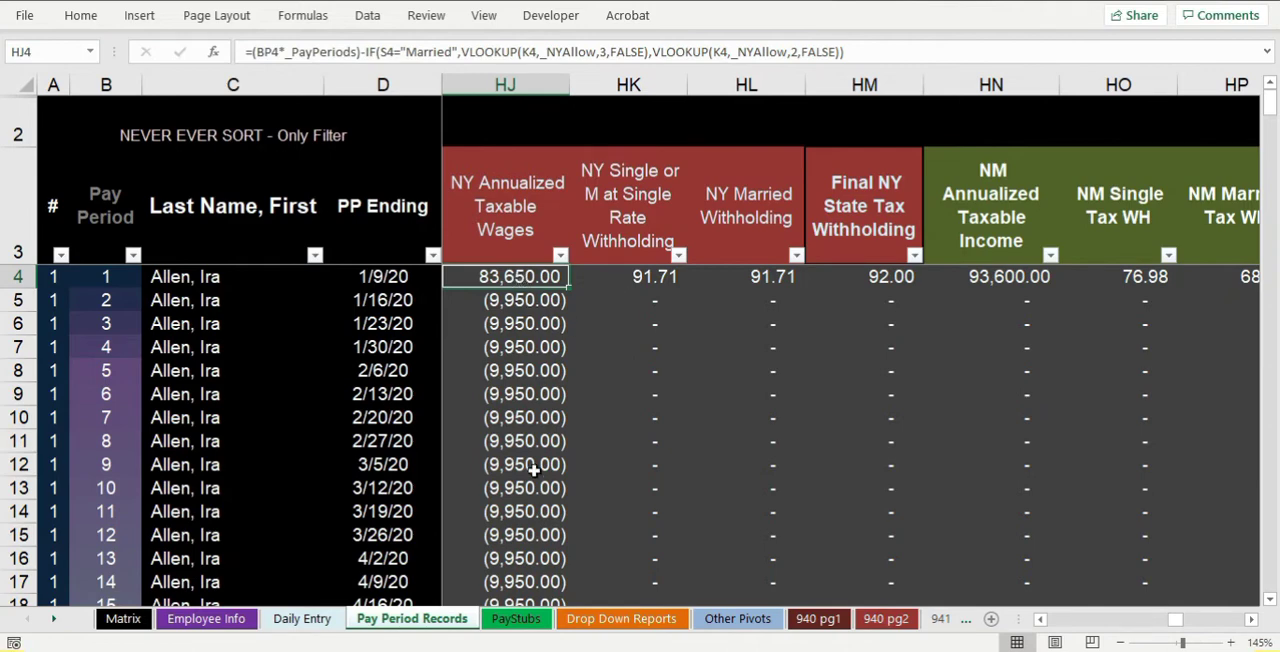
pyautogui.click(124, 618)
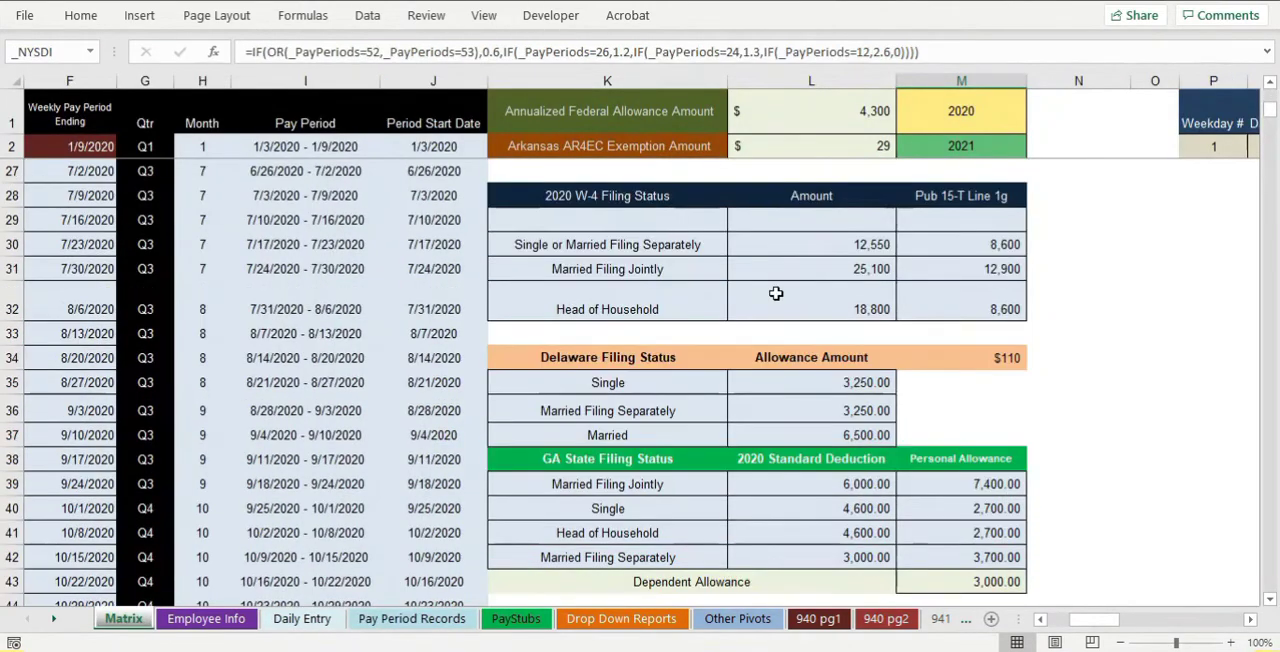
# Select the NY State Annualized Exemptions table K107:M117 and confirm it is named NYAllow.
pyautogui.scroll(-3)
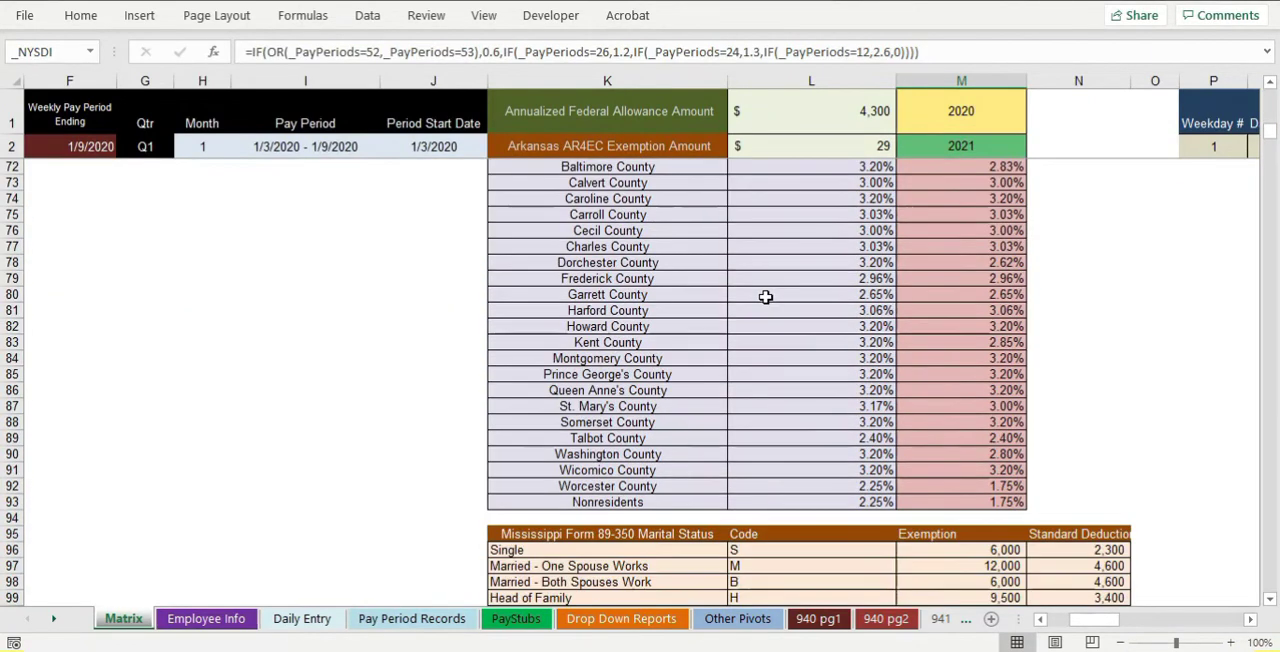
pyautogui.scroll(-3)
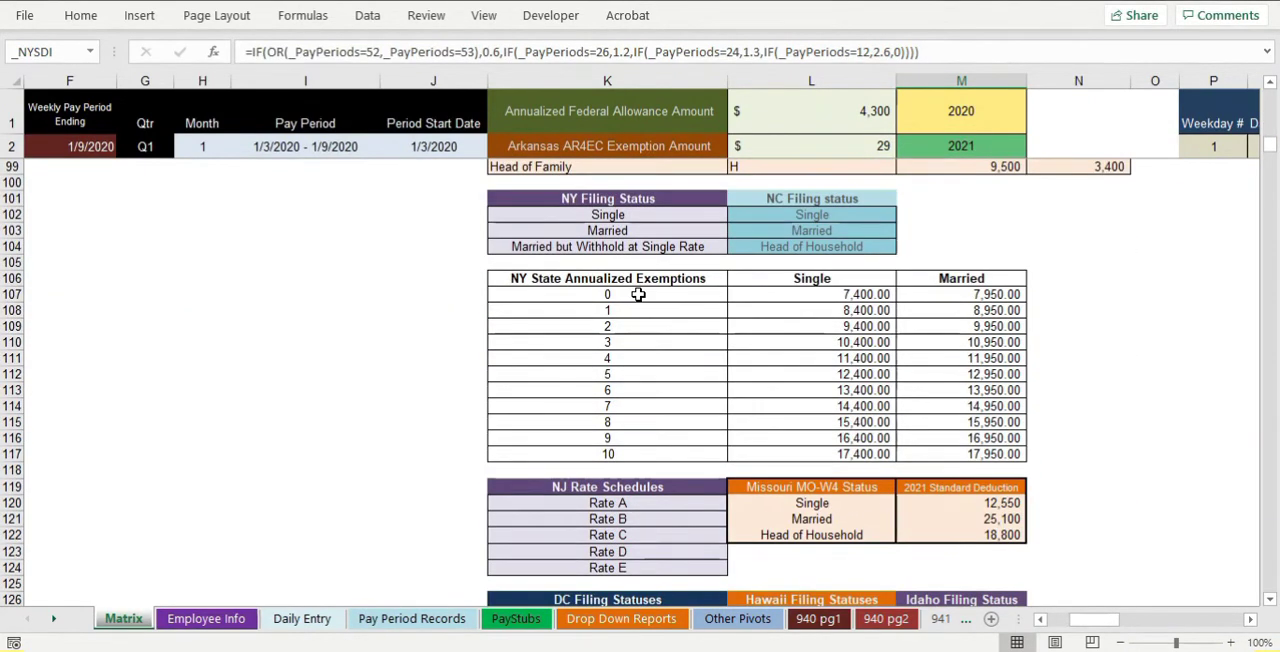
pyautogui.moveTo(608, 278); pyautogui.dragTo(1000, 454)
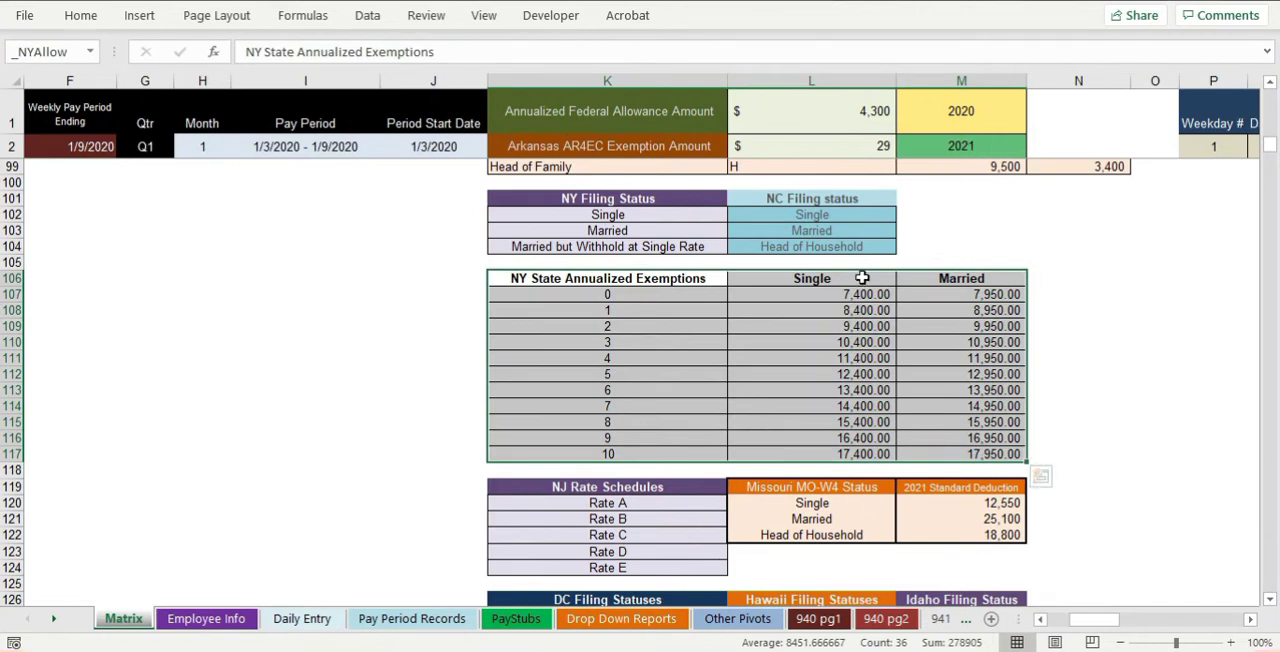
pyautogui.click(812, 292)
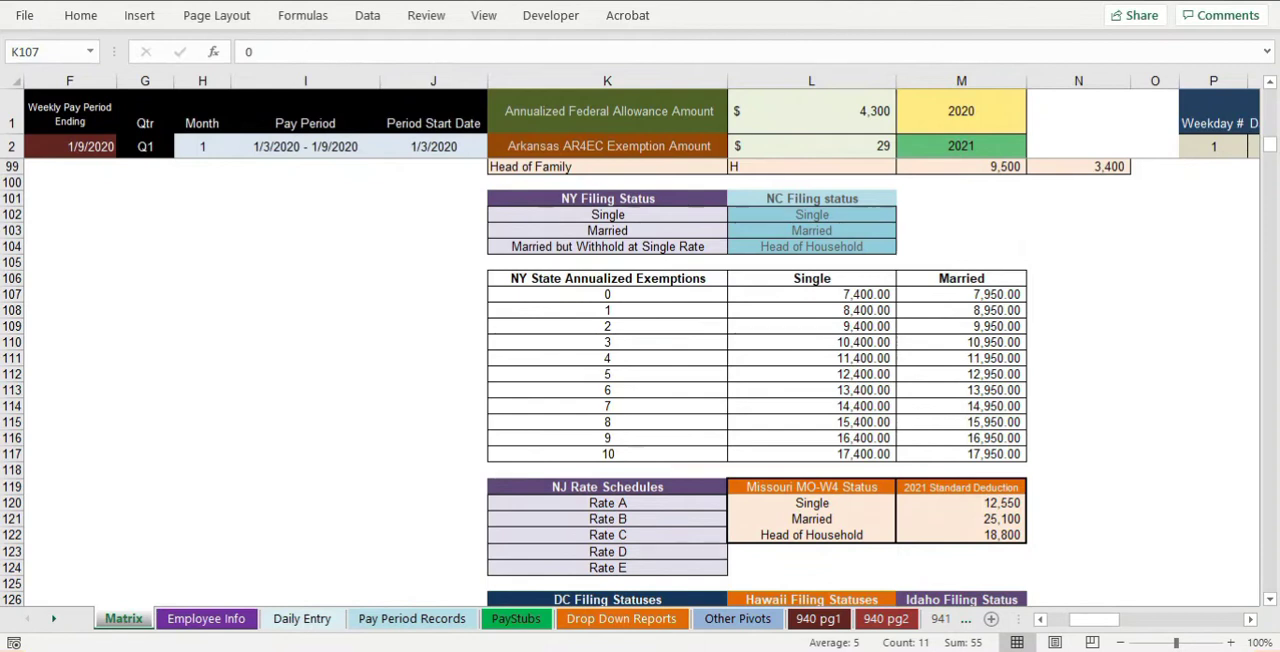
pyautogui.click(812, 390)
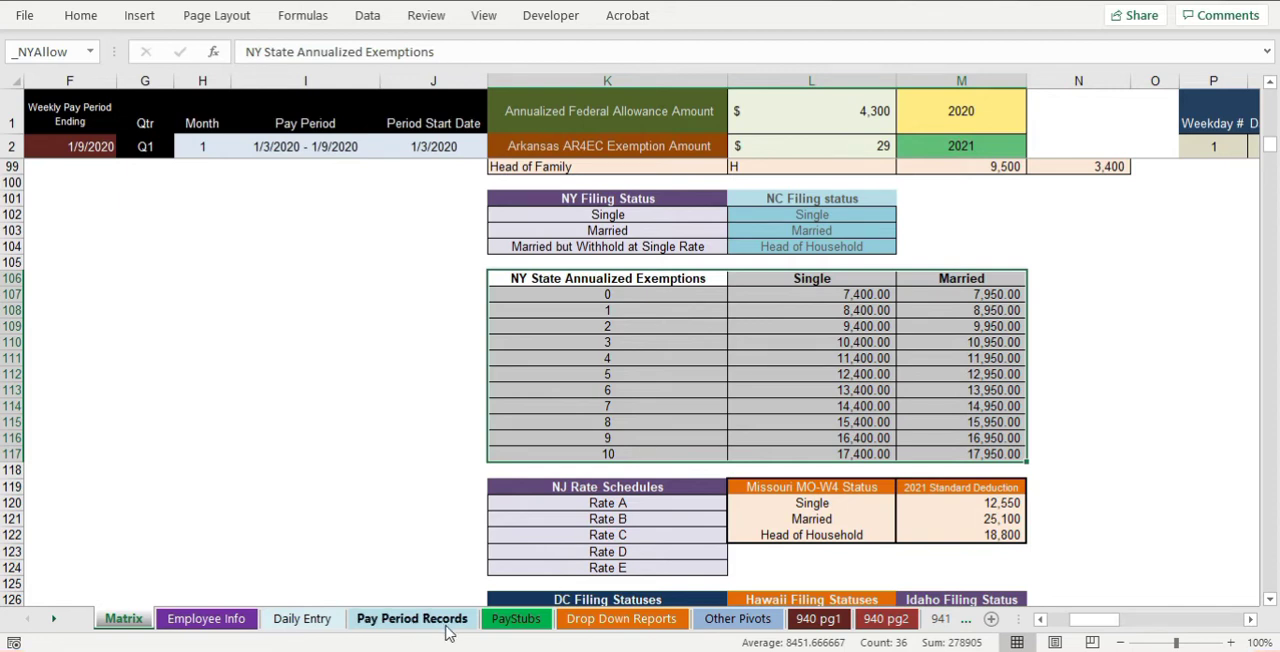
pyautogui.click(412, 618)
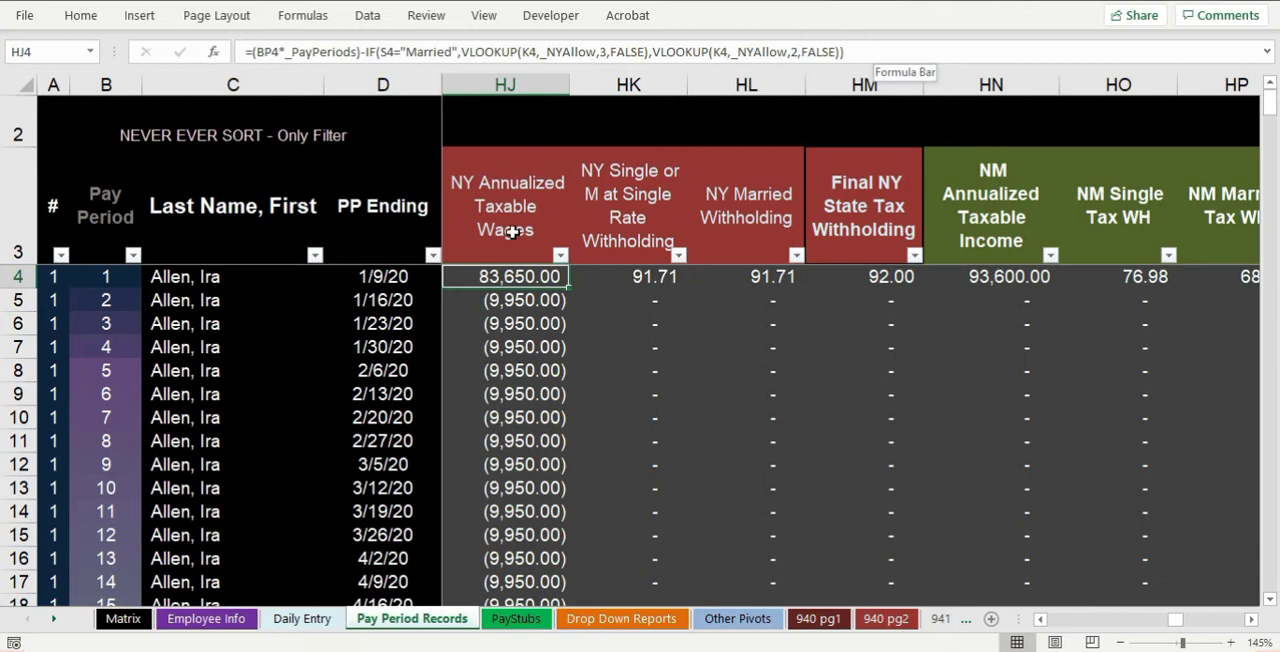
pyautogui.moveTo(584, 280)
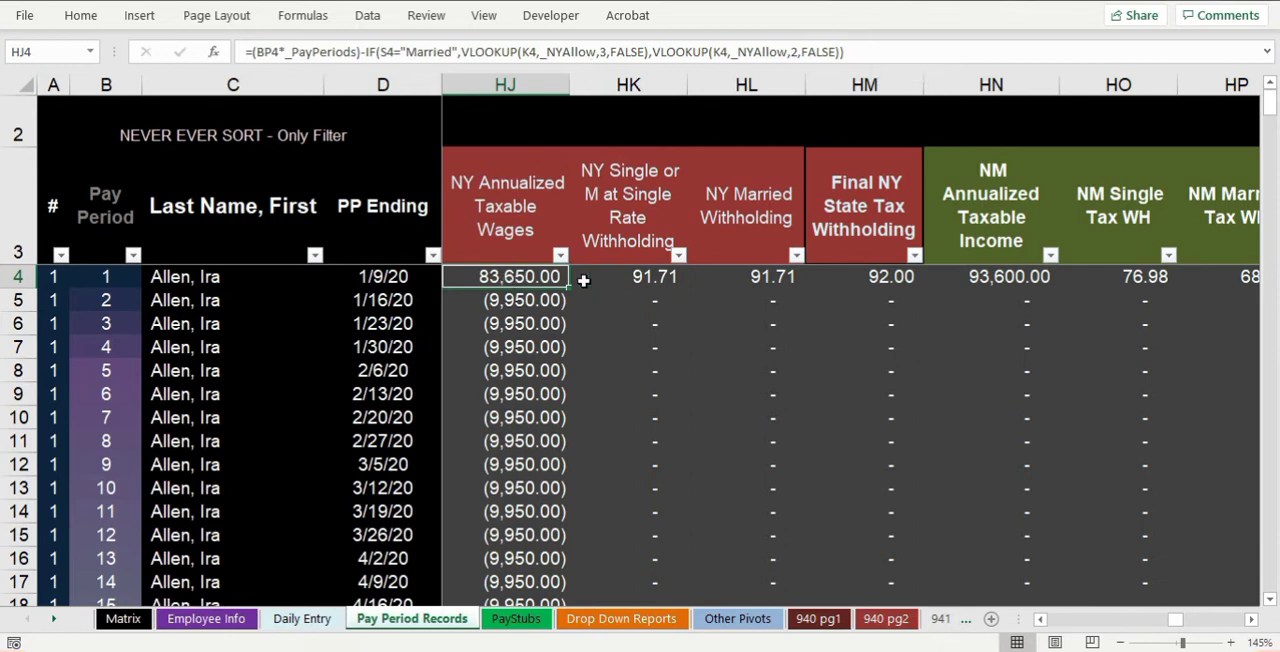
pyautogui.moveTo(520, 290)
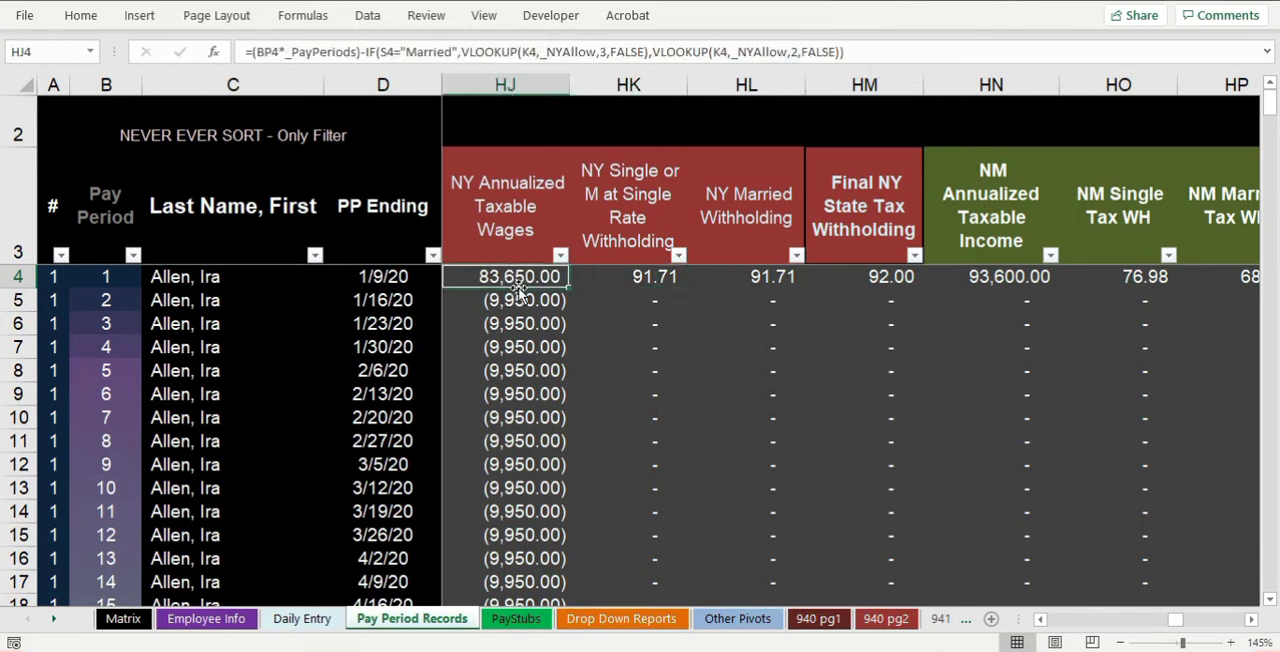
pyautogui.click(654, 276)
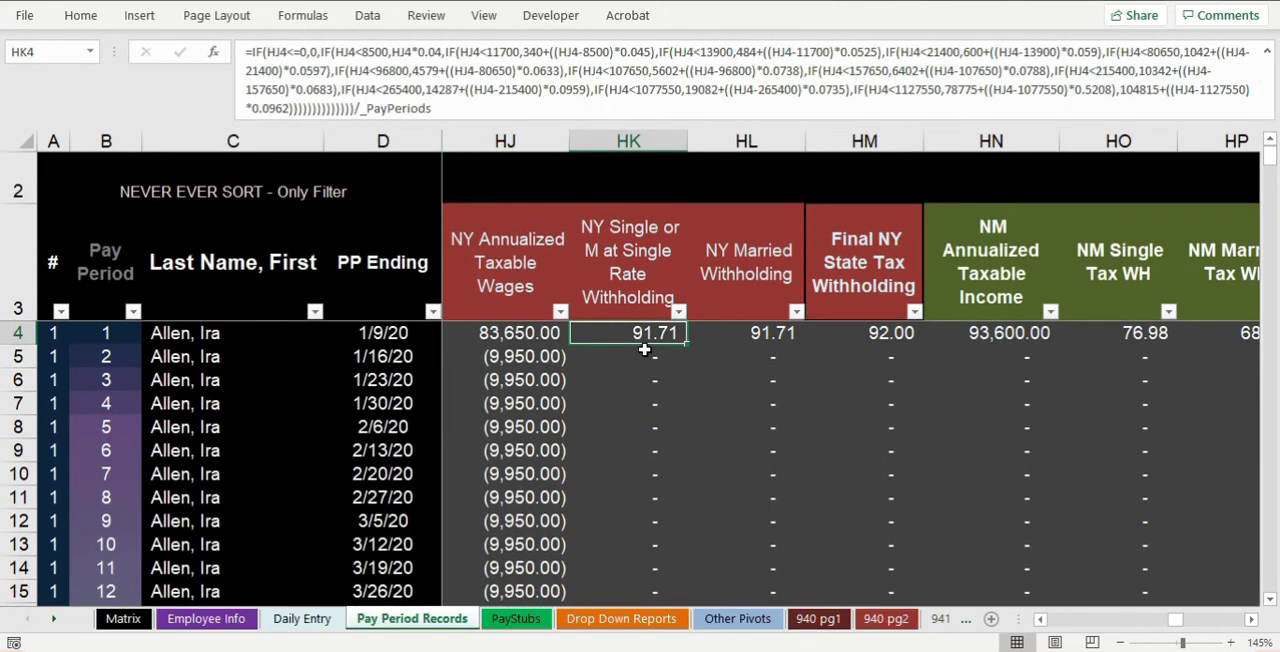
pyautogui.doubleClick(628, 332)
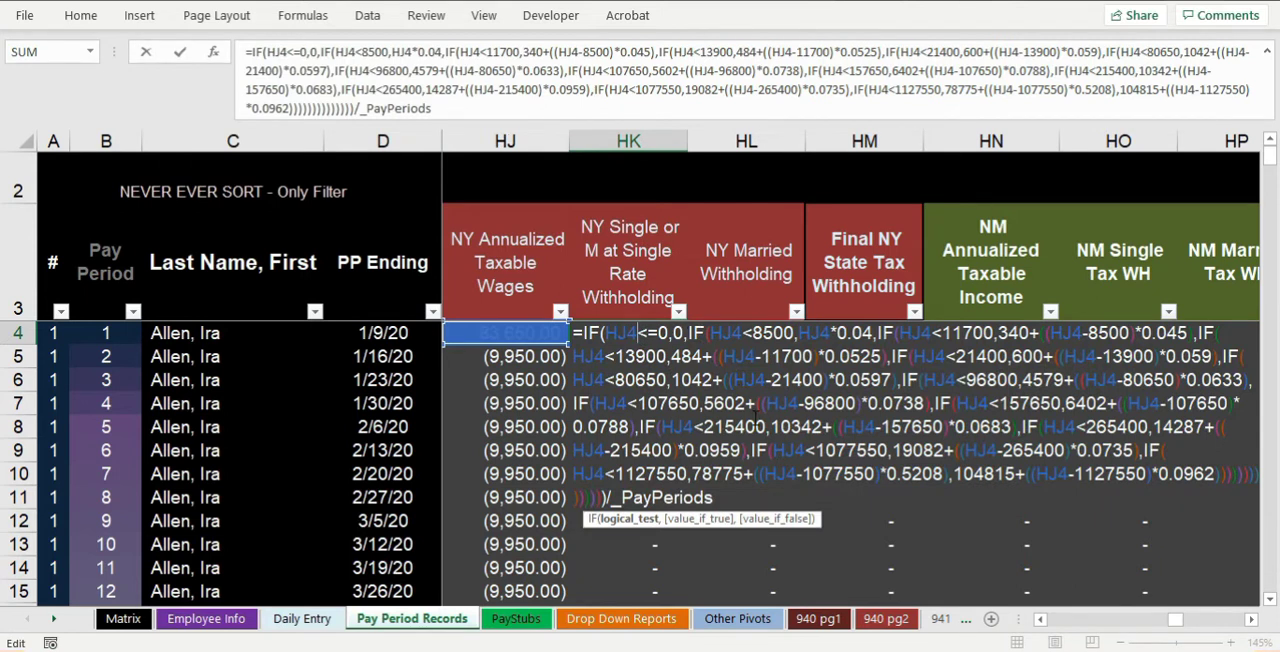
pyautogui.click(744, 332)
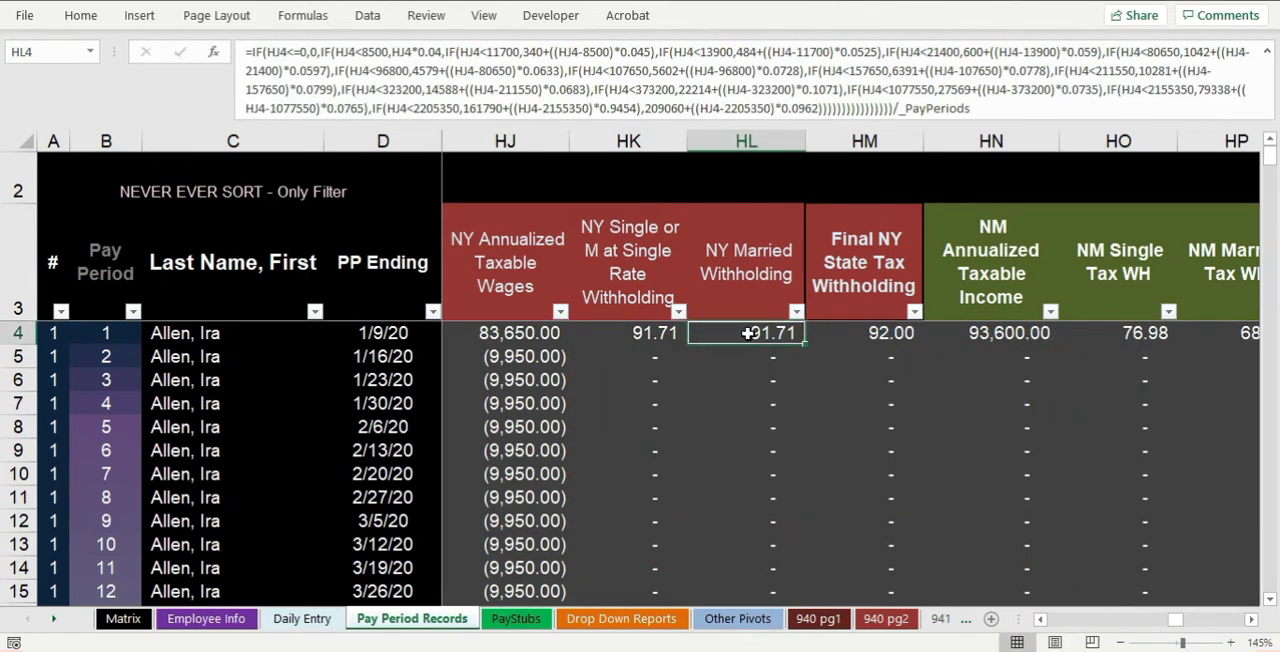
pyautogui.moveTo(768, 364)
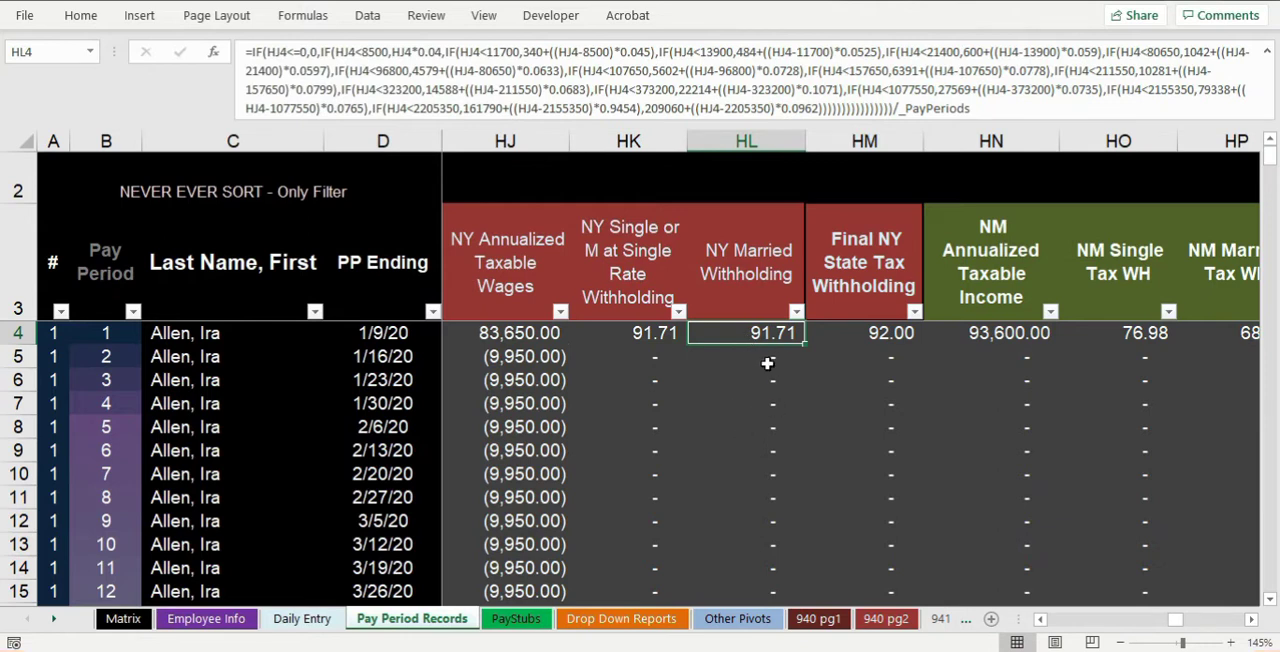
pyautogui.click(864, 332)
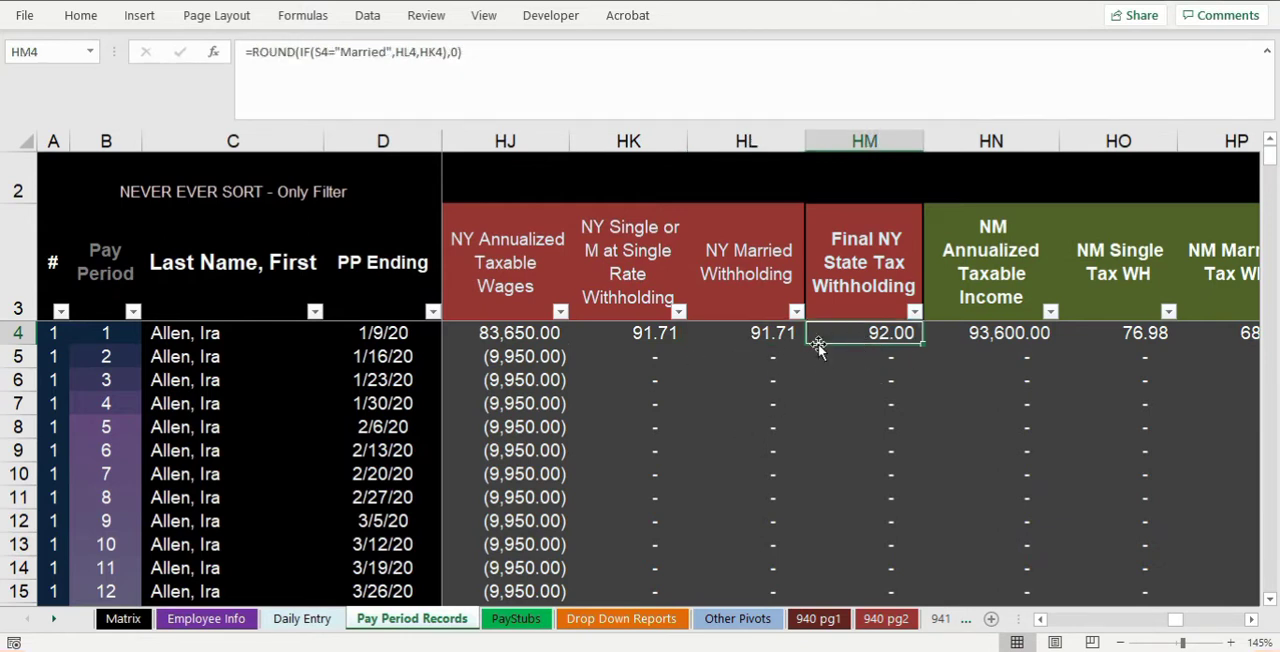
pyautogui.moveTo(544, 120)
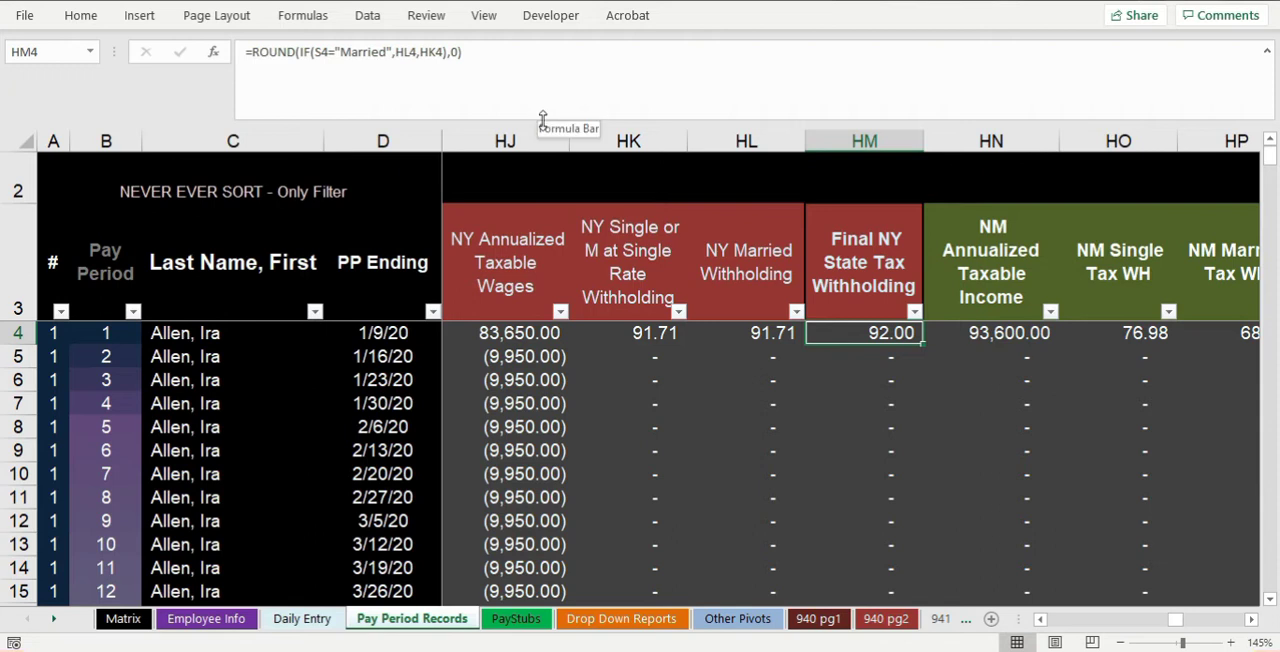
pyautogui.moveTo(520, 128)
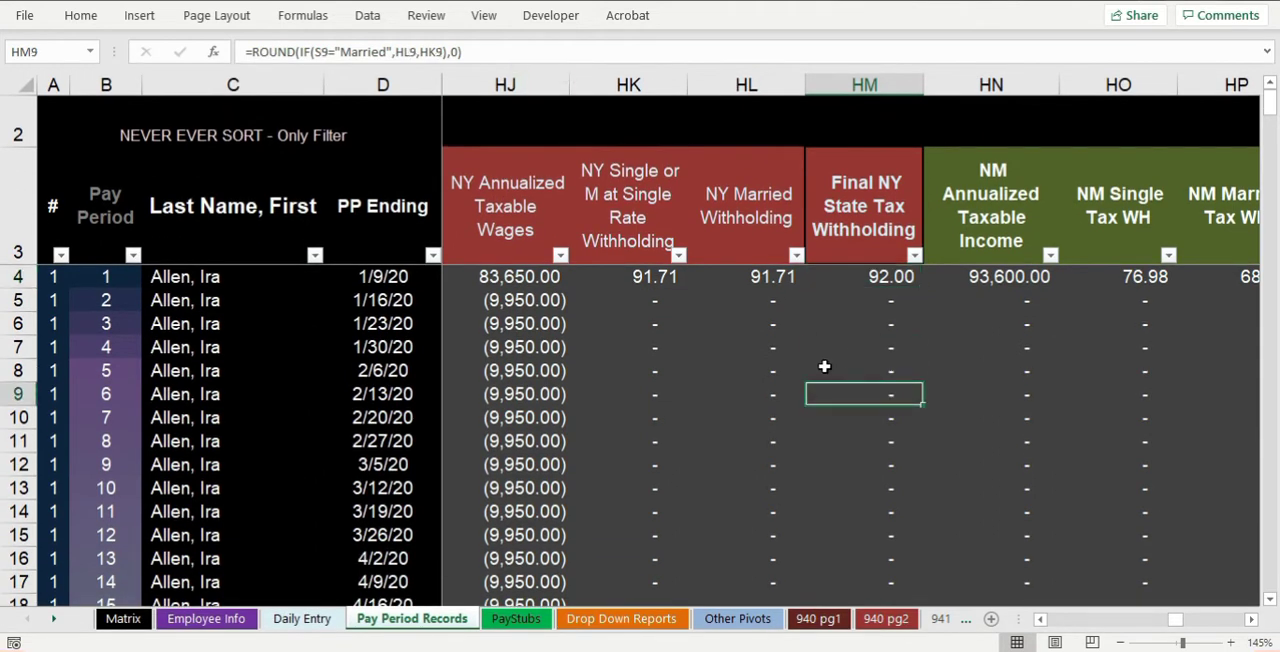
# Check the PayStubs SDI 0.60 and Paid Family & Medical Leave 9.20 lines.
pyautogui.click(516, 618)
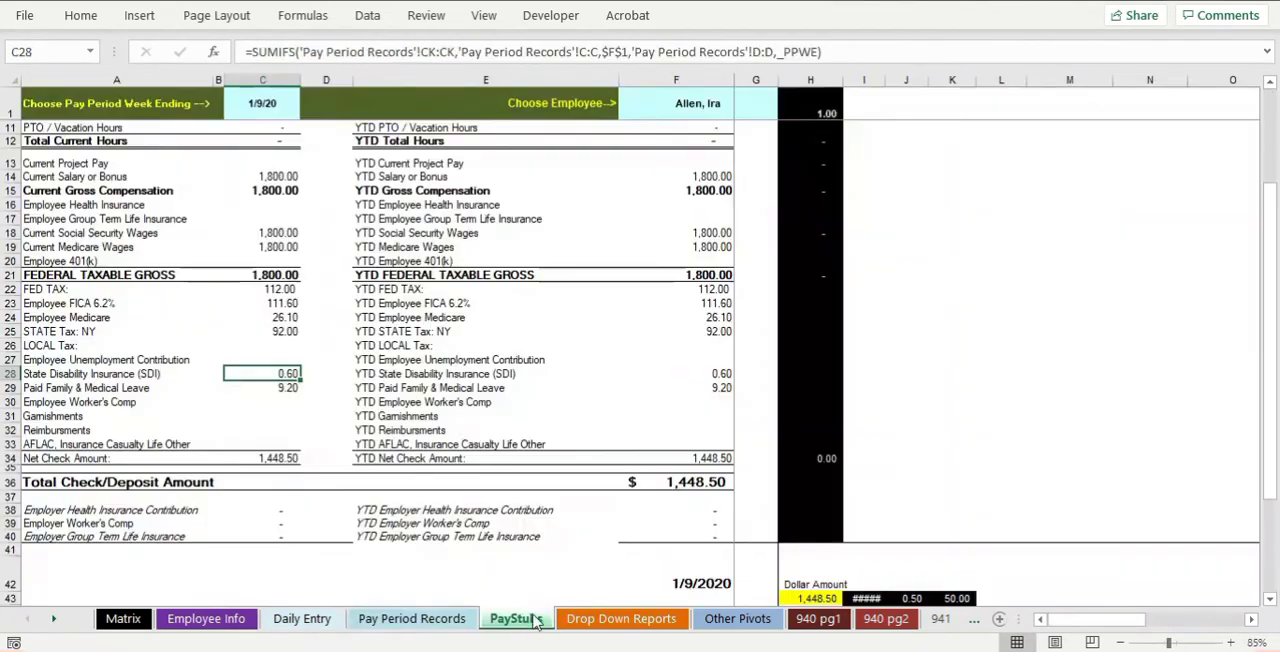
pyautogui.click(116, 372)
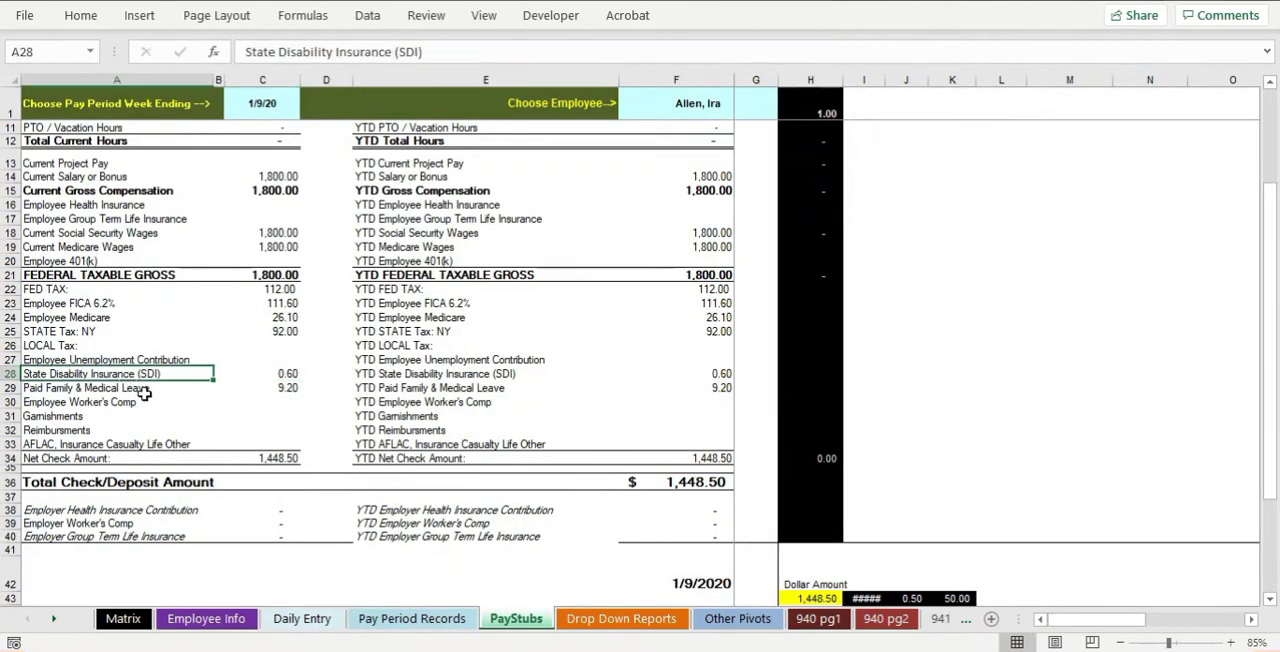
pyautogui.click(116, 388)
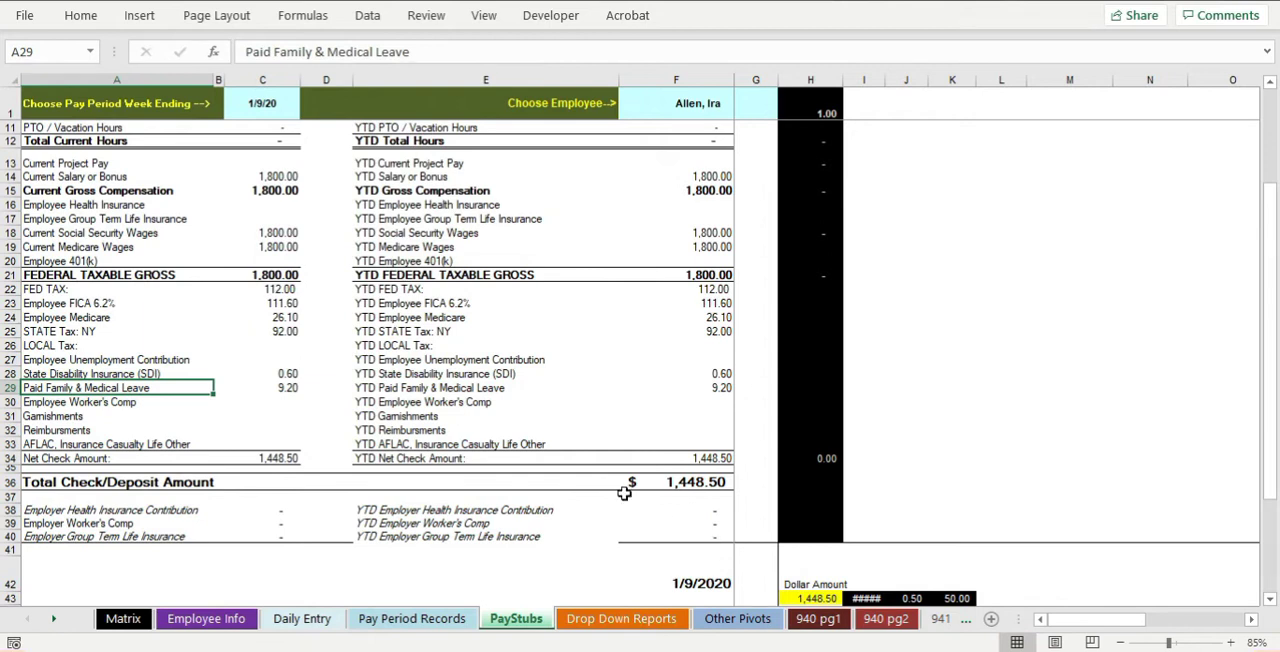
pyautogui.click(116, 372)
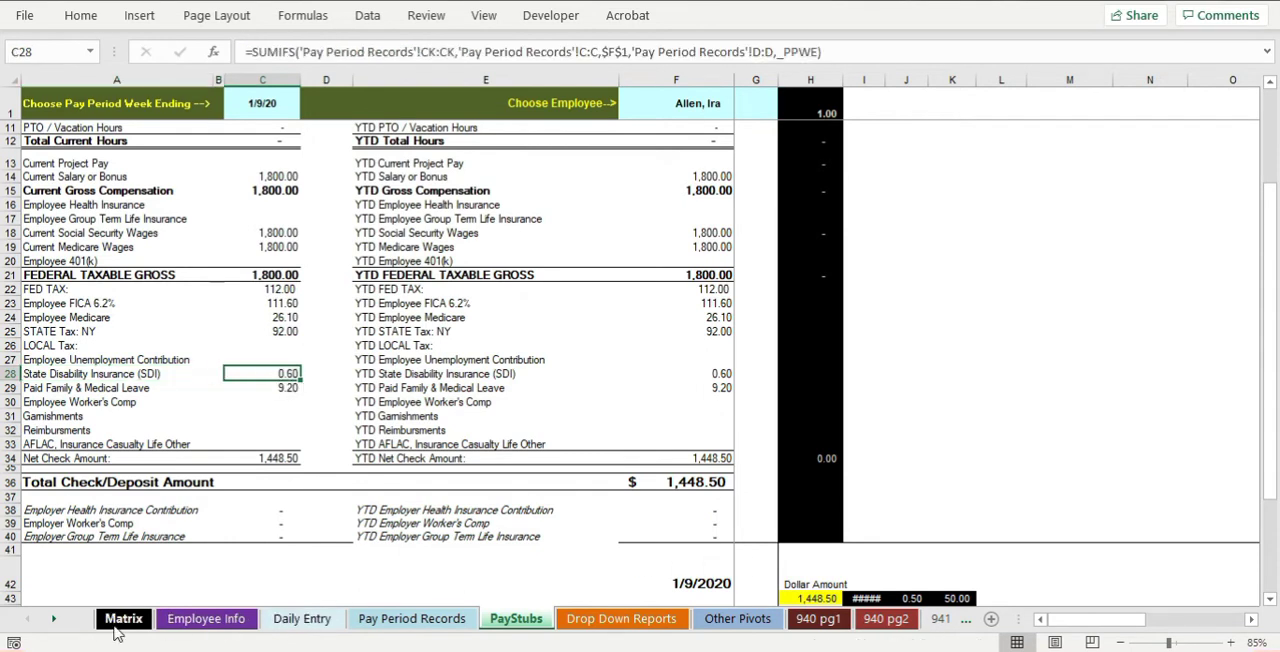
# Set Matrix payroll frequency to BiWeekly and see NY SDI per period rise to 1.20.
pyautogui.click(124, 618)
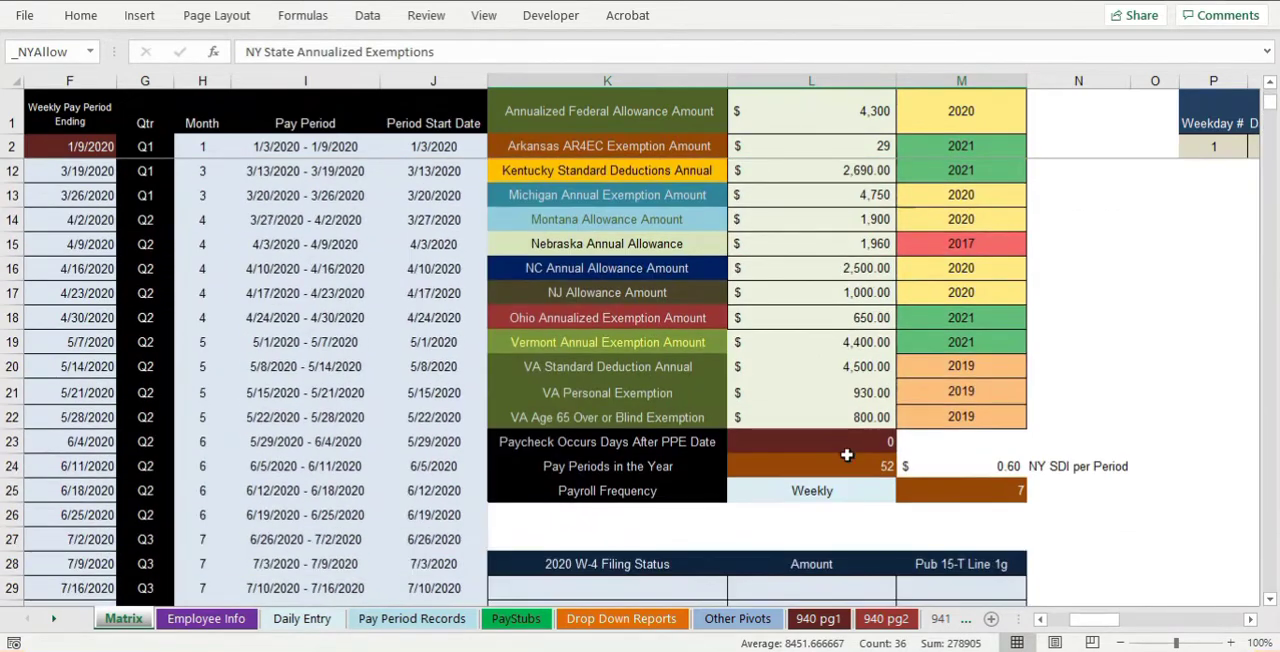
pyautogui.click(812, 490)
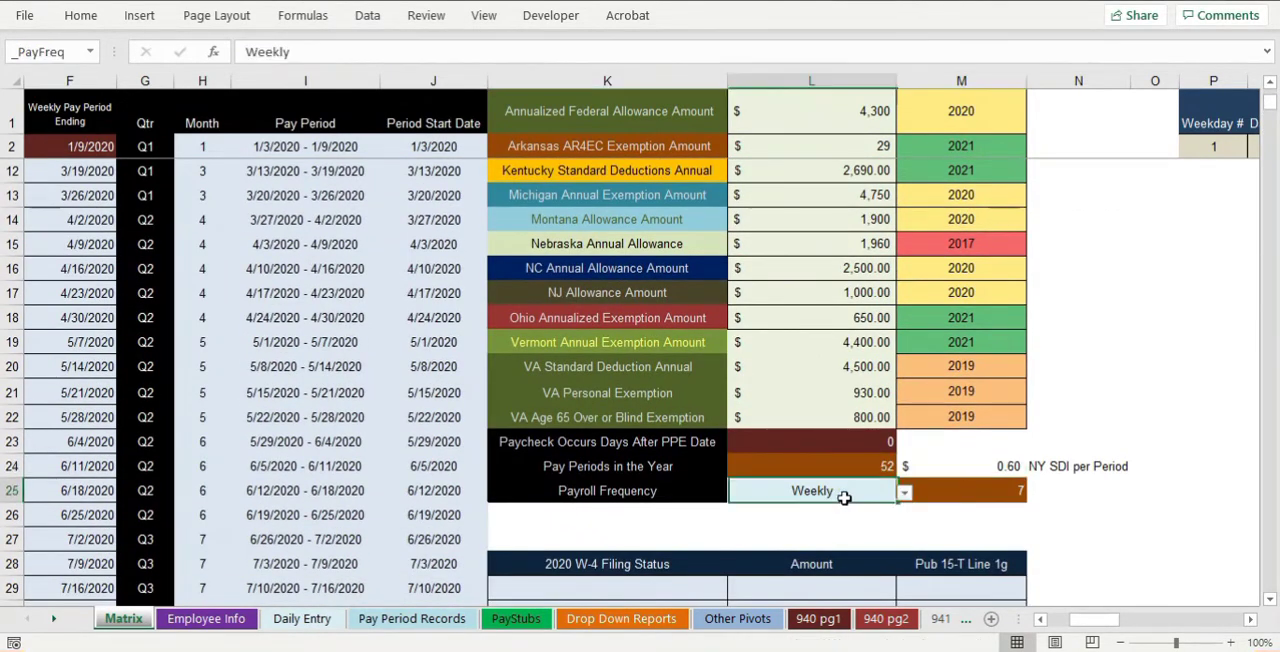
pyautogui.click(904, 492)
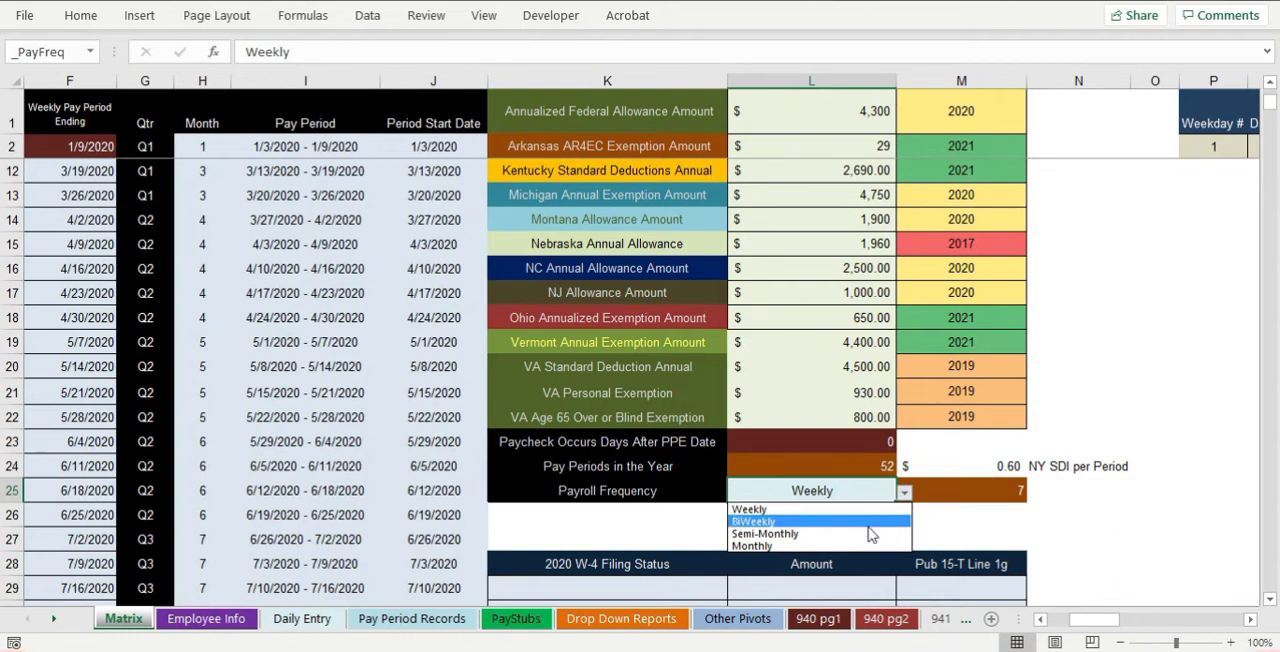
pyautogui.click(752, 520)
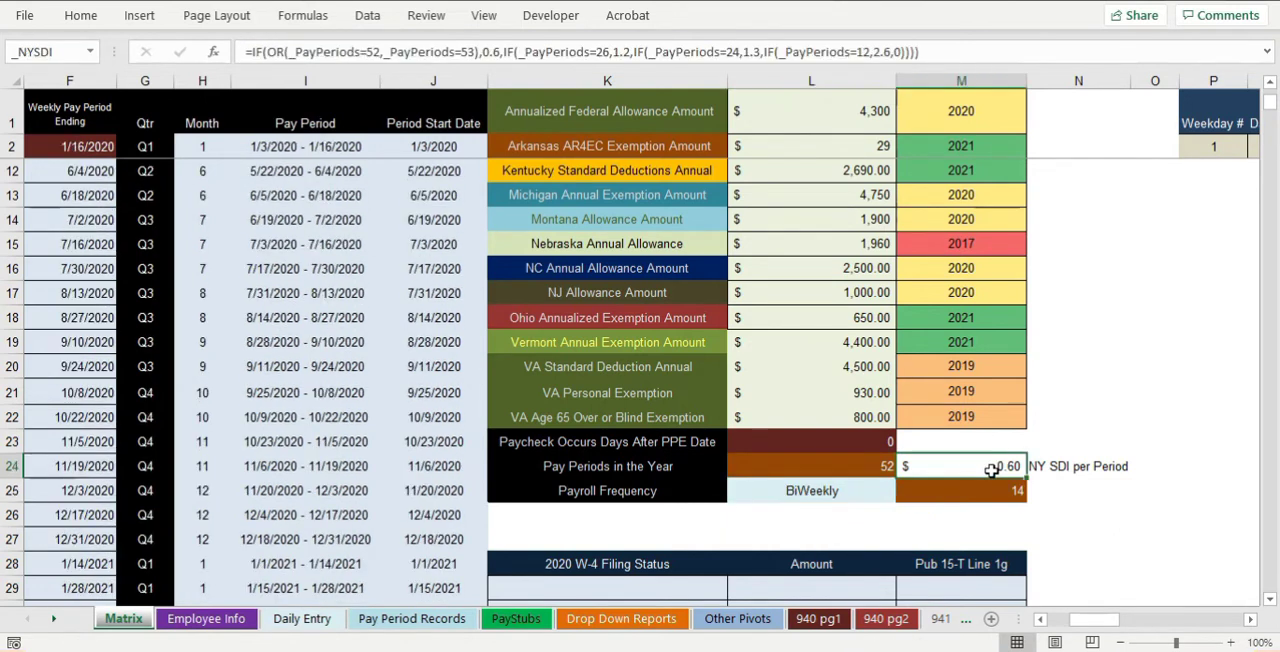
pyautogui.click(812, 466)
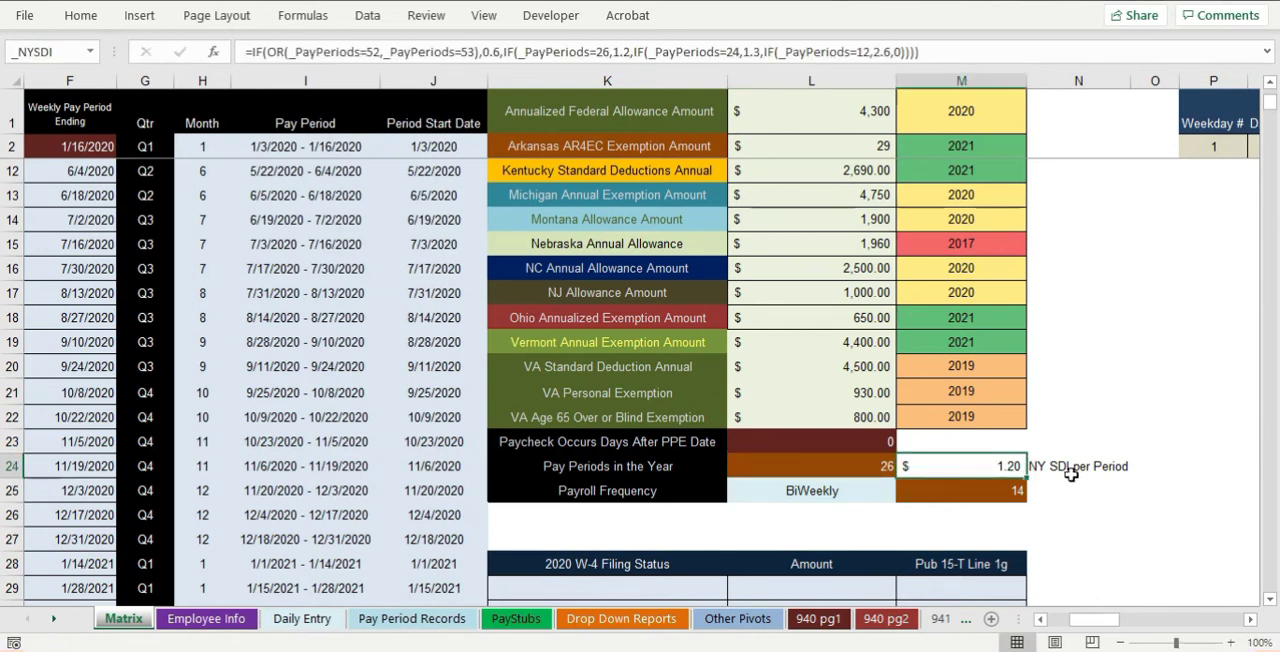
pyautogui.moveTo(974, 538)
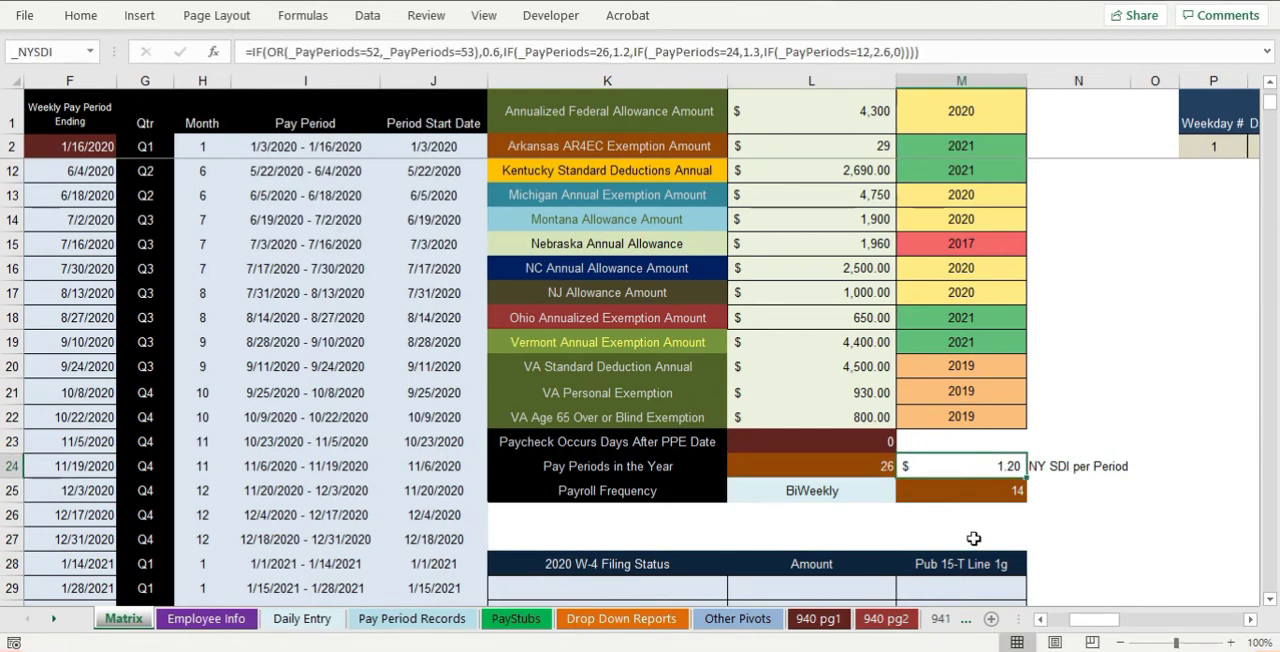
# Reset the payroll frequency back to Weekly.
pyautogui.write('1')
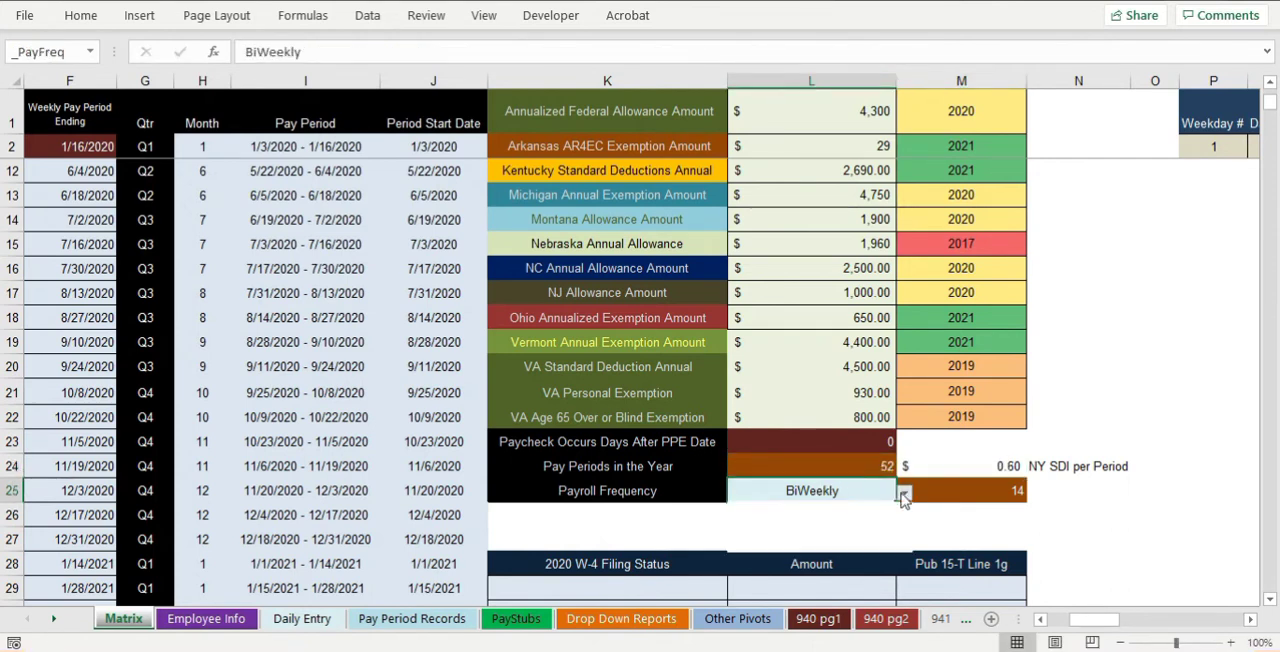
pyautogui.click(904, 490)
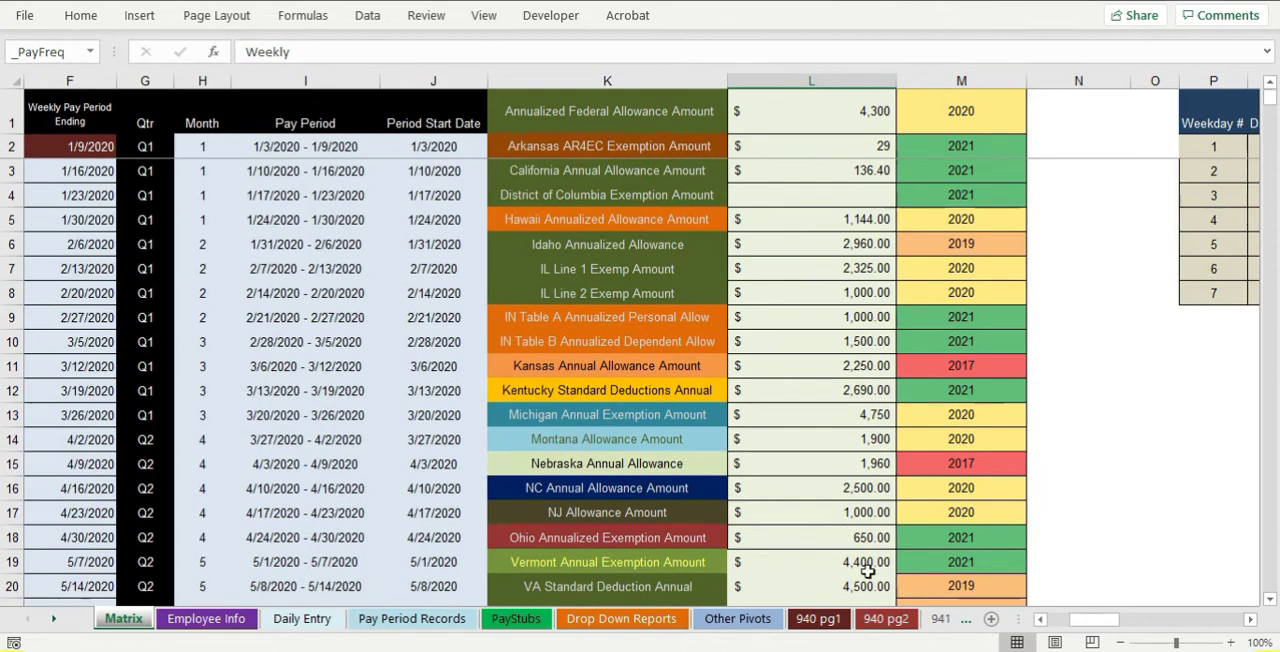
# Return to Pay Period Records and review Allen's state tax 92.00, SDI 0.60 and PFL 9.20.
pyautogui.click(412, 618)
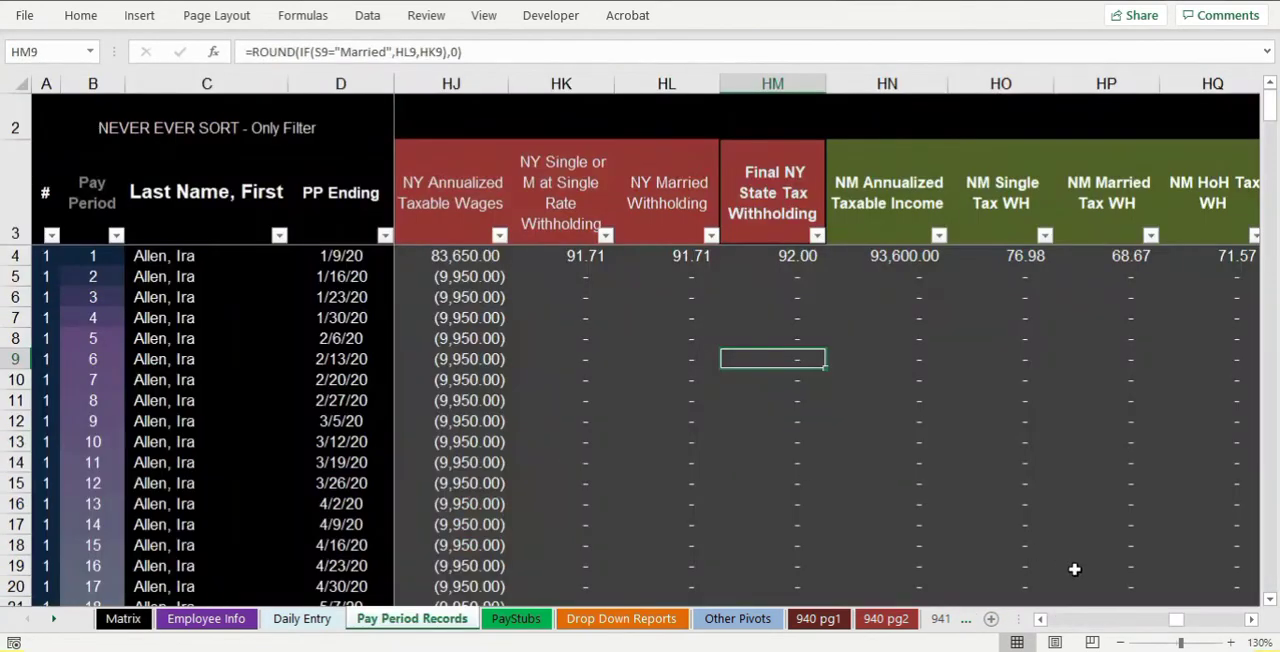
pyautogui.hscroll(3)
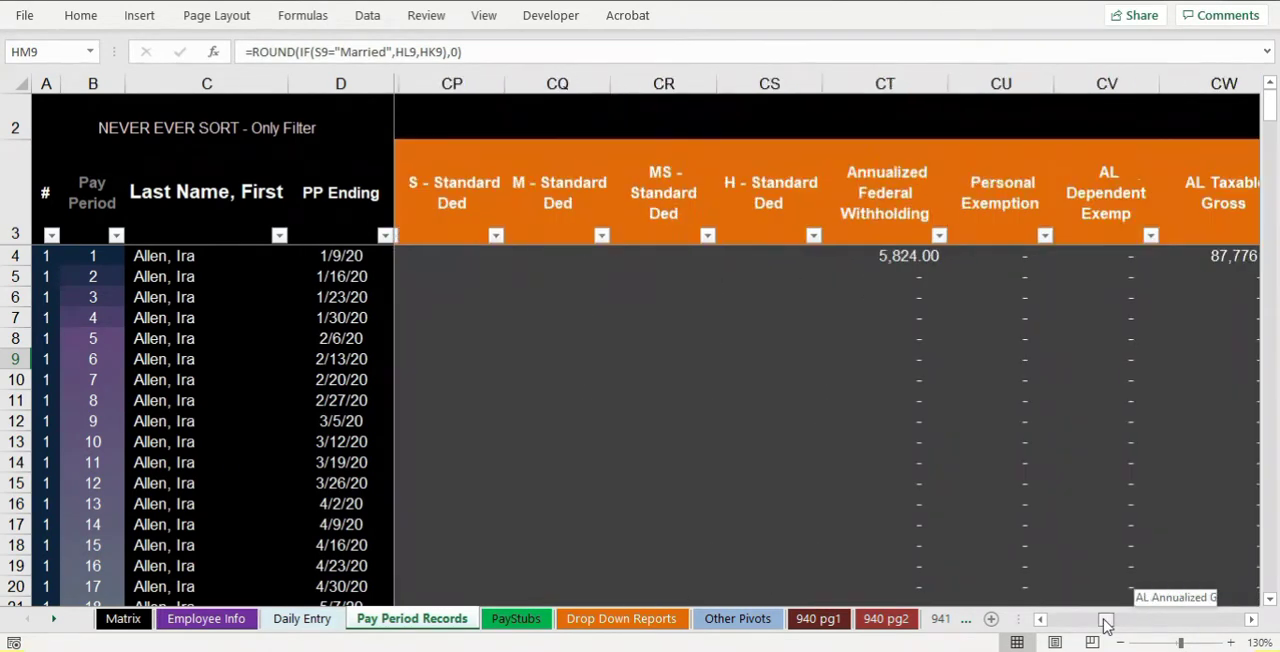
pyautogui.hscroll(3)
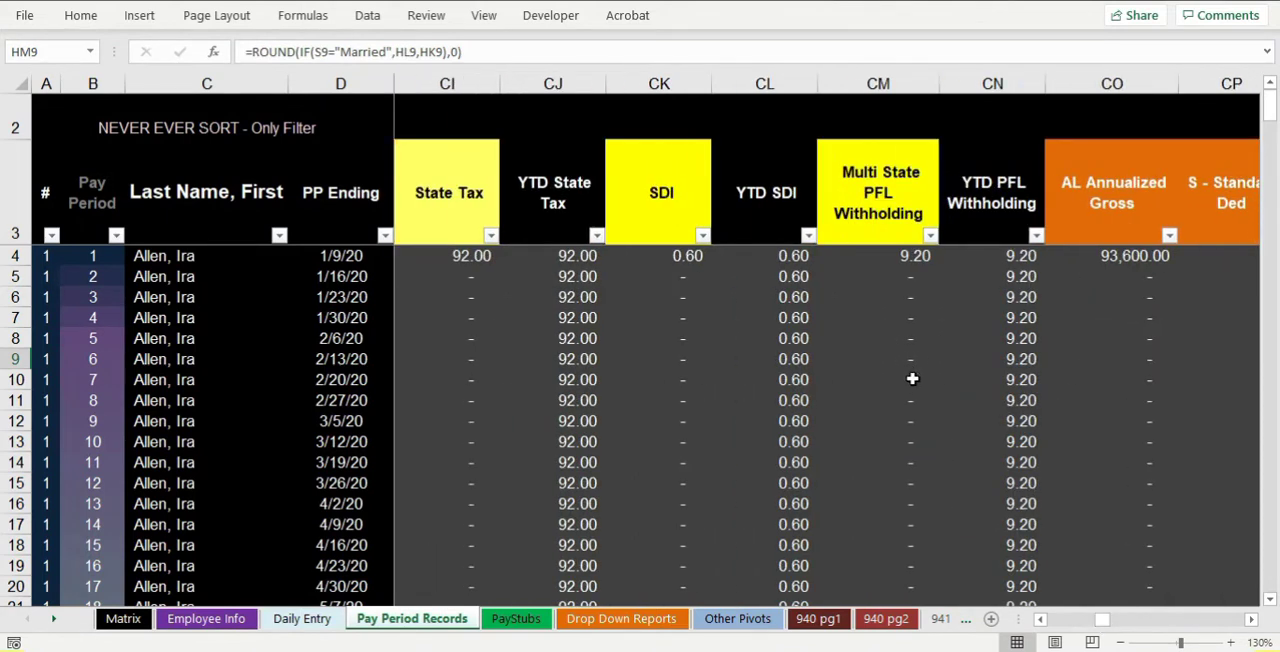
pyautogui.moveTo(808, 326)
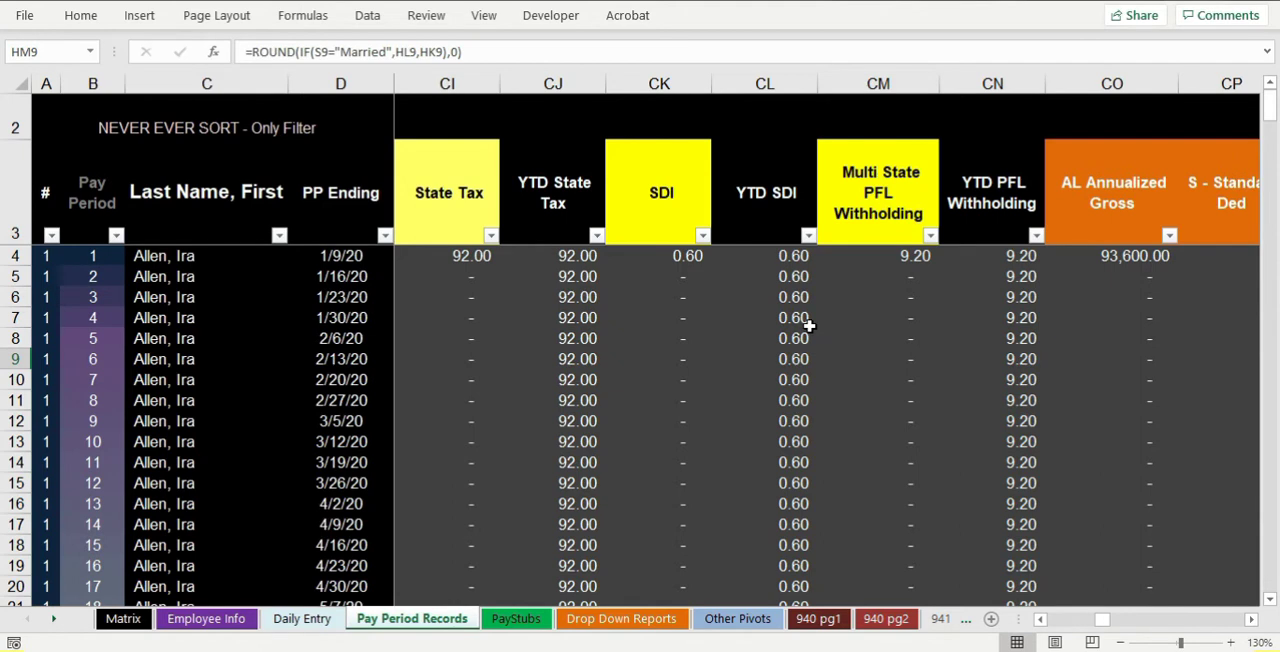
pyautogui.moveTo(844, 330)
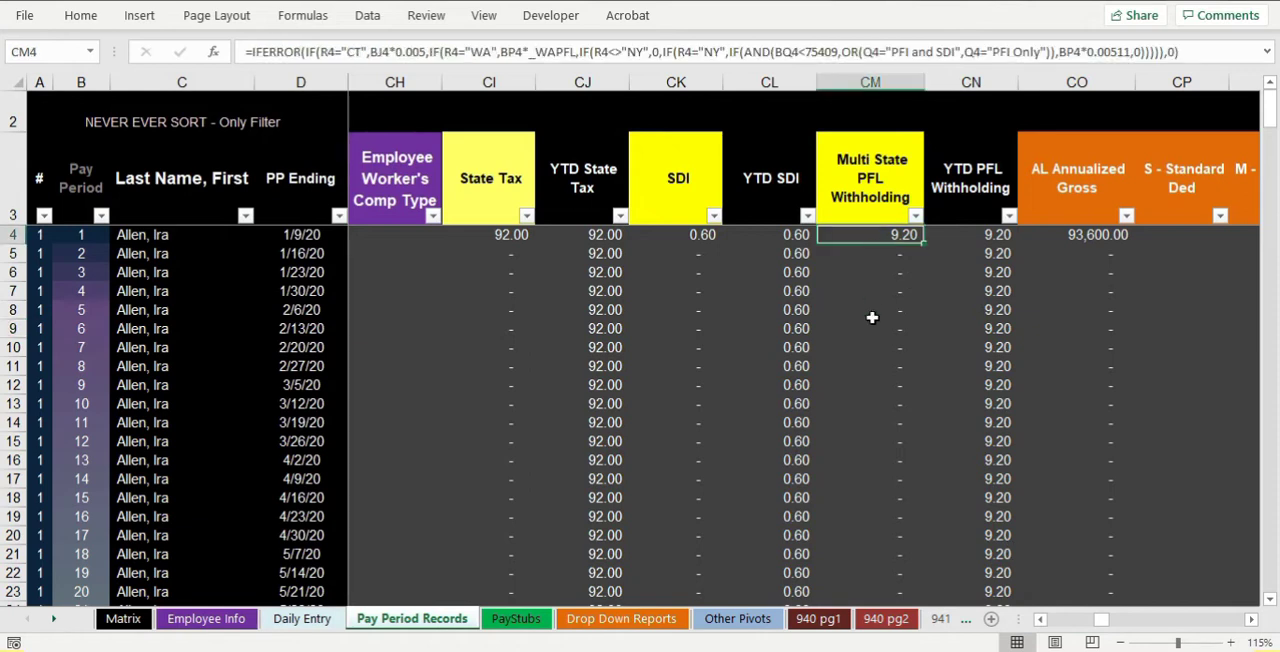
pyautogui.moveTo(868, 316)
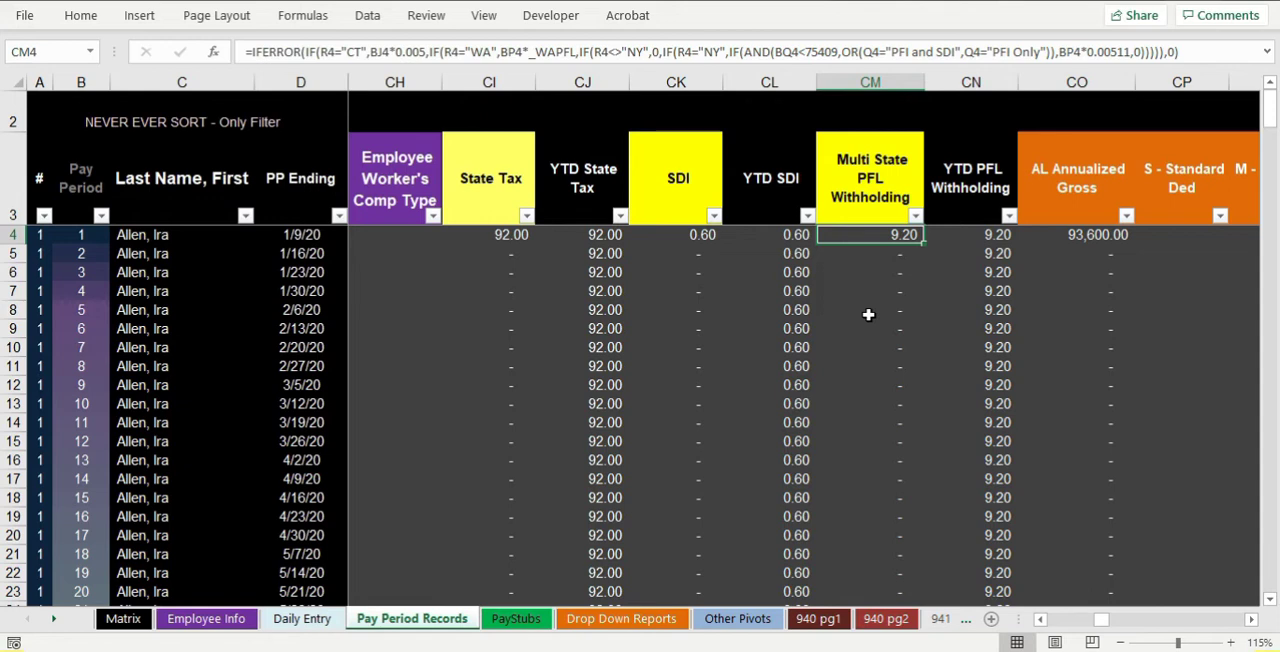
pyautogui.moveTo(906, 294)
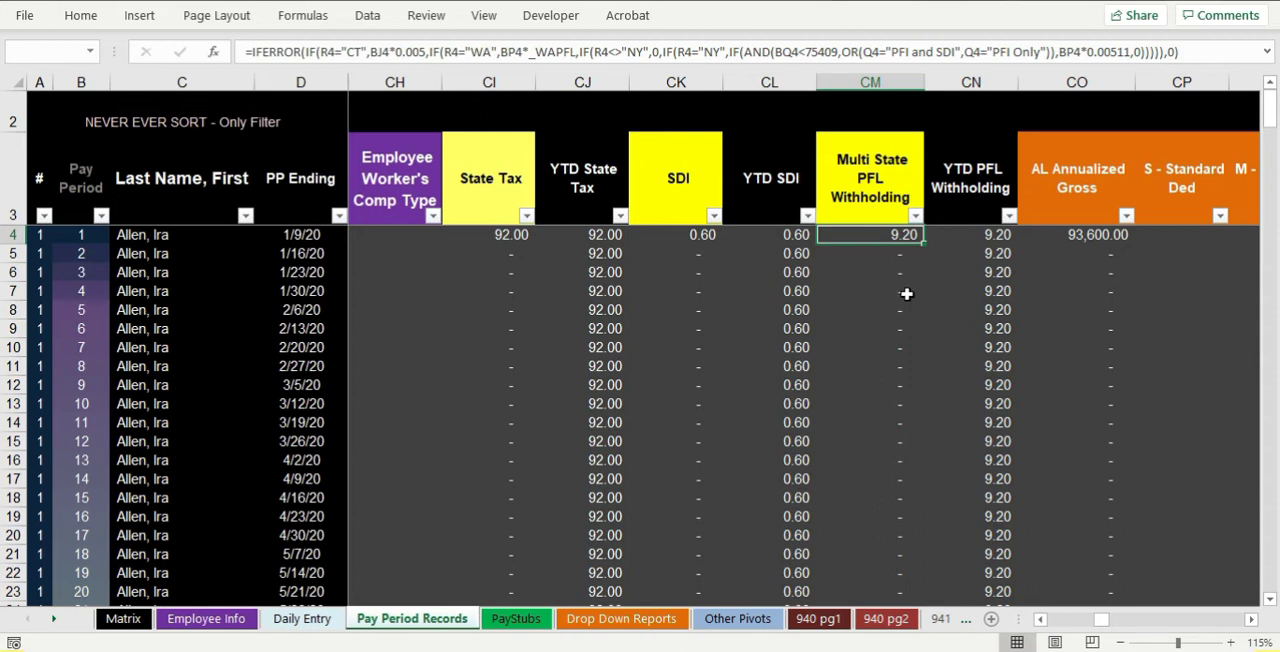
pyautogui.moveTo(876, 272)
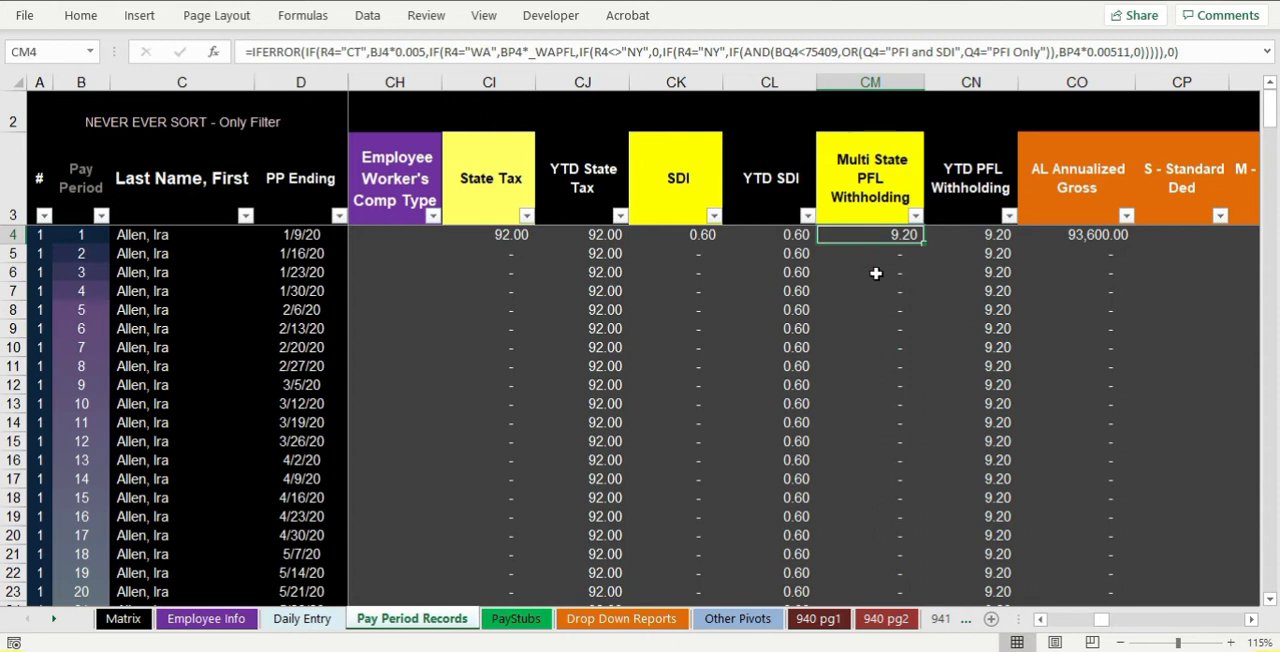
pyautogui.moveTo(1132, 62)
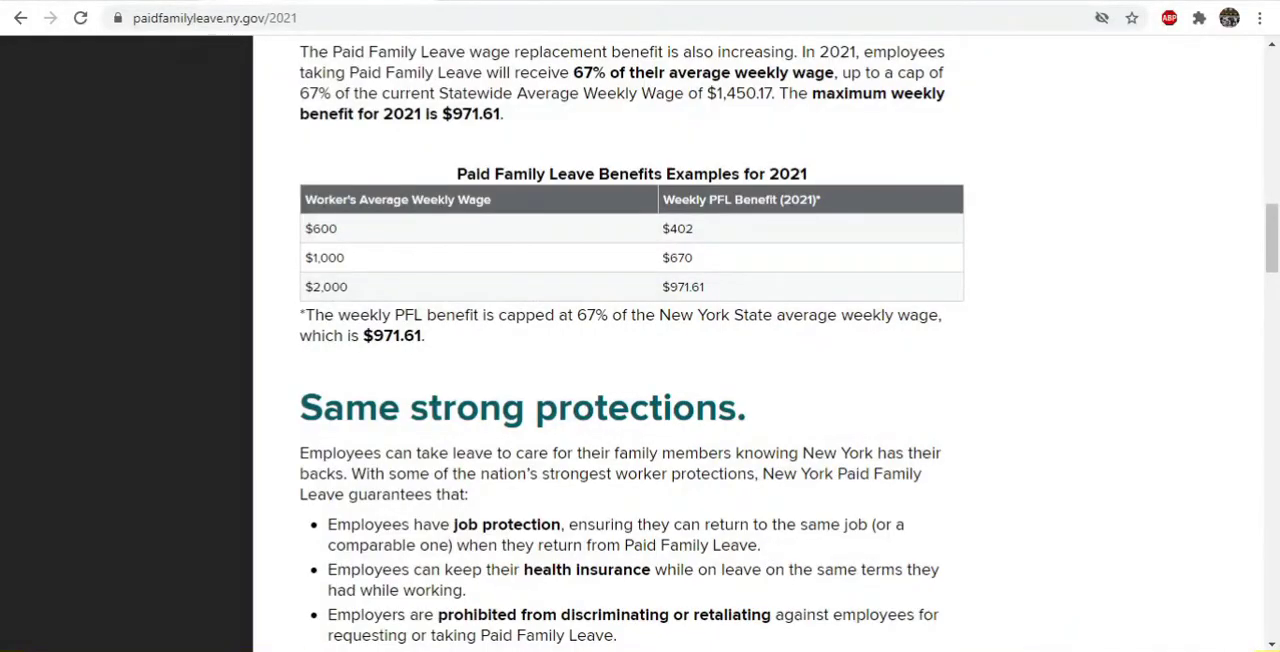
pyautogui.scroll(-3)
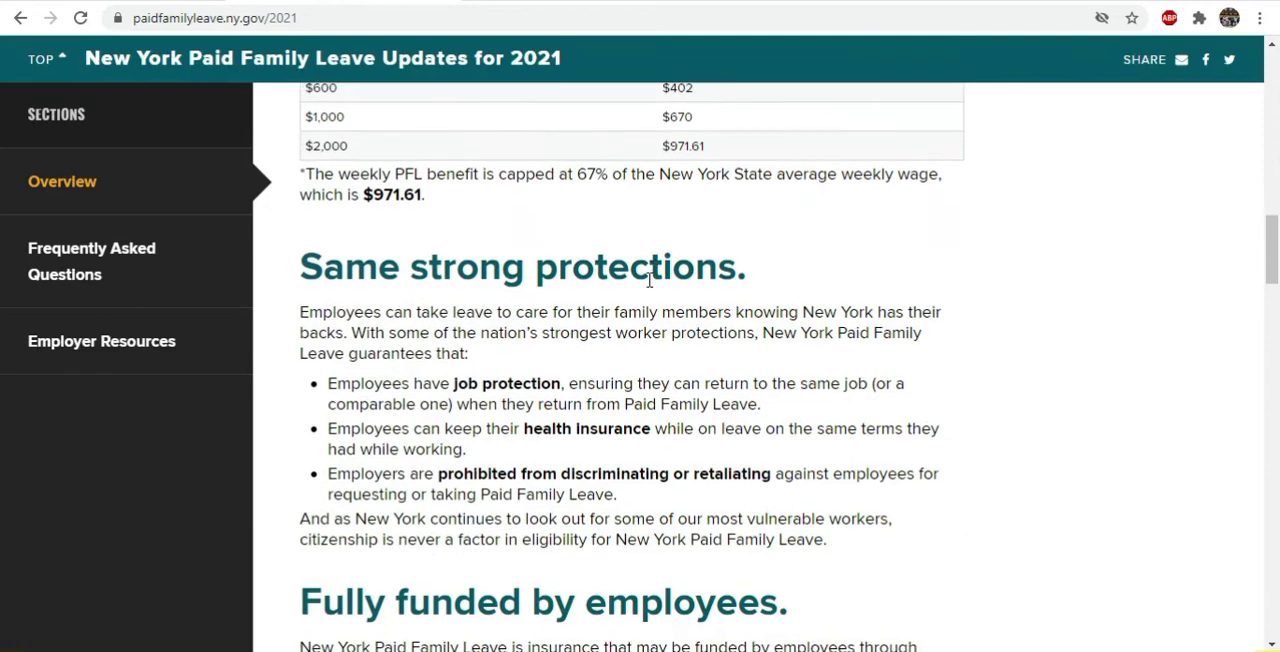
pyautogui.scroll(3)
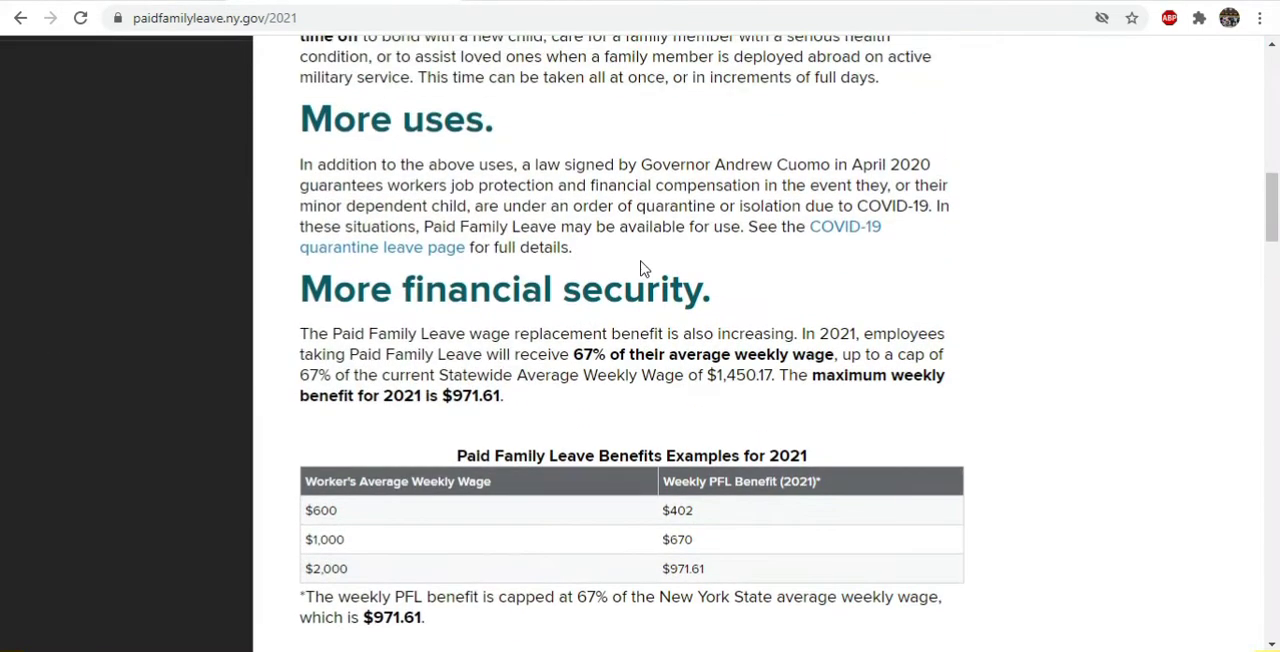
pyautogui.scroll(-3)
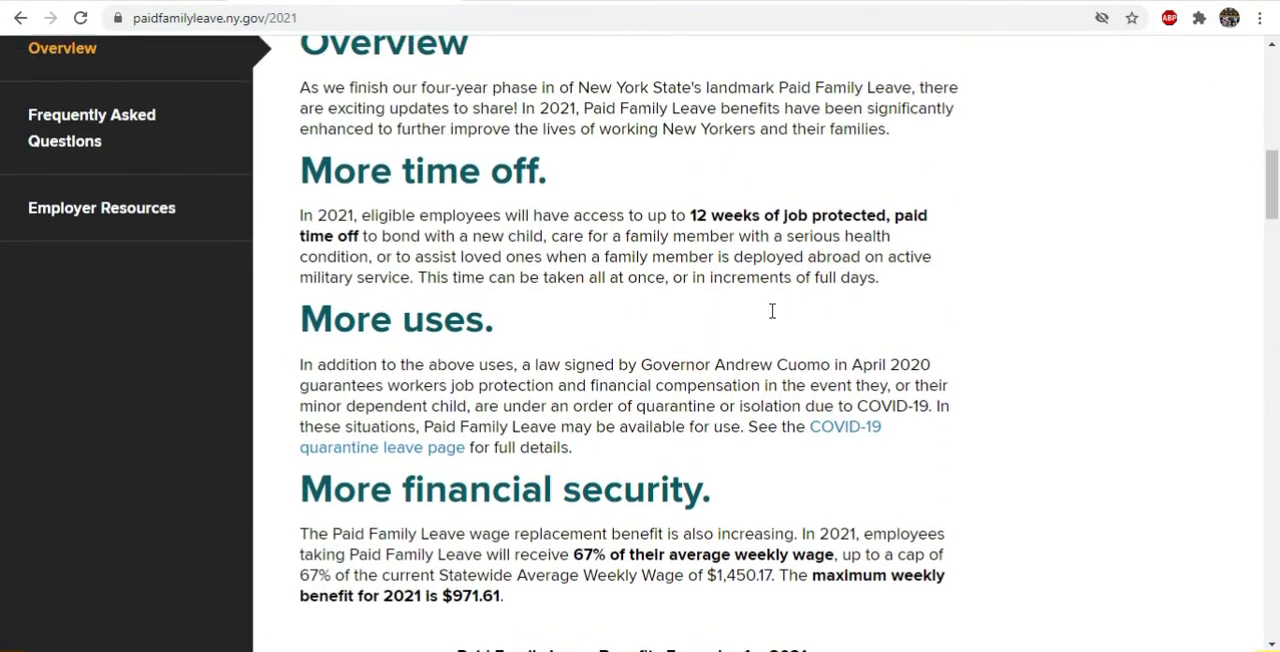
pyautogui.scroll(-3)
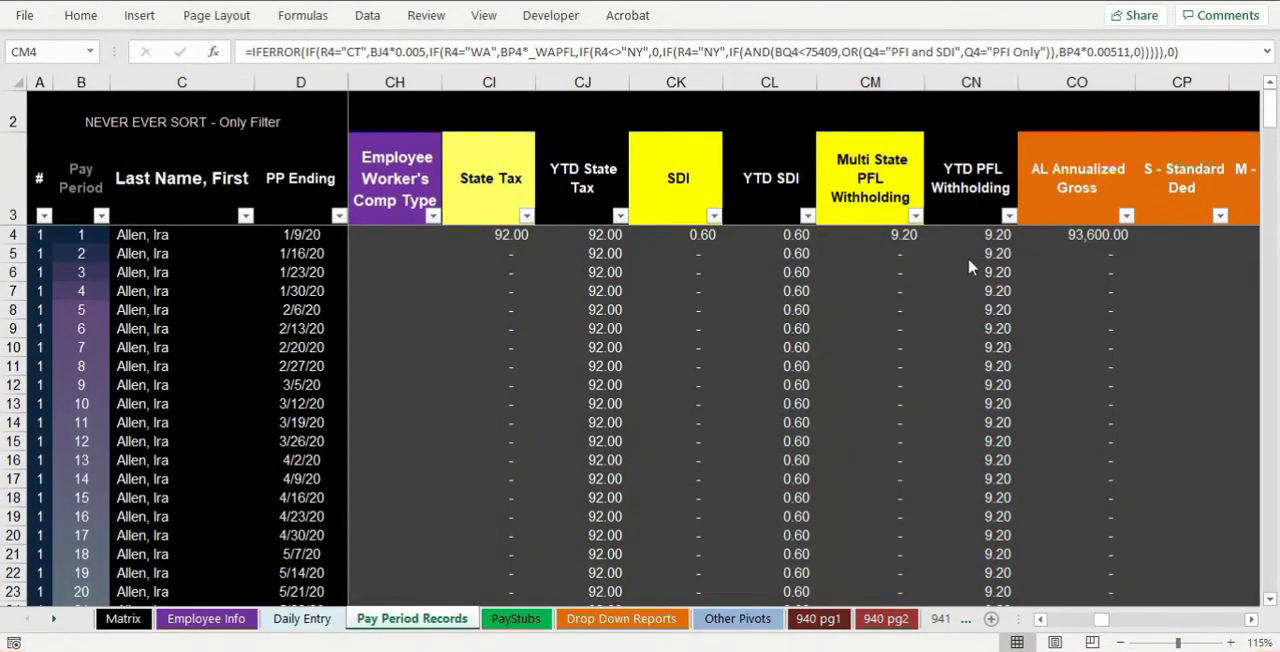
# Review the PFL formula, then check the Paid Family & Medical Leave line on PayStubs.
pyautogui.click(904, 234)
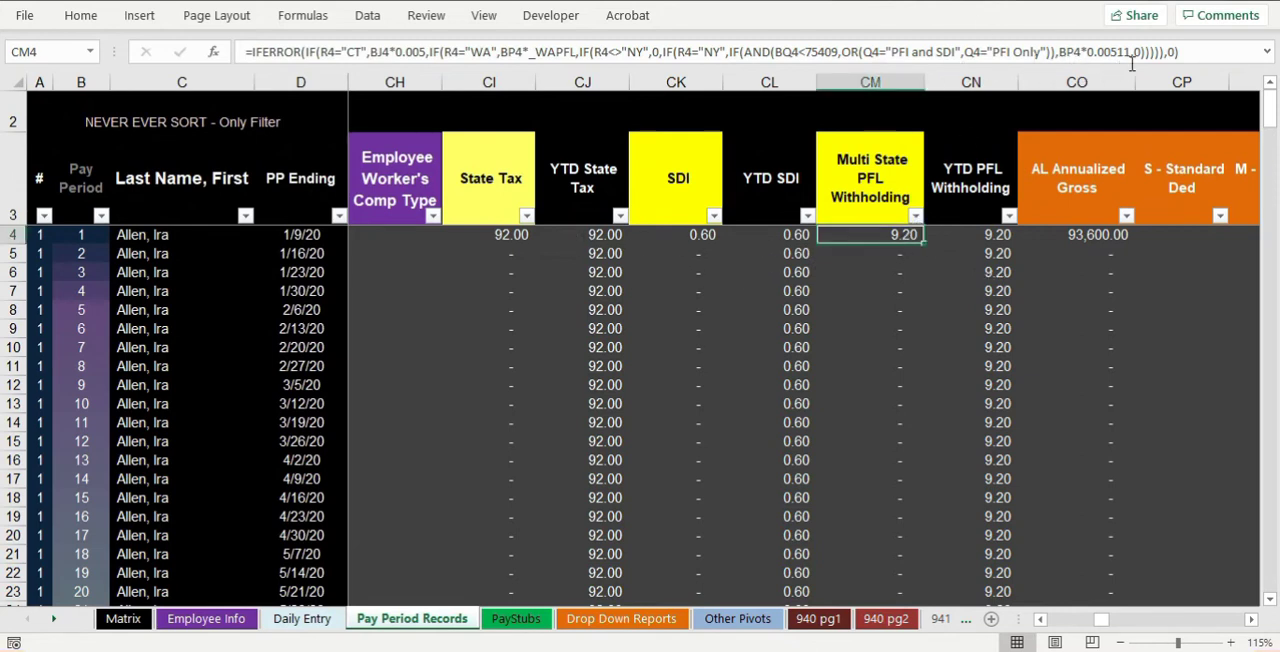
pyautogui.click(868, 252)
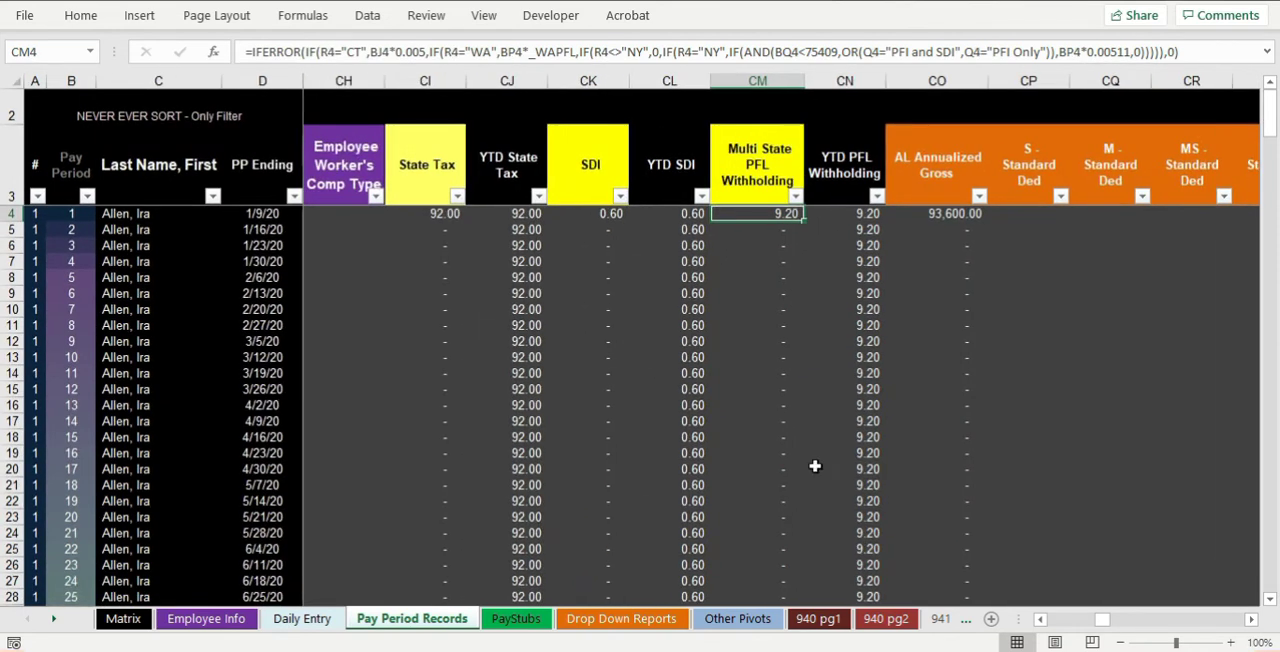
pyautogui.hscroll(-3)
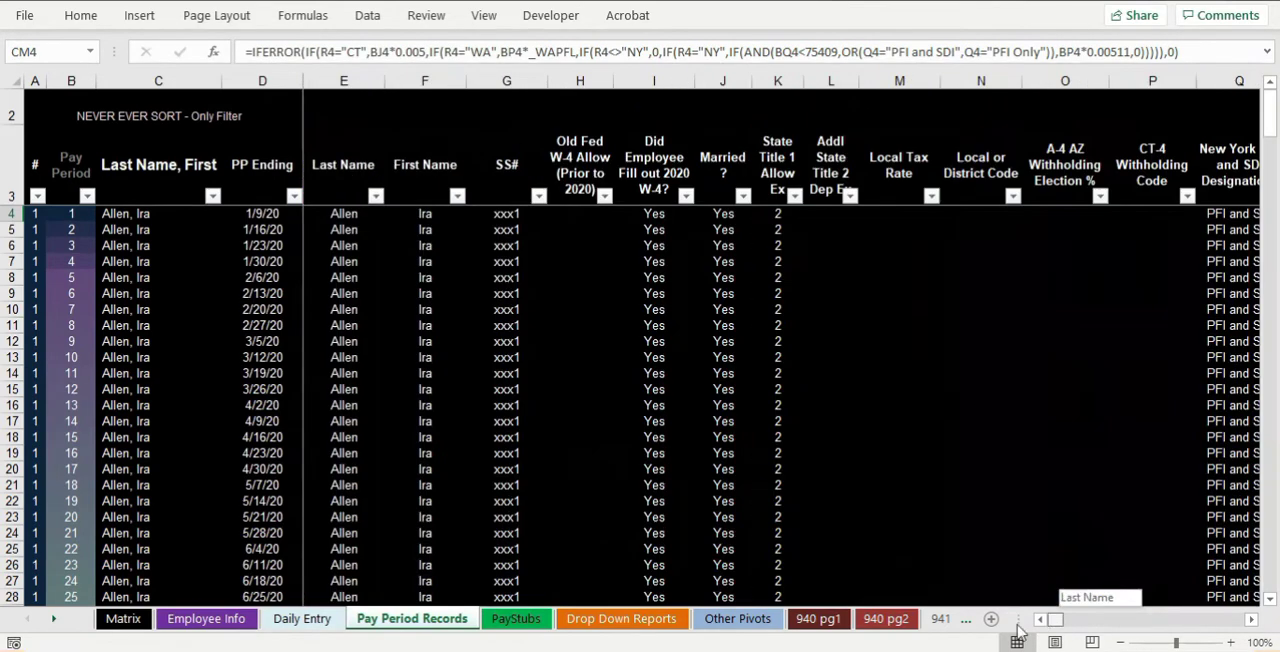
pyautogui.click(516, 618)
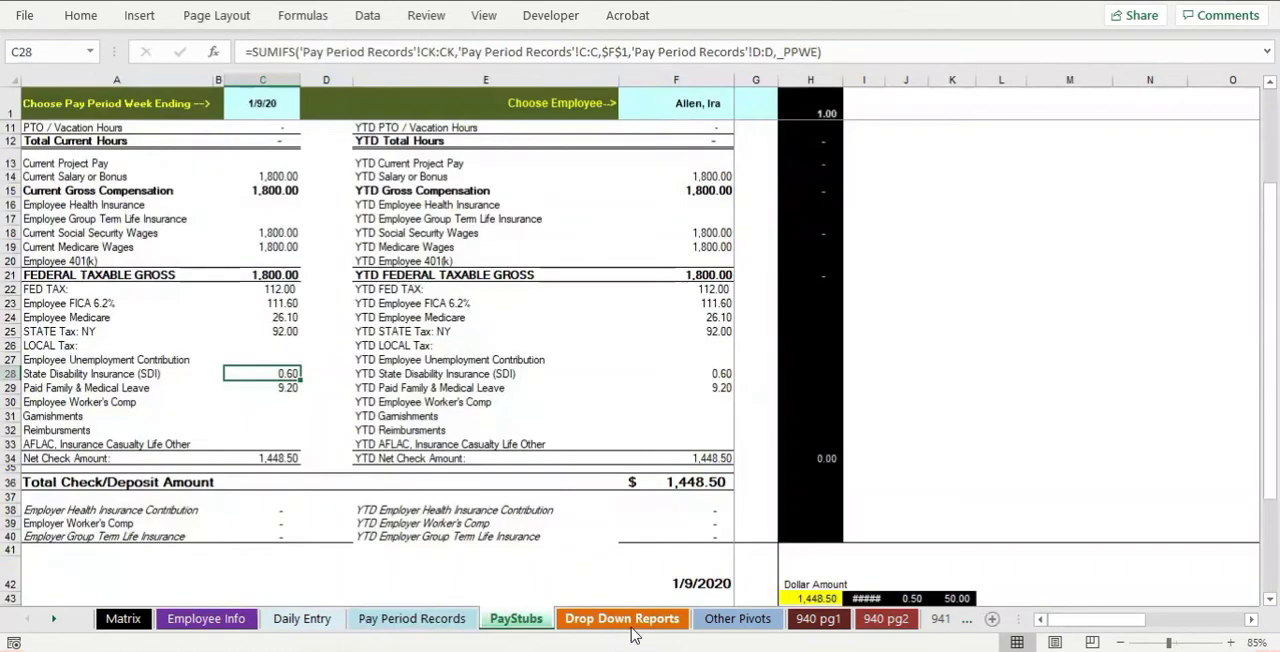
pyautogui.click(110, 388)
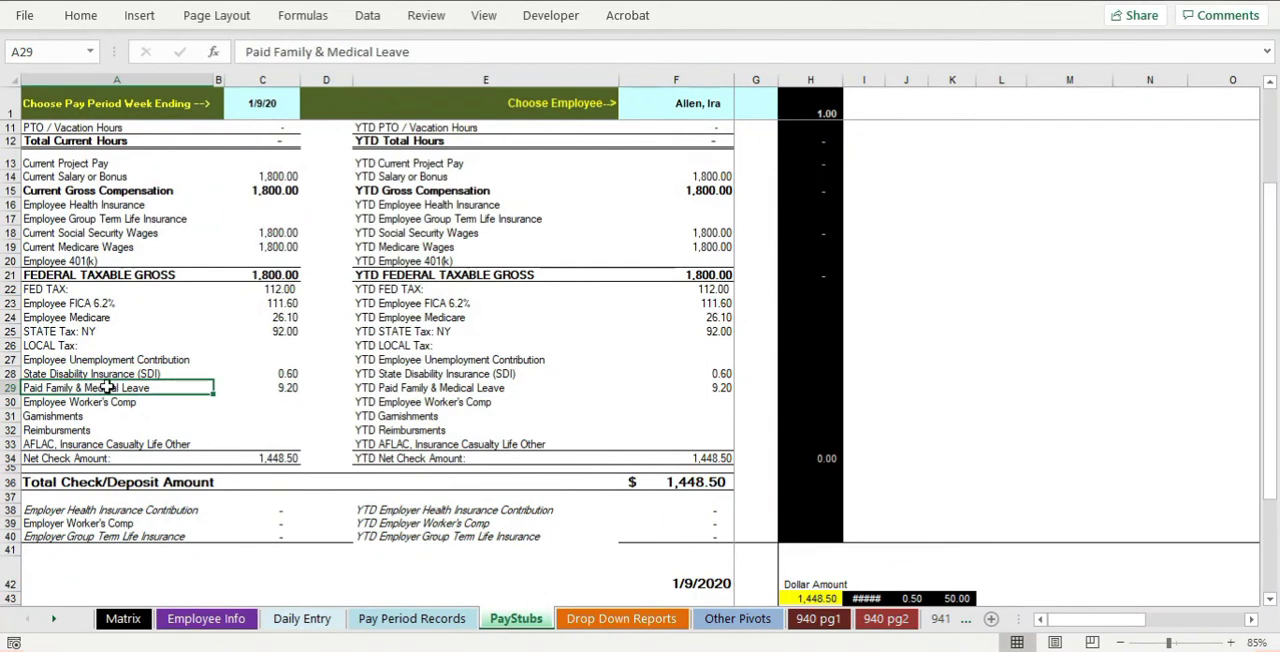
# Trial Allen as PFI Only on Employee Info, confirm the SDI stub line empties, then return.
pyautogui.click(206, 618)
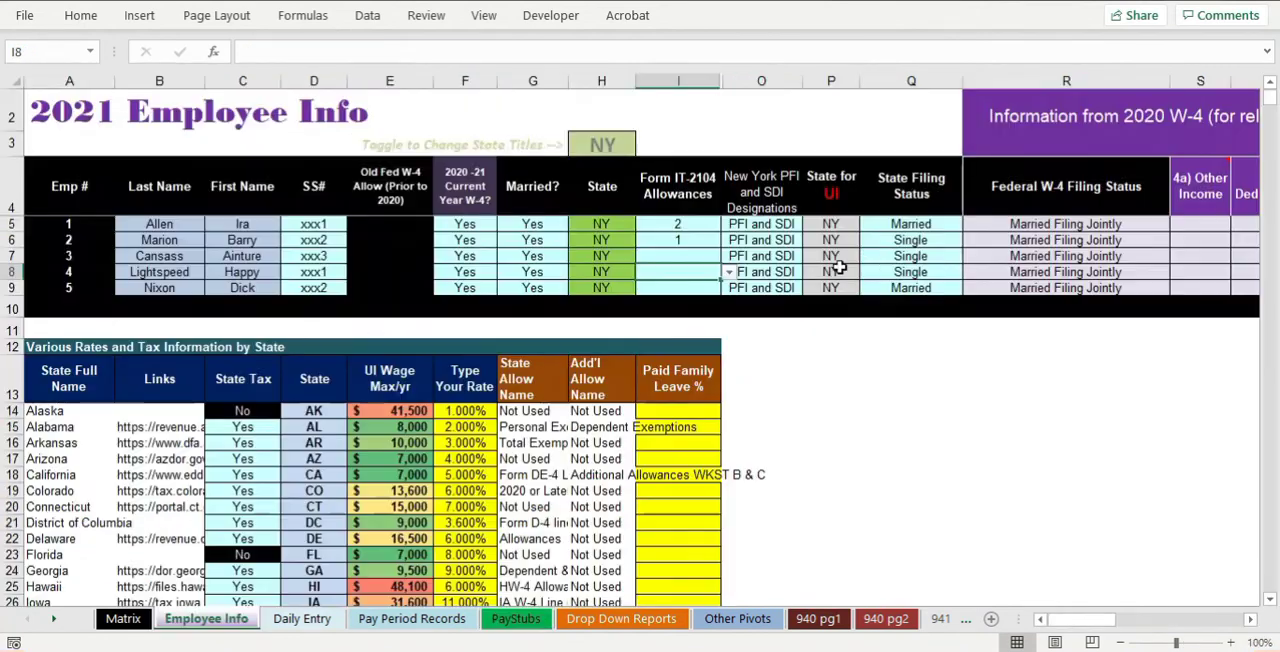
pyautogui.click(810, 224)
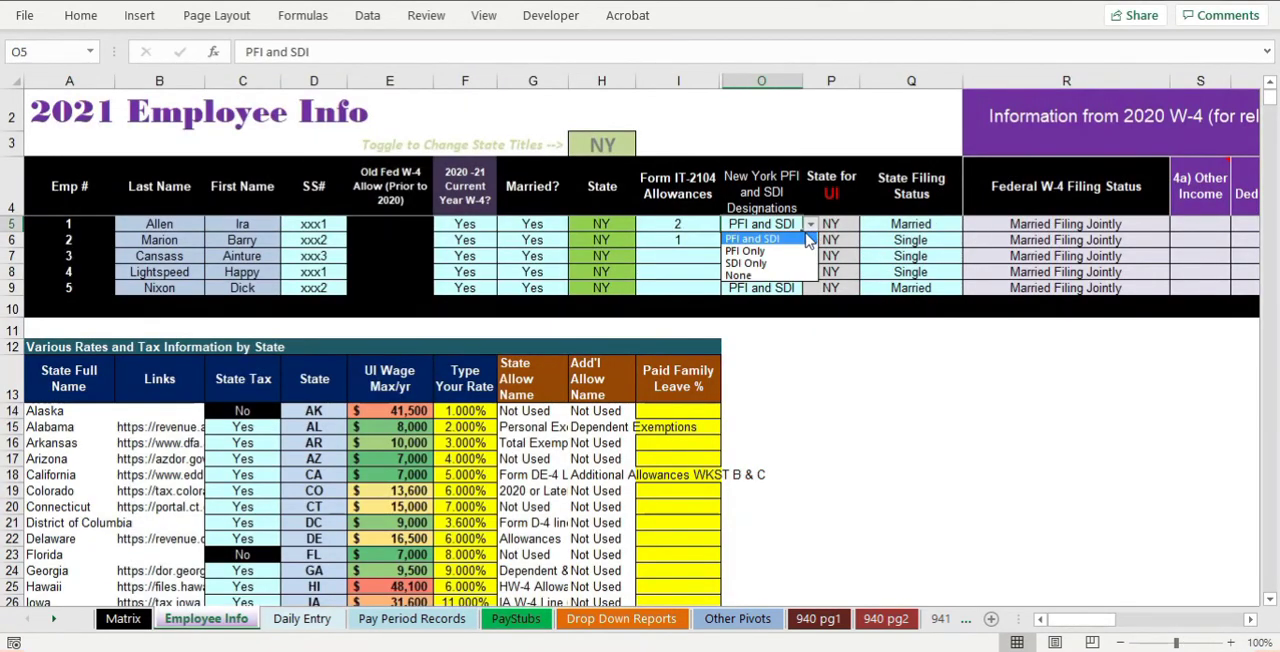
pyautogui.click(744, 252)
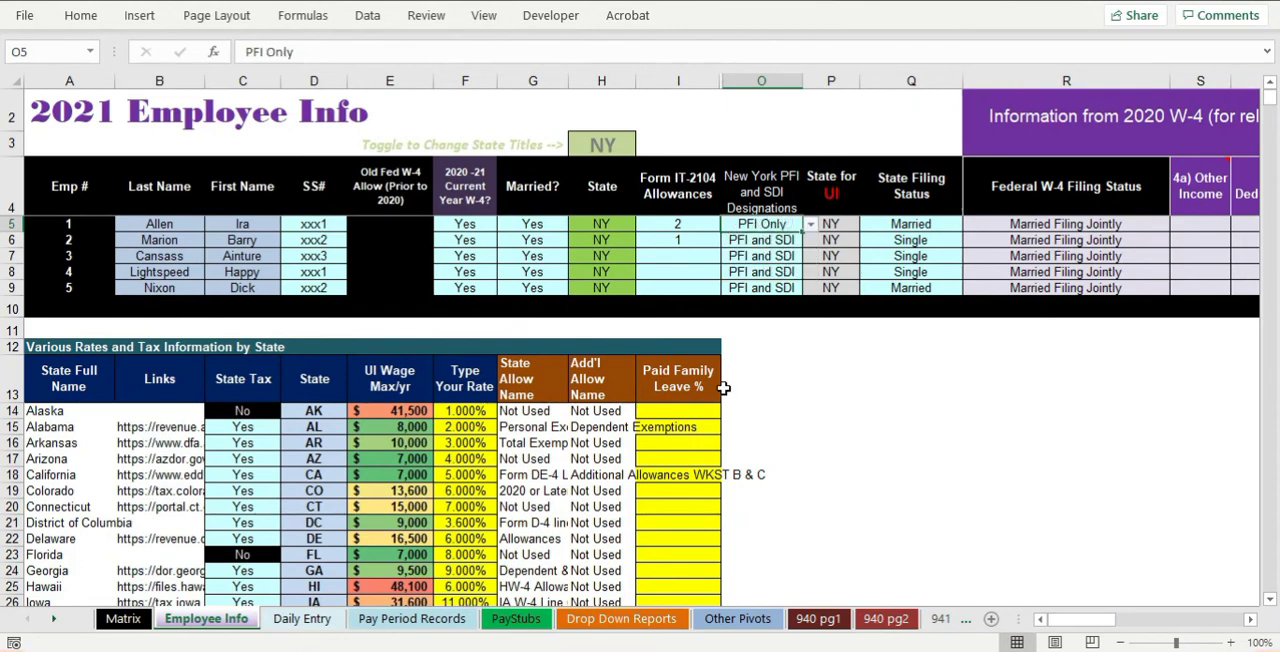
pyautogui.click(516, 618)
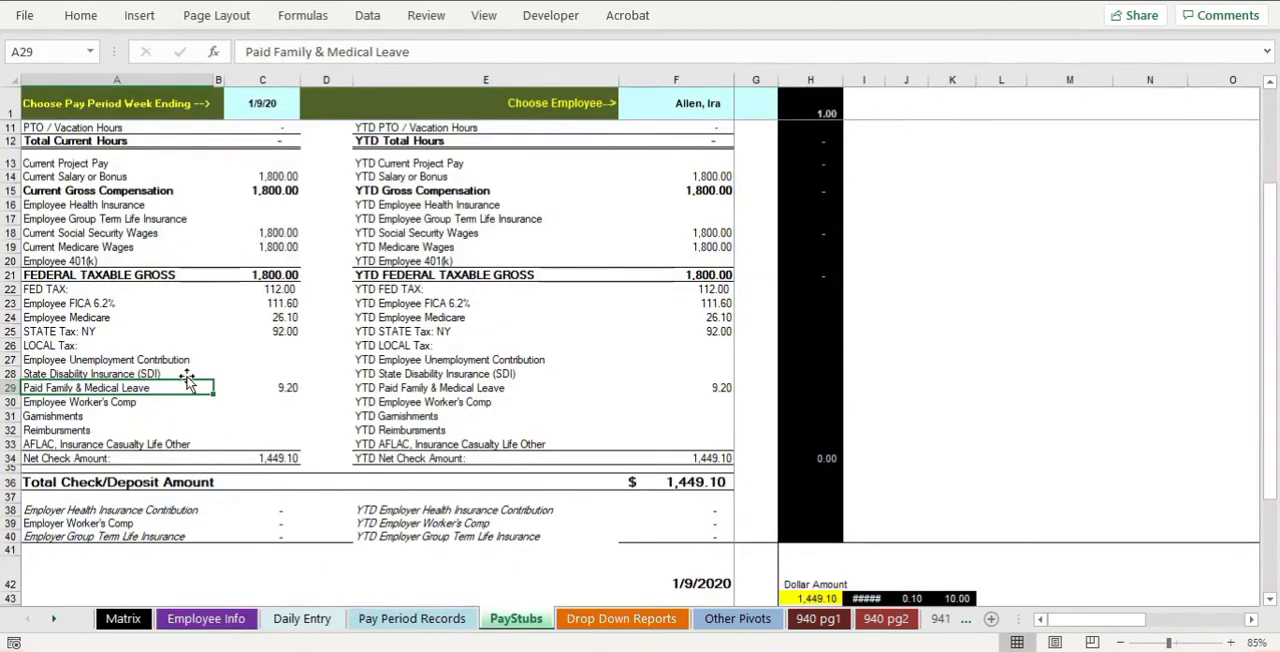
pyautogui.click(116, 372)
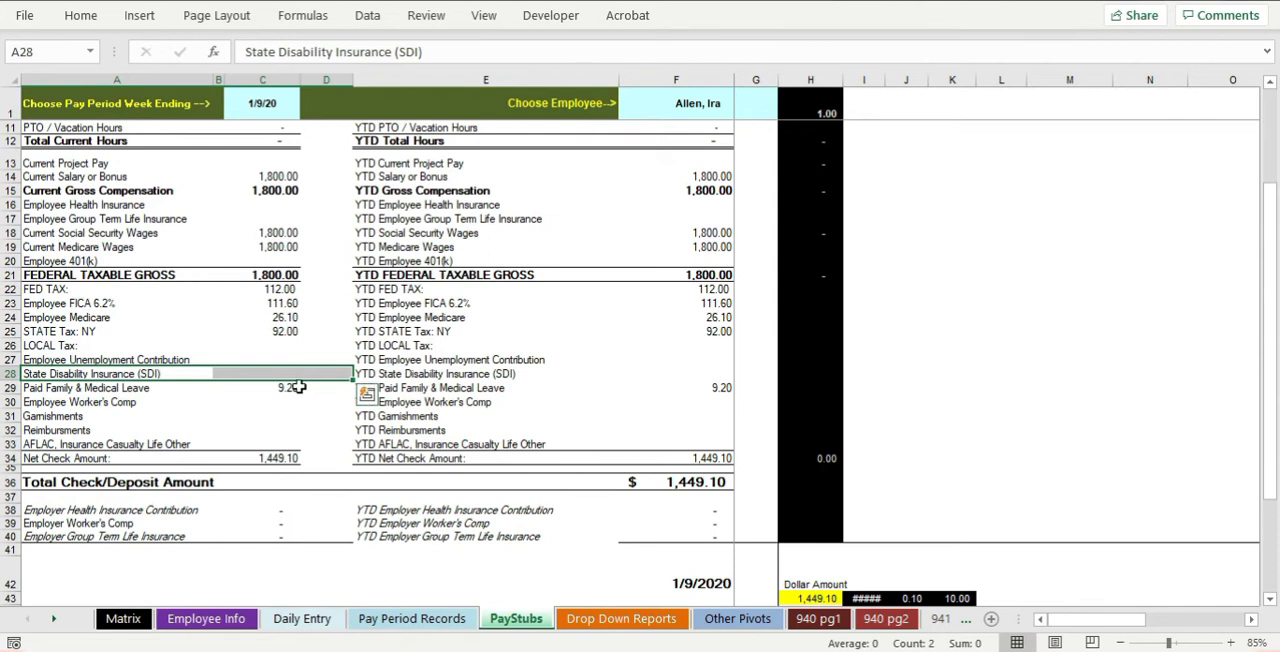
pyautogui.click(206, 618)
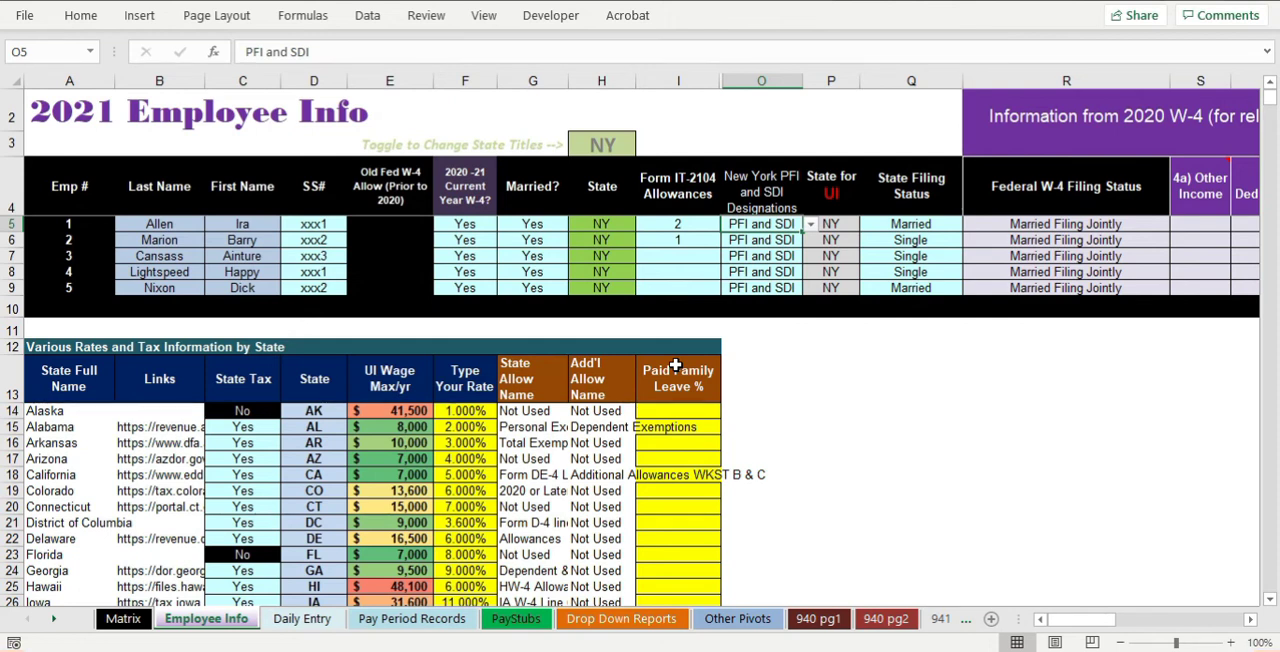
pyautogui.click(388, 490)
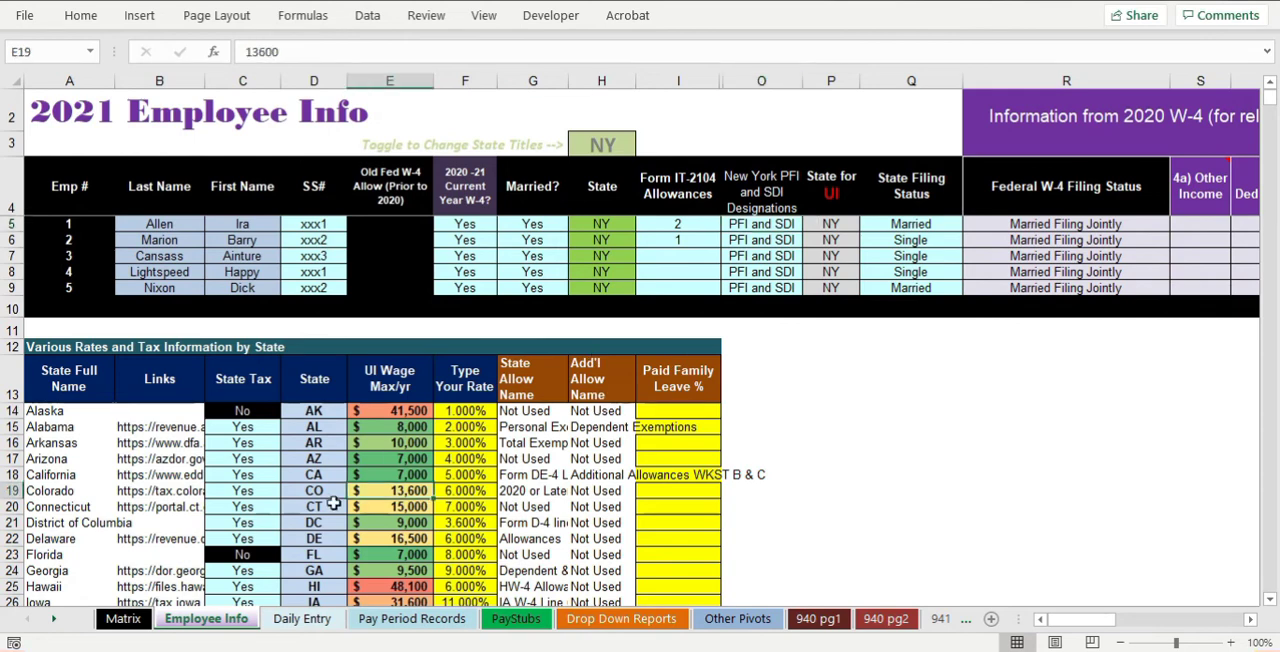
pyautogui.scroll(-3)
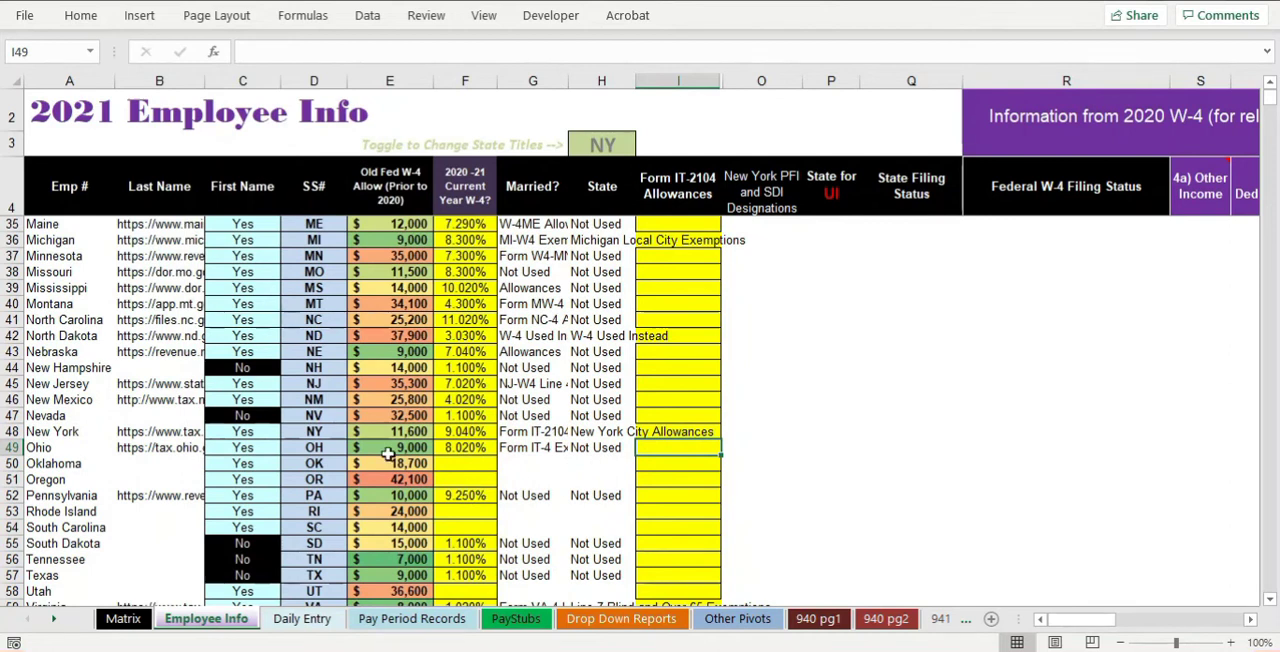
pyautogui.click(388, 432)
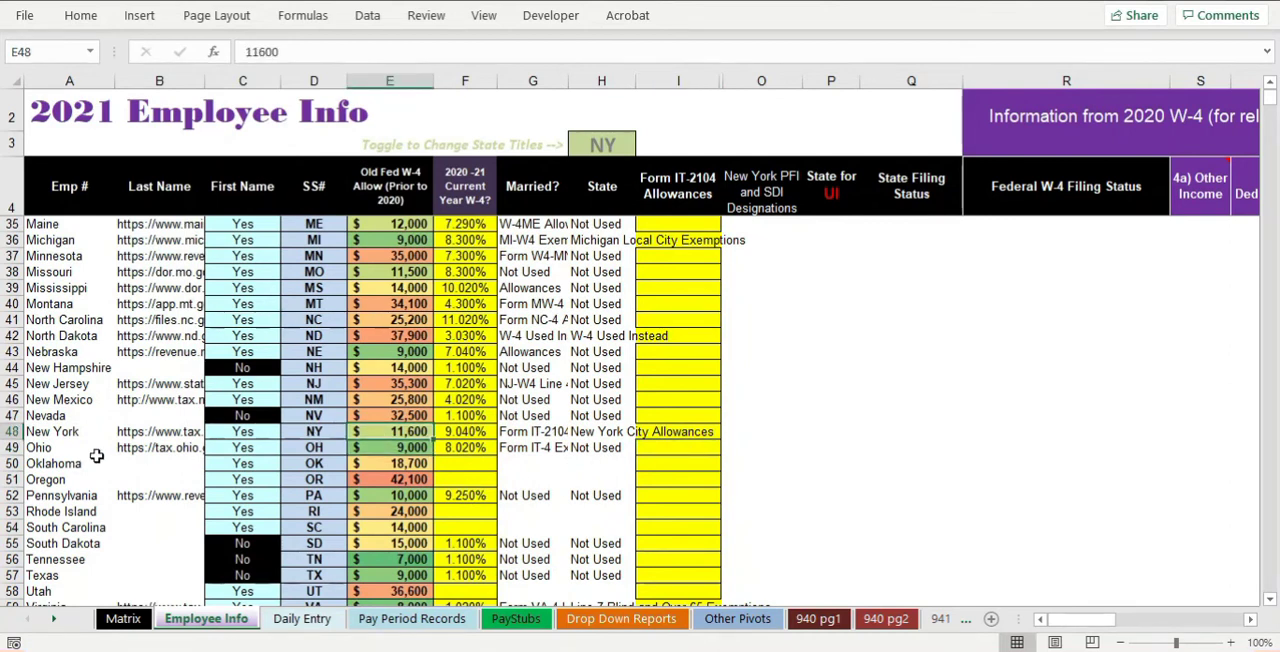
pyautogui.moveTo(90, 464)
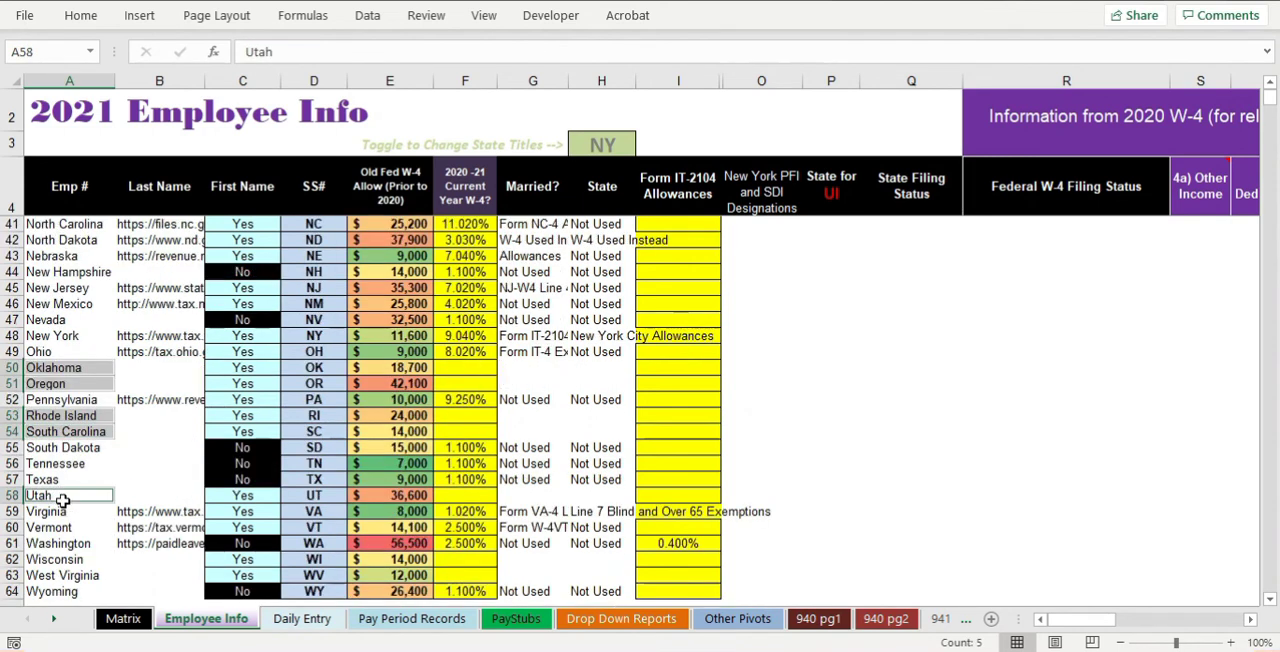
pyautogui.click(56, 560)
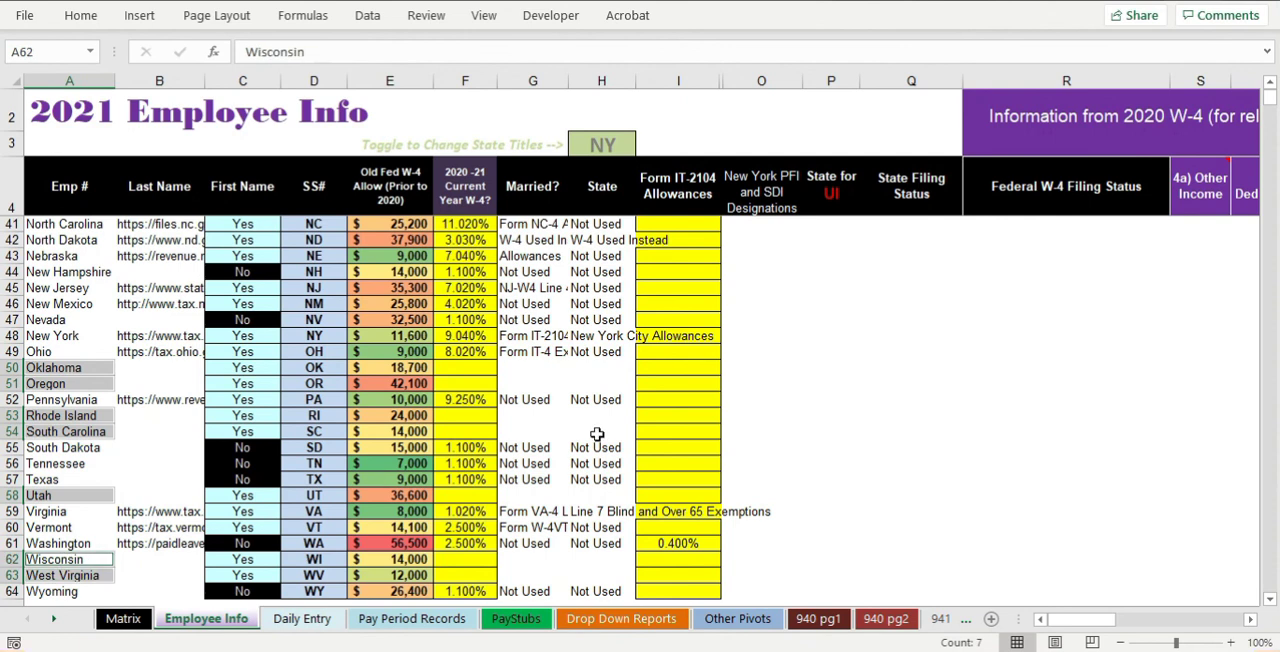
pyautogui.moveTo(512, 430)
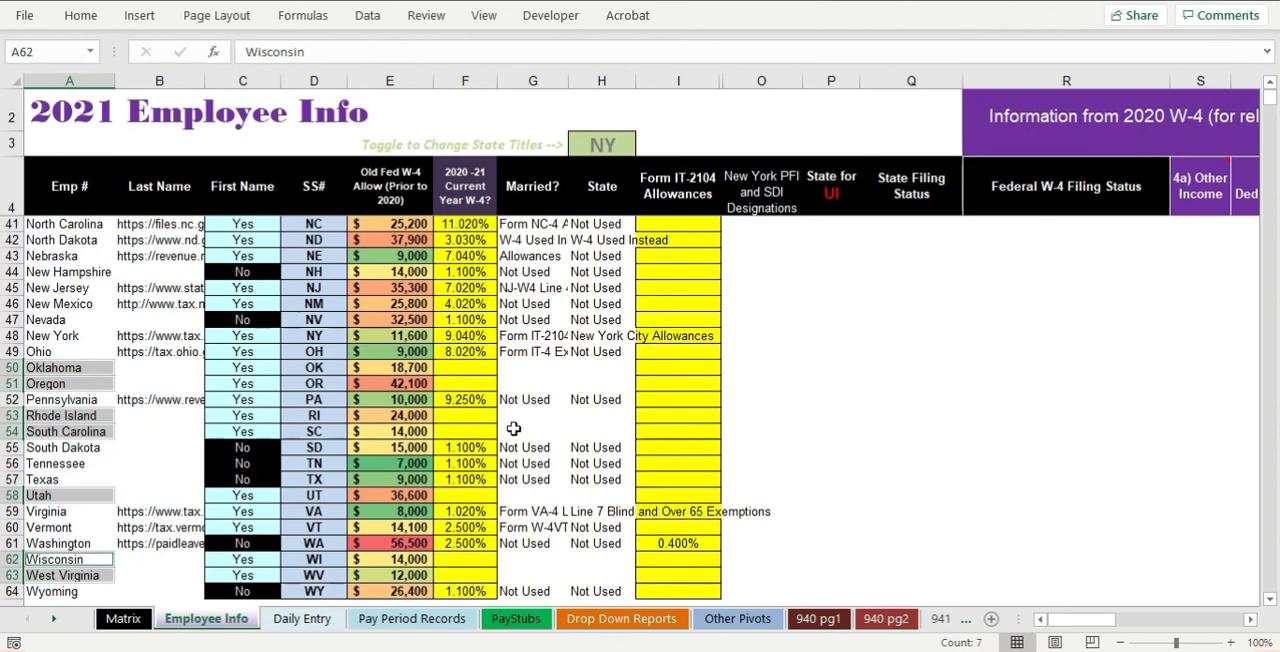